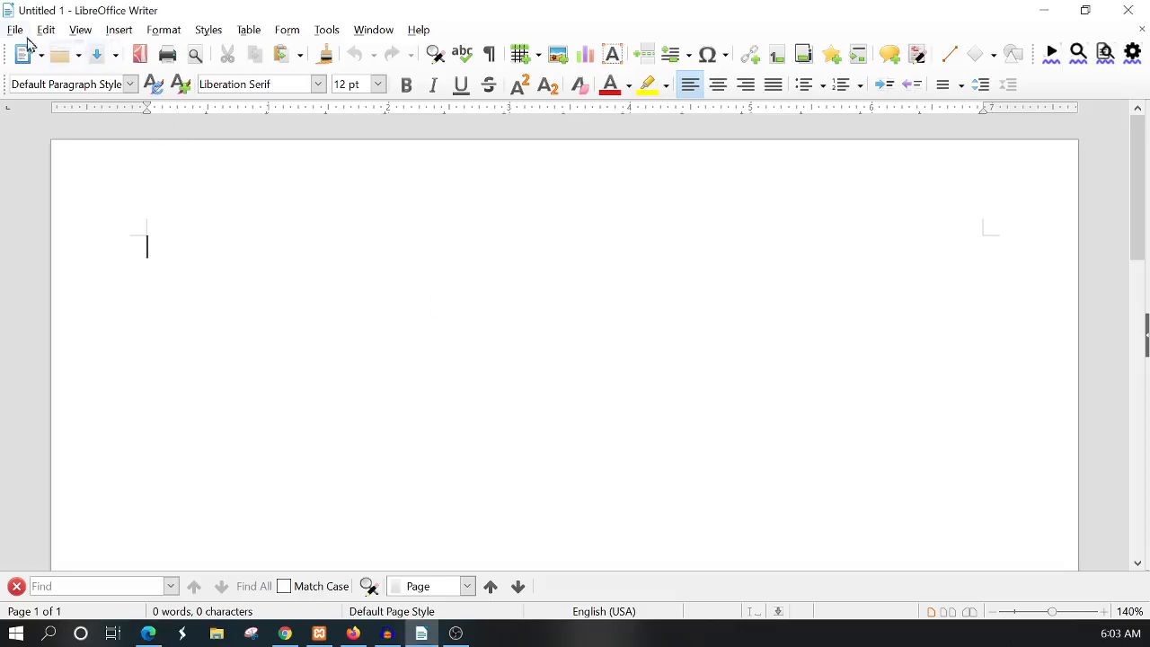
Step: Bring up Manage Templates from the File menu and select the first Modern template
{"action": "left_click", "coordinate": [14, 30]}
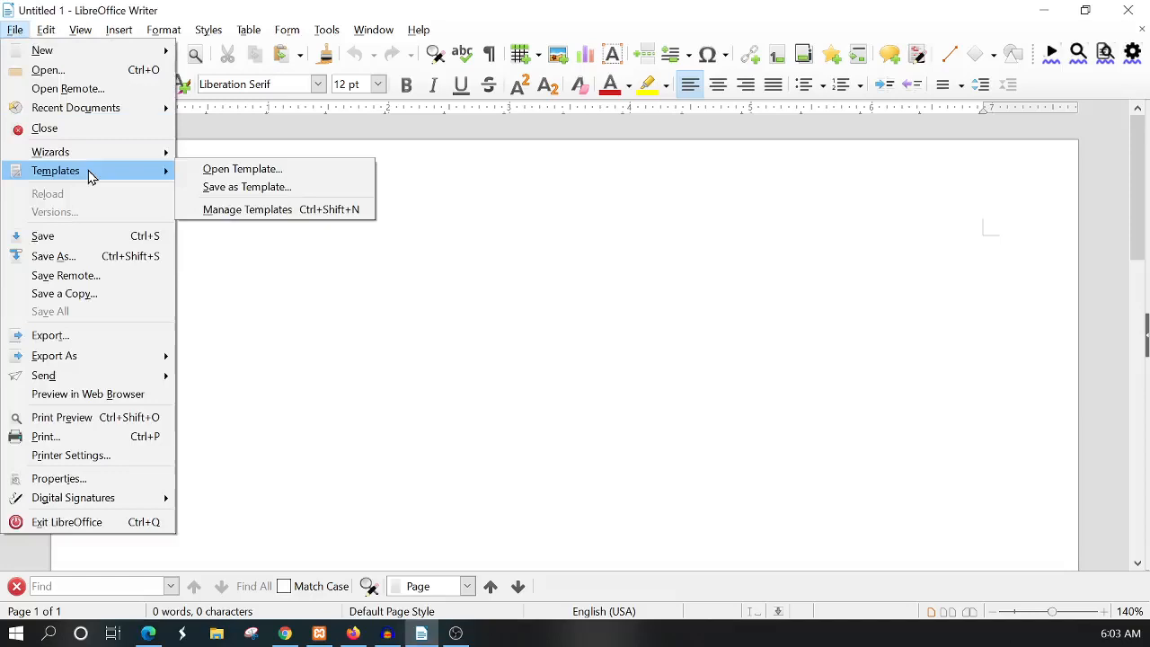
{"action": "mouse_move", "coordinate": [255, 209]}
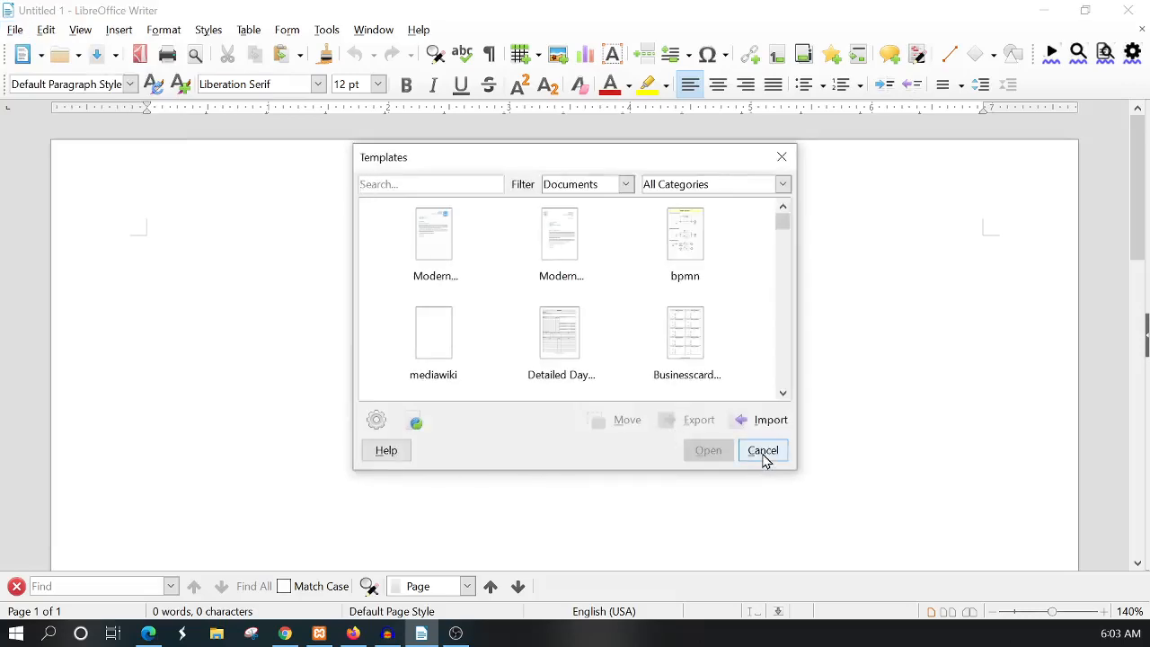
{"action": "left_click", "coordinate": [763, 449]}
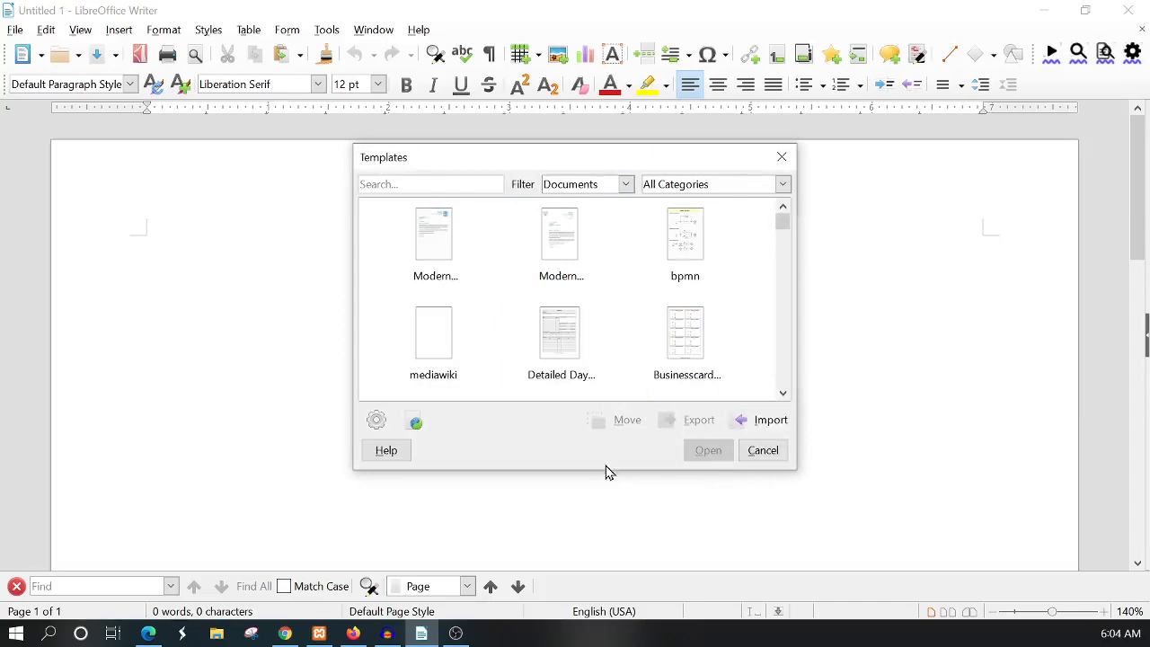
{"action": "left_click", "coordinate": [433, 231]}
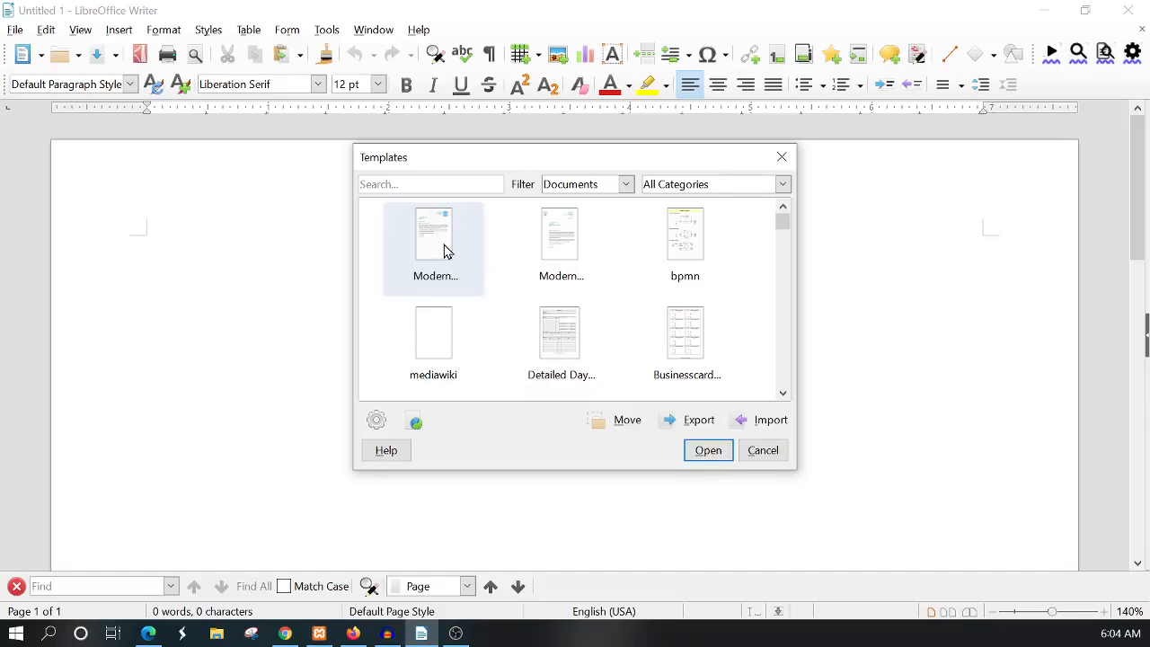
Step: Create a new letter from the selected template and scroll through its placeholders
{"action": "left_click", "coordinate": [763, 450]}
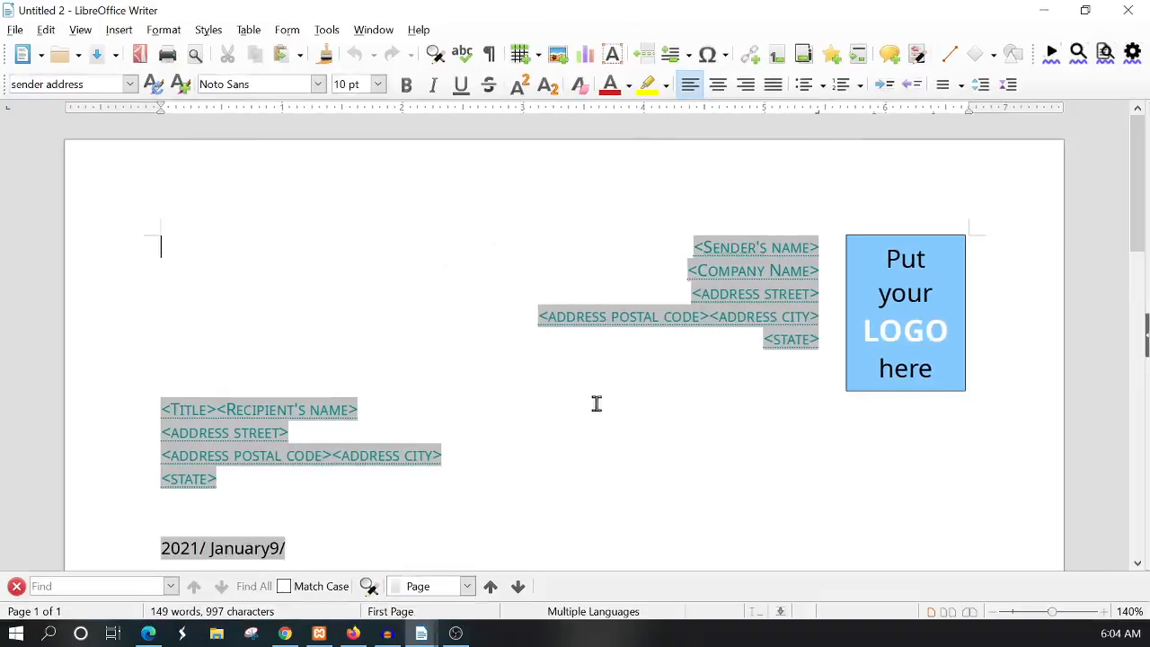
{"action": "mouse_move", "coordinate": [606, 427]}
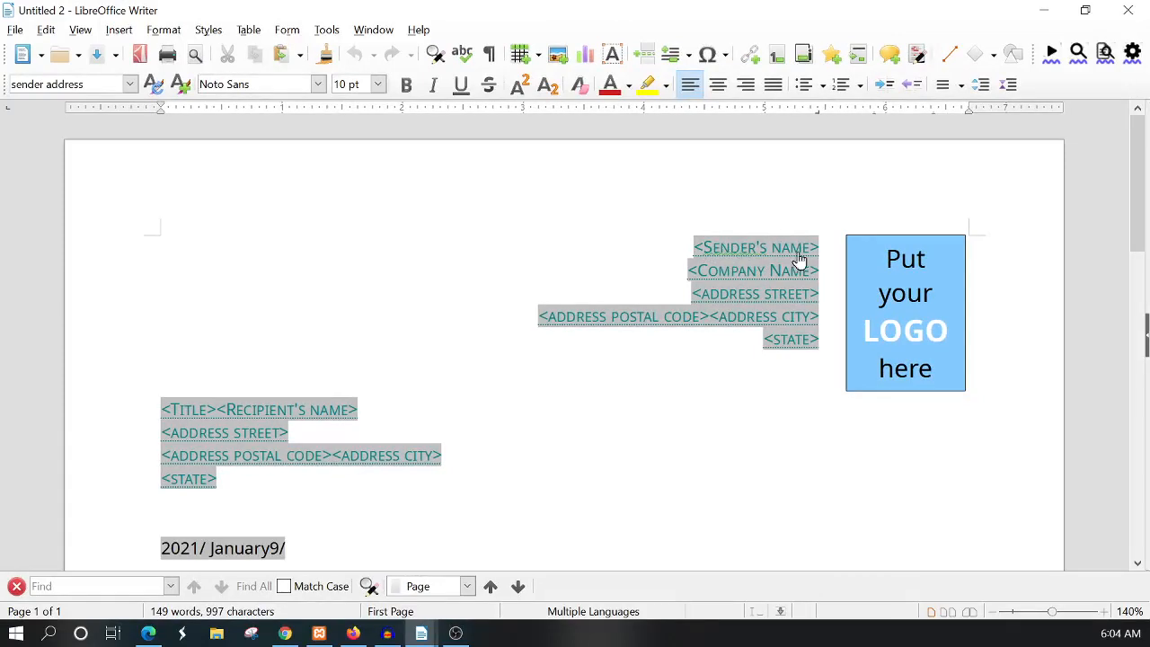
{"action": "mouse_move", "coordinate": [746, 281]}
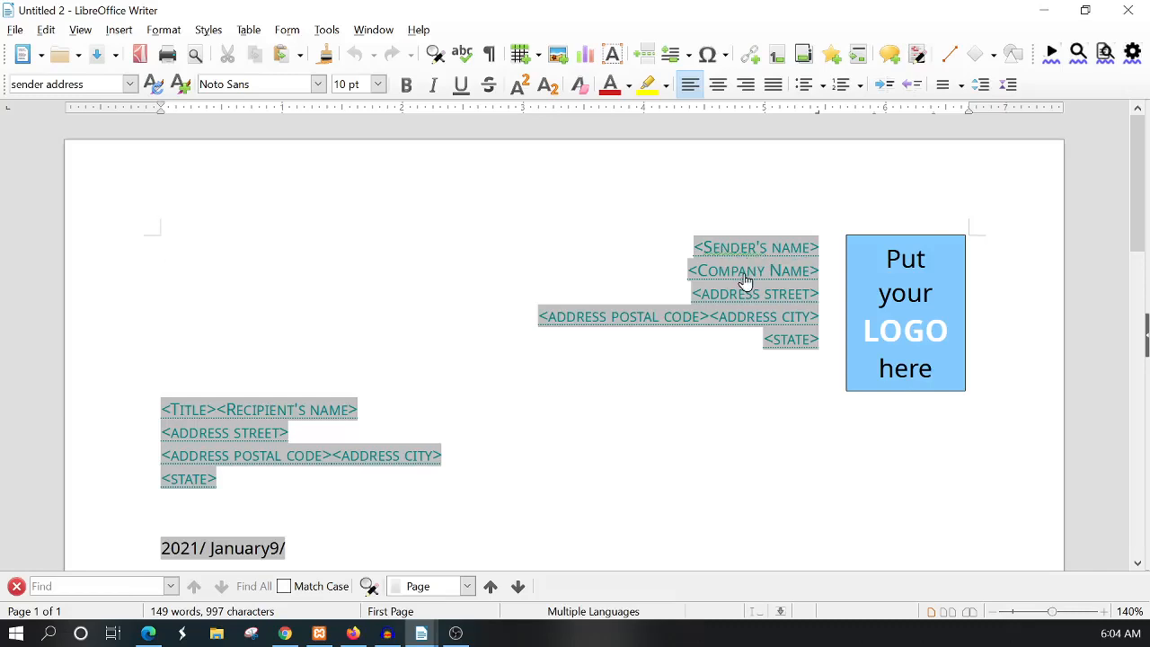
{"action": "mouse_move", "coordinate": [748, 316]}
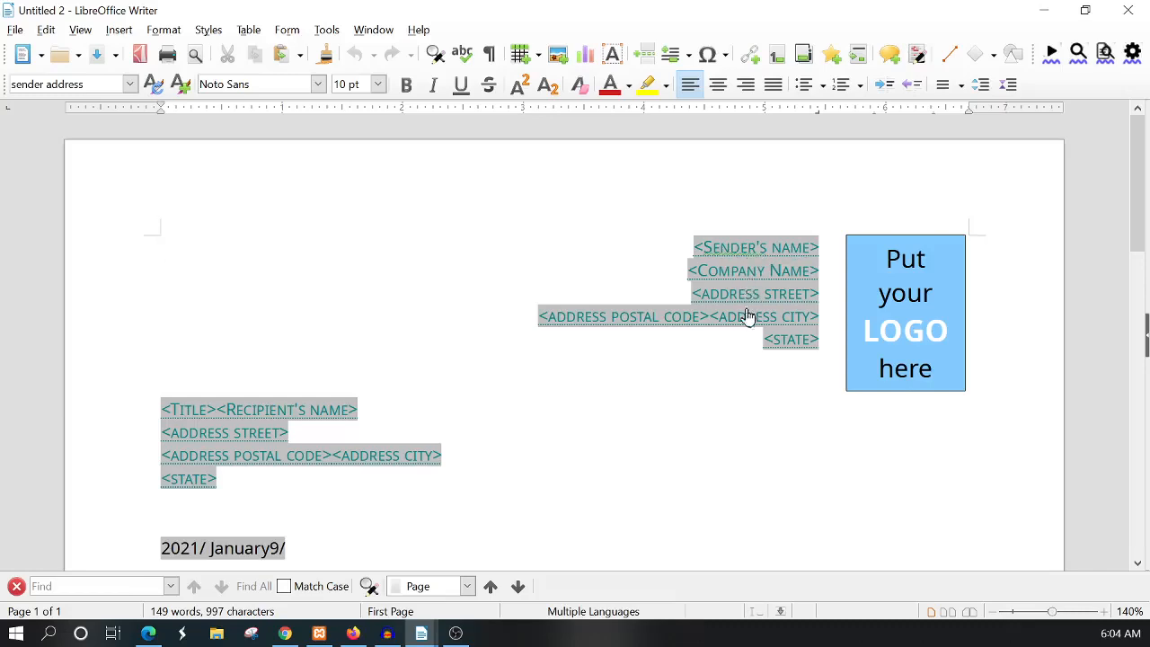
{"action": "mouse_move", "coordinate": [375, 440]}
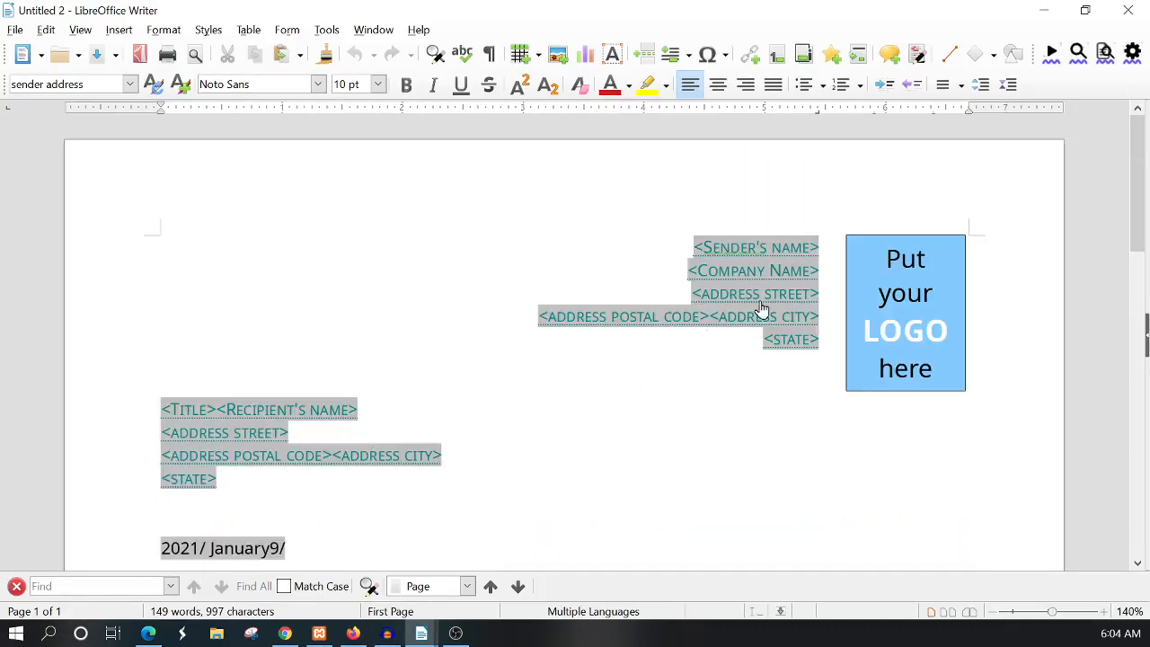
{"action": "mouse_move", "coordinate": [754, 321]}
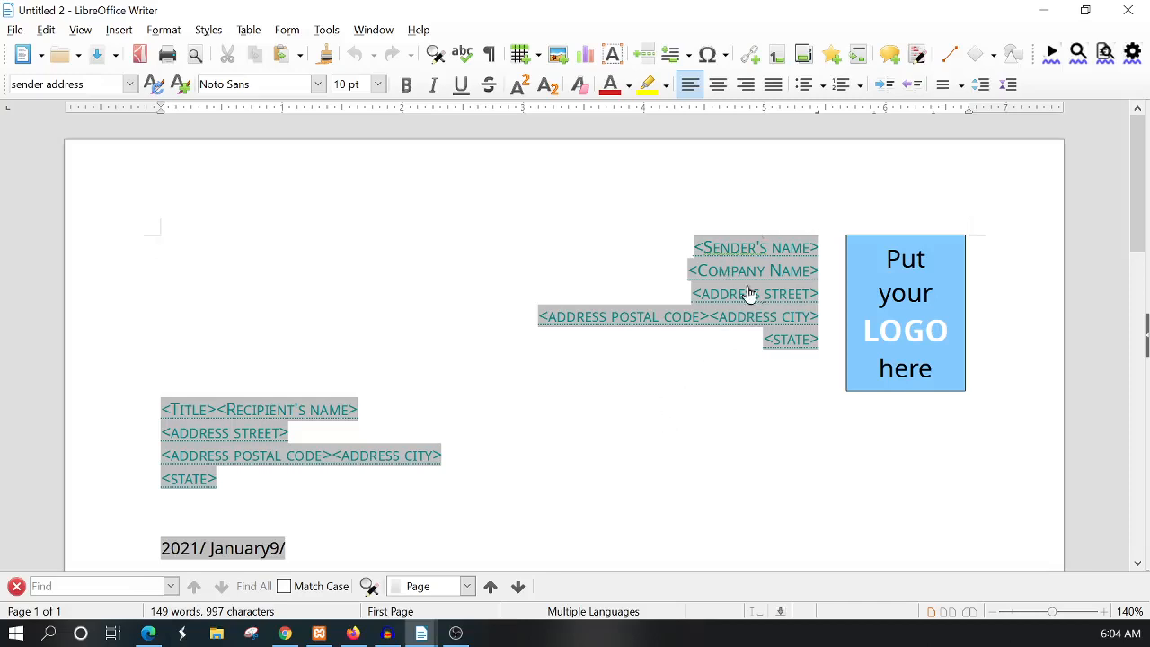
{"action": "mouse_move", "coordinate": [759, 268]}
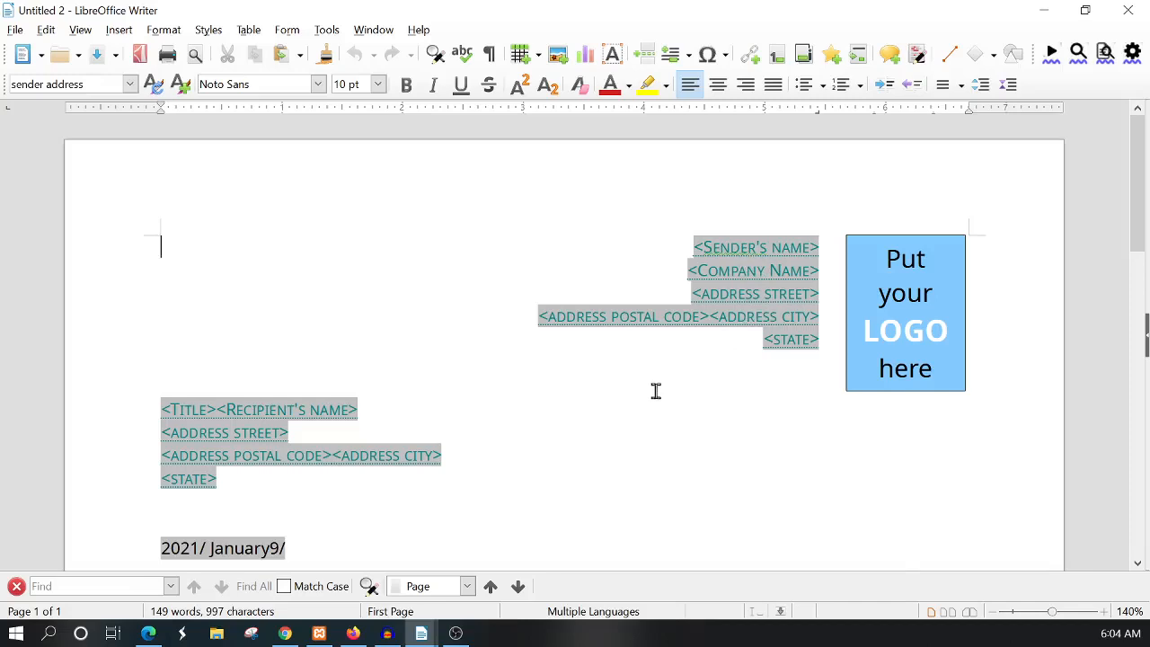
{"action": "scroll", "scroll_direction": "down", "scroll_amount": 3}
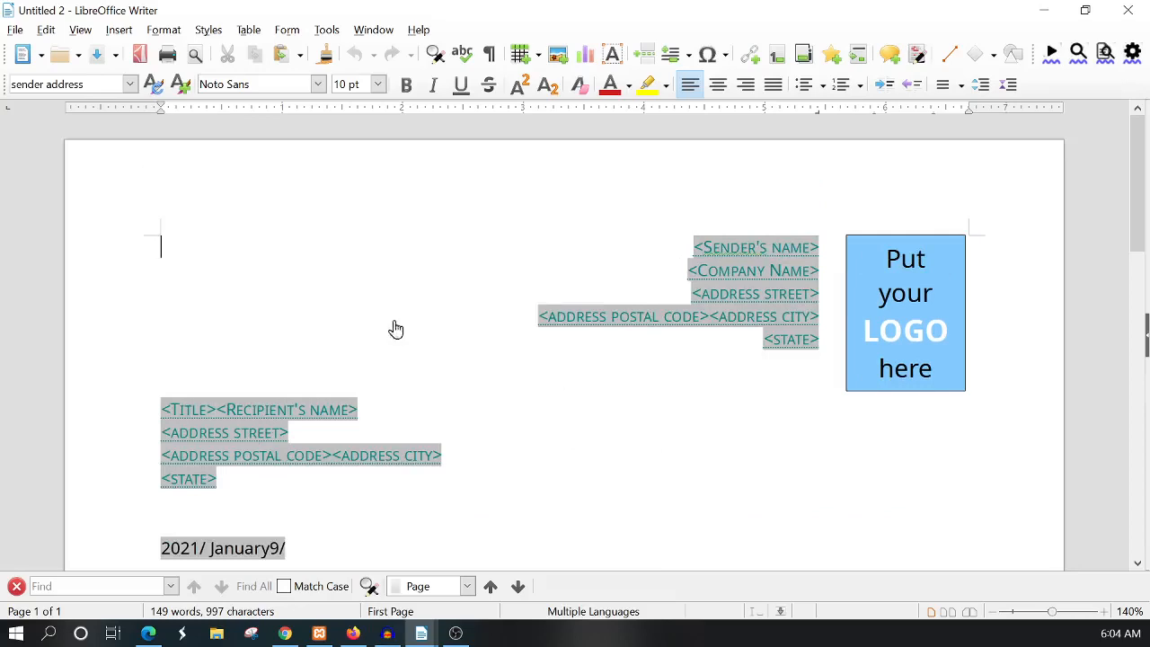
{"action": "mouse_move", "coordinate": [791, 456]}
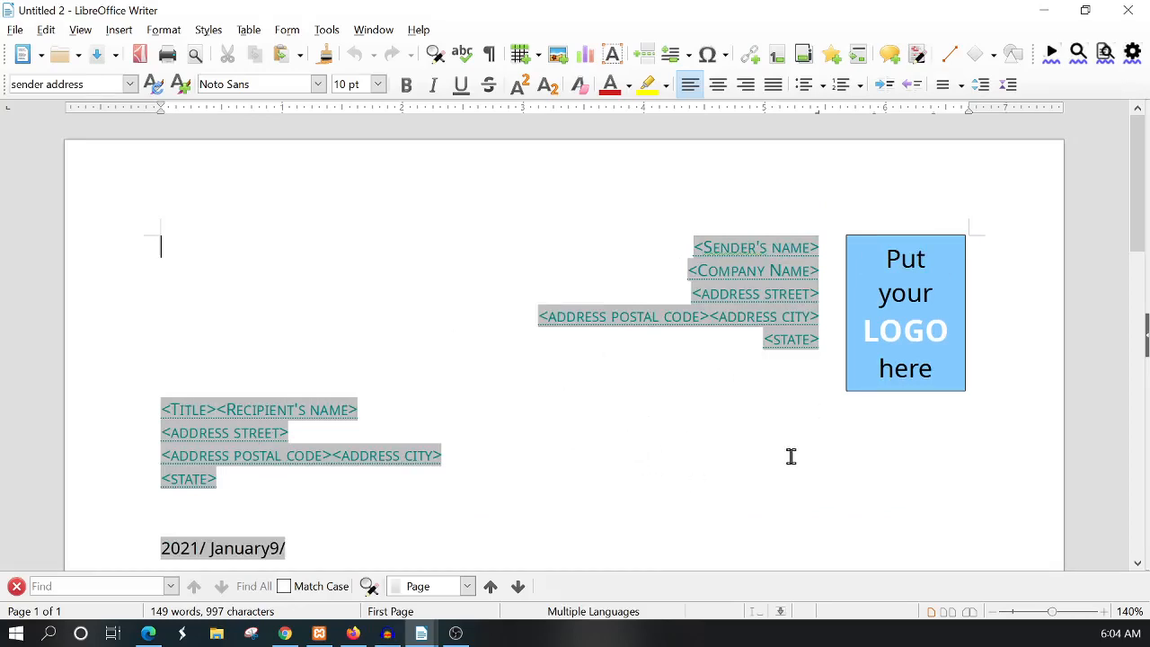
{"action": "mouse_move", "coordinate": [283, 434]}
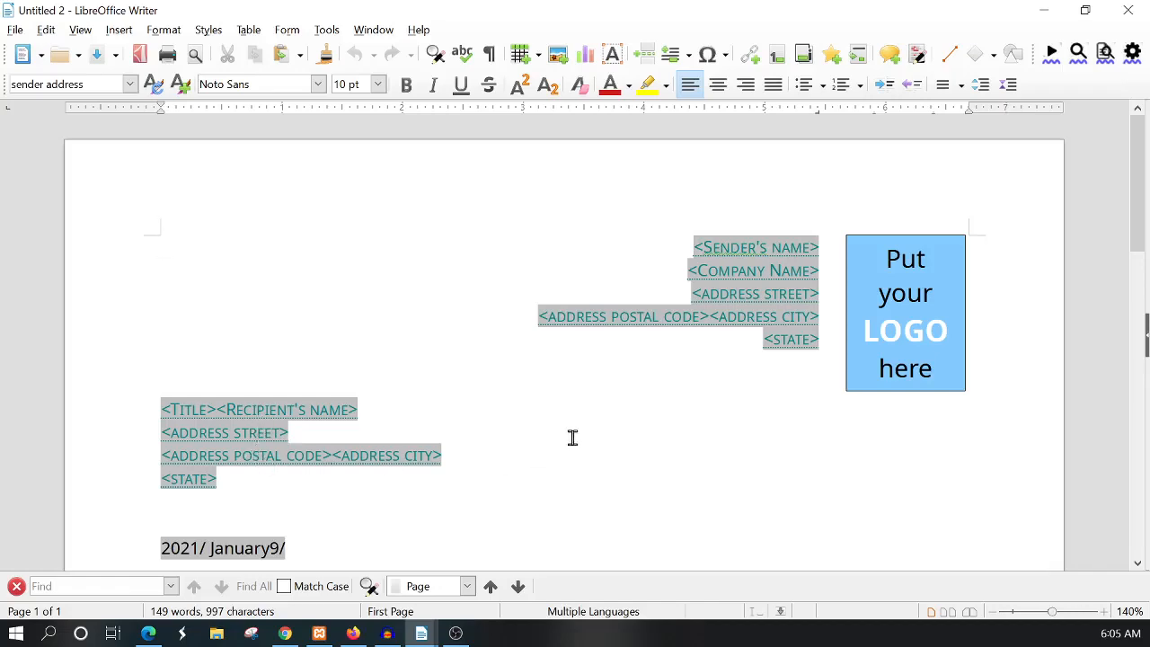
{"action": "scroll", "scroll_direction": "down", "scroll_amount": 3}
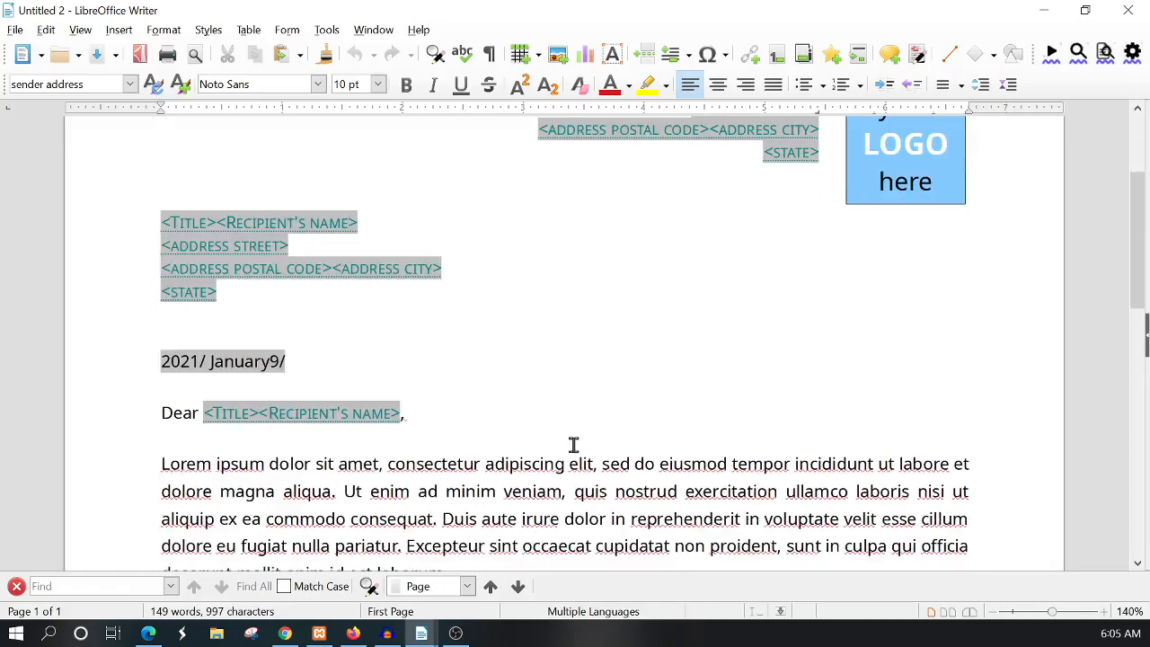
{"action": "scroll", "scroll_direction": "down", "scroll_amount": 3}
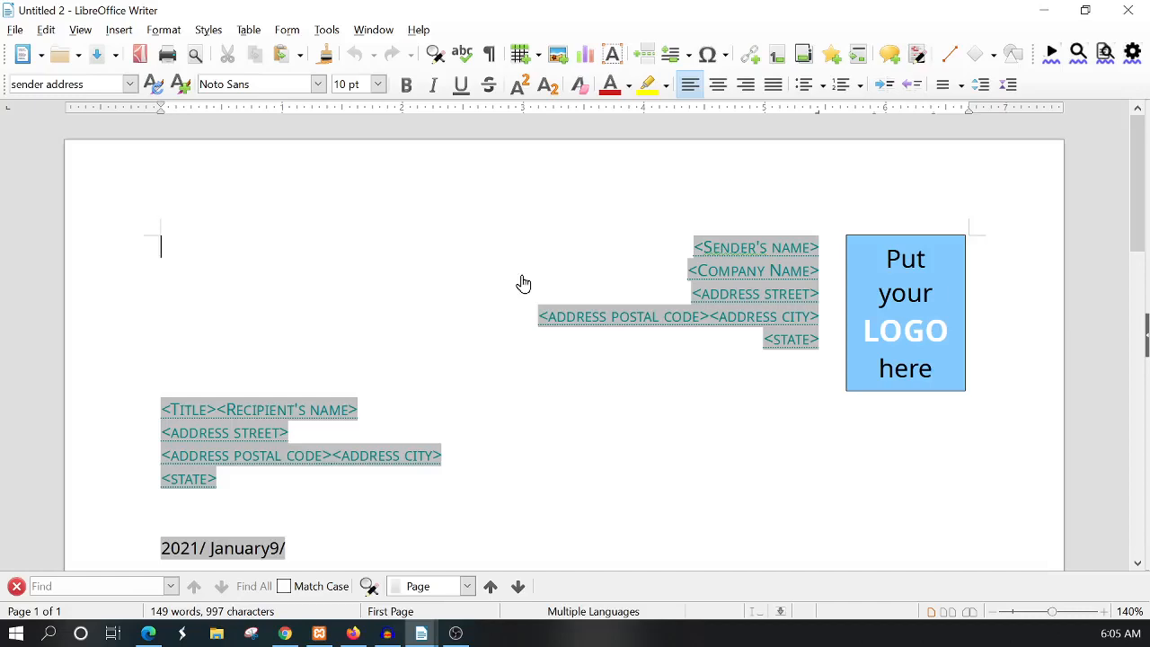
Step: Select a placeholder phrase in the new letter before returning to Manage Templates
{"action": "double_click", "coordinate": [752, 269]}
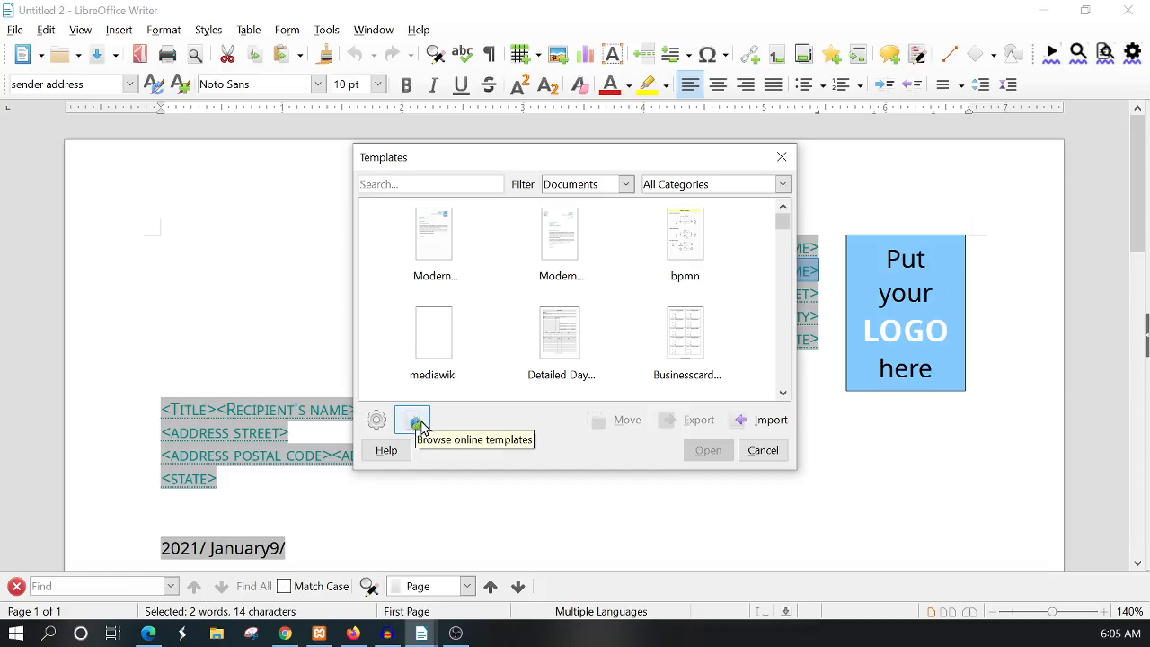
{"action": "mouse_move", "coordinate": [376, 419]}
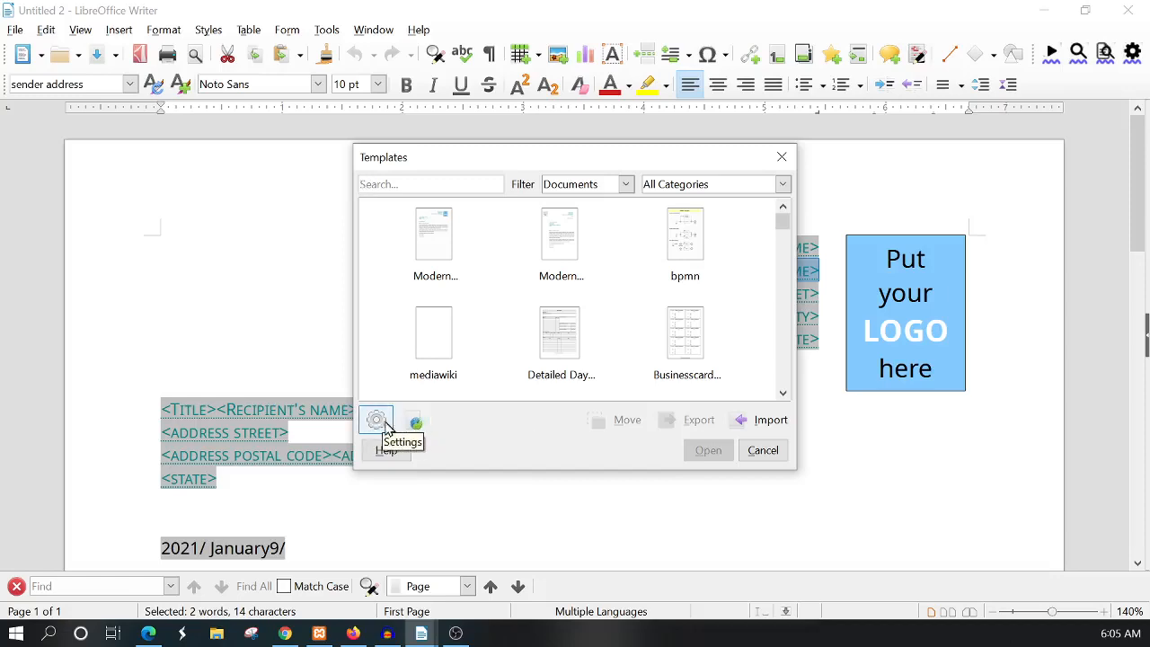
{"action": "mouse_move", "coordinate": [414, 421]}
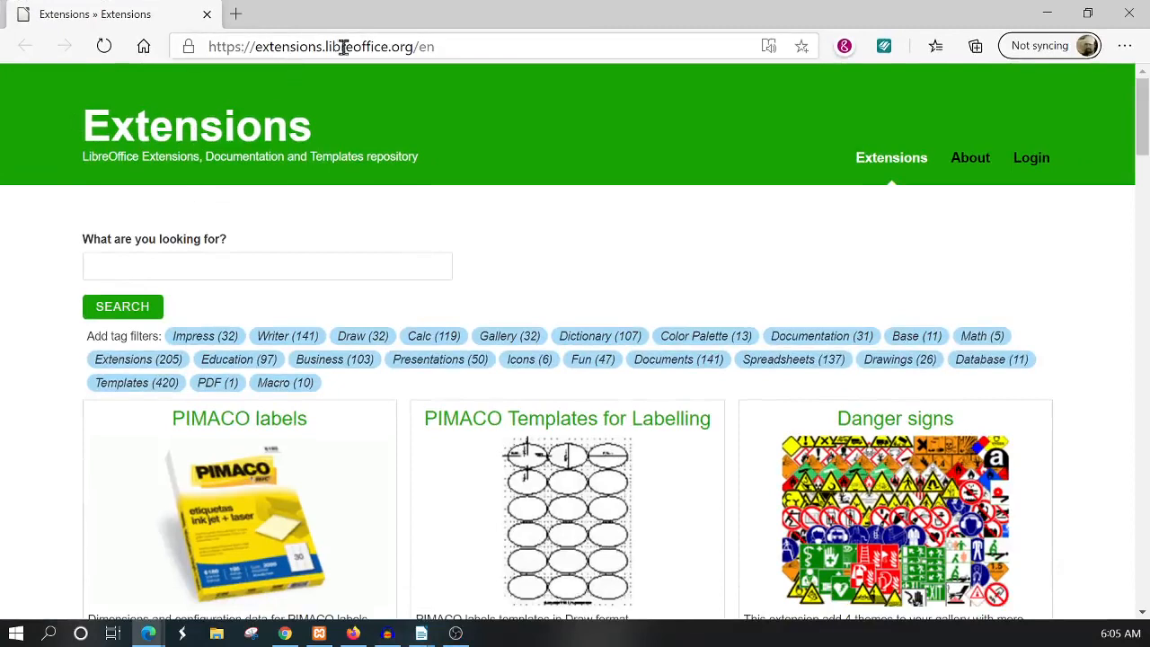
{"action": "mouse_move", "coordinate": [107, 199]}
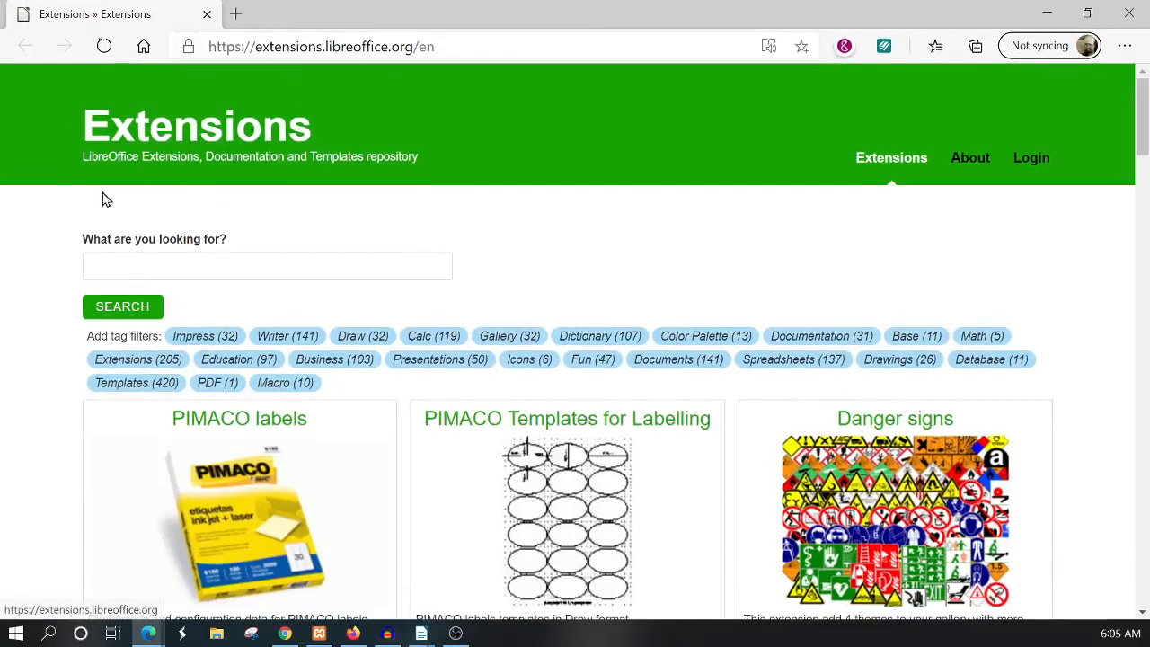
{"action": "mouse_move", "coordinate": [229, 170]}
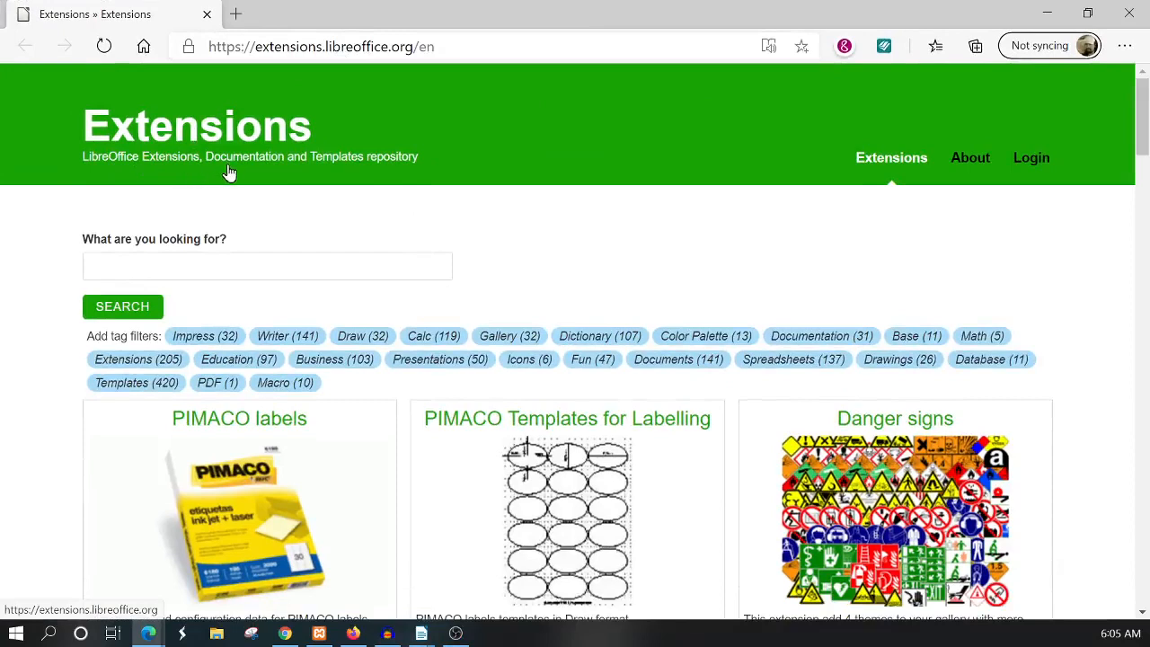
{"action": "mouse_move", "coordinate": [296, 171]}
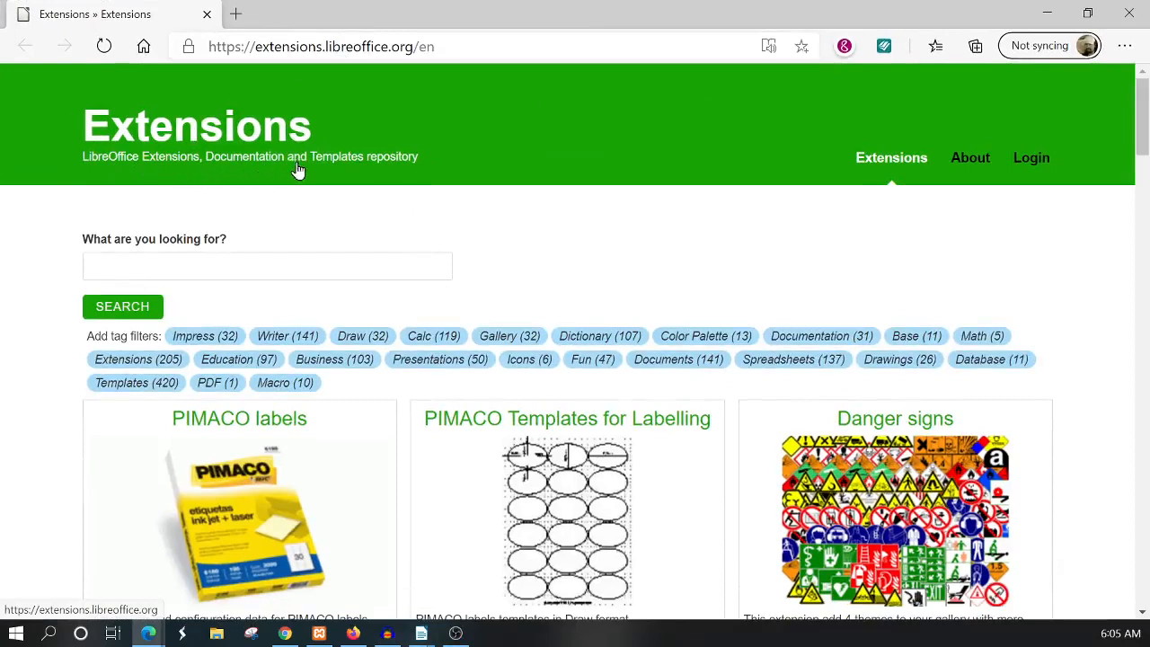
{"action": "mouse_move", "coordinate": [393, 174]}
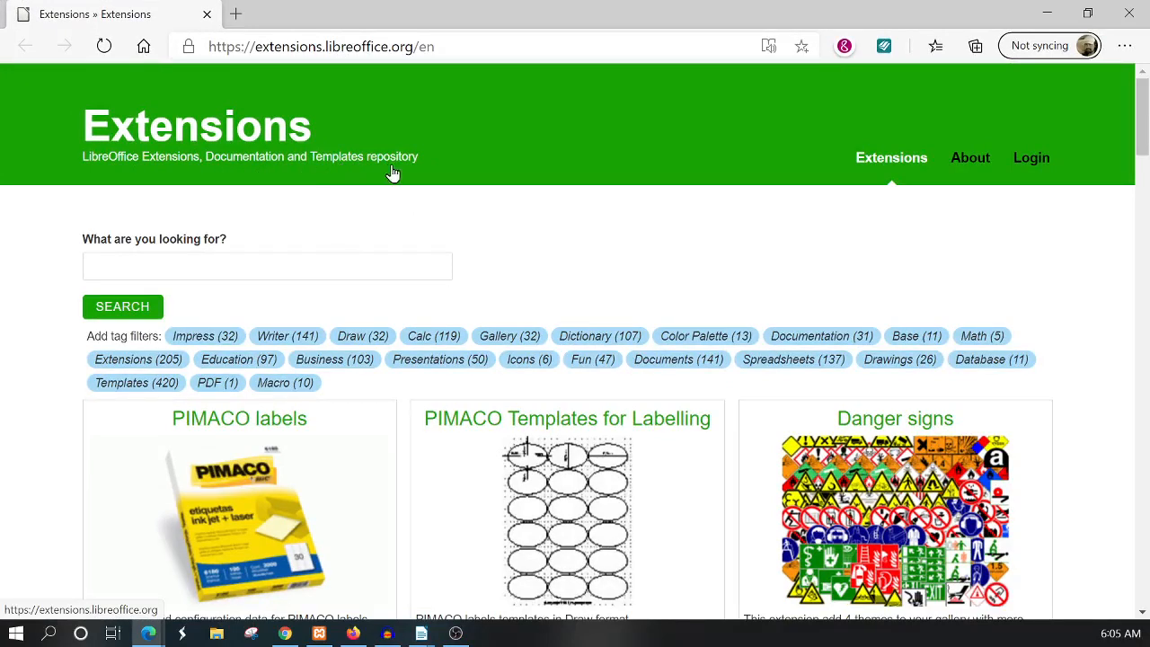
{"action": "mouse_move", "coordinate": [381, 257]}
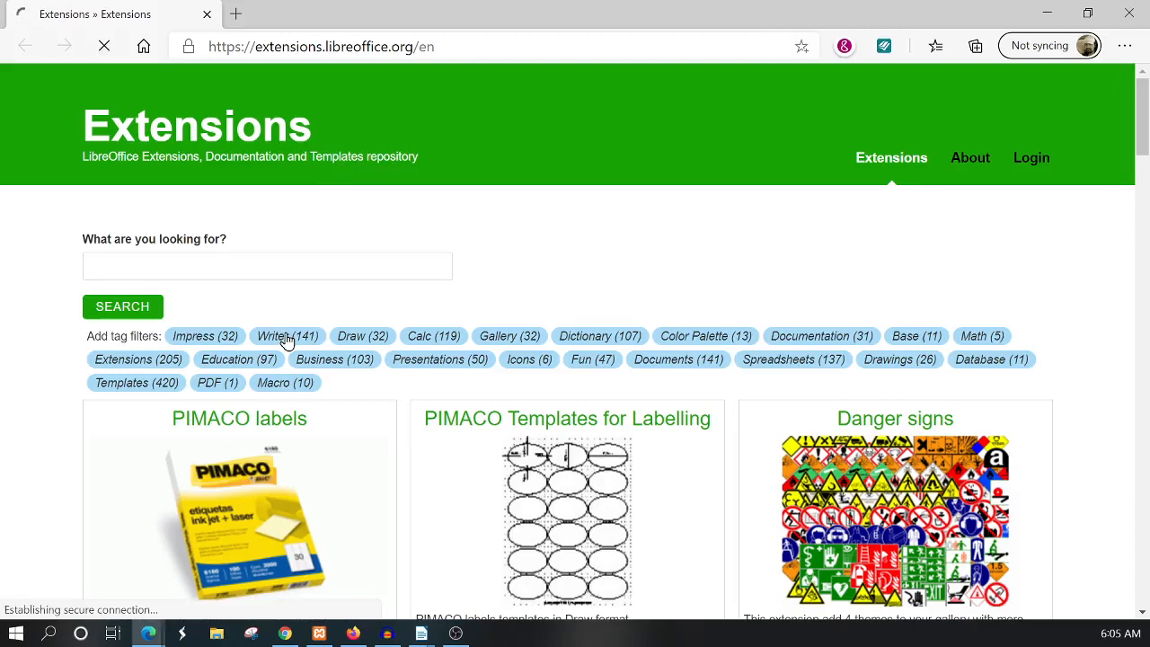
Step: Filter the extensions site by the Writer tag and browse the results
{"action": "left_click", "coordinate": [287, 335]}
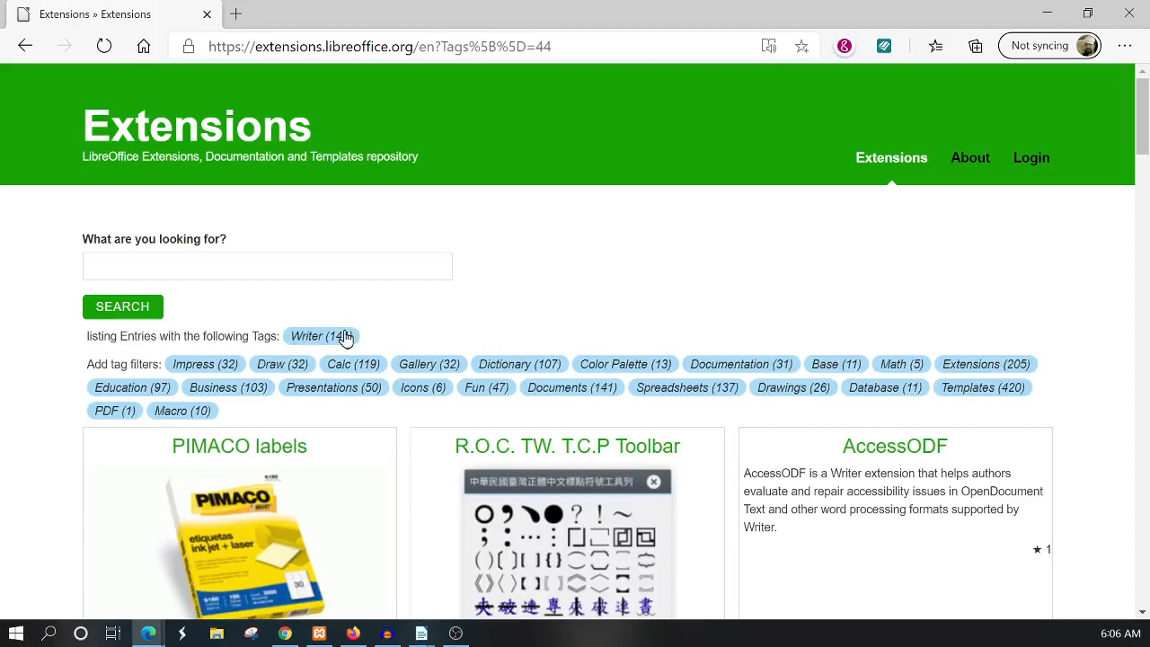
{"action": "scroll", "scroll_direction": "down", "scroll_amount": 3}
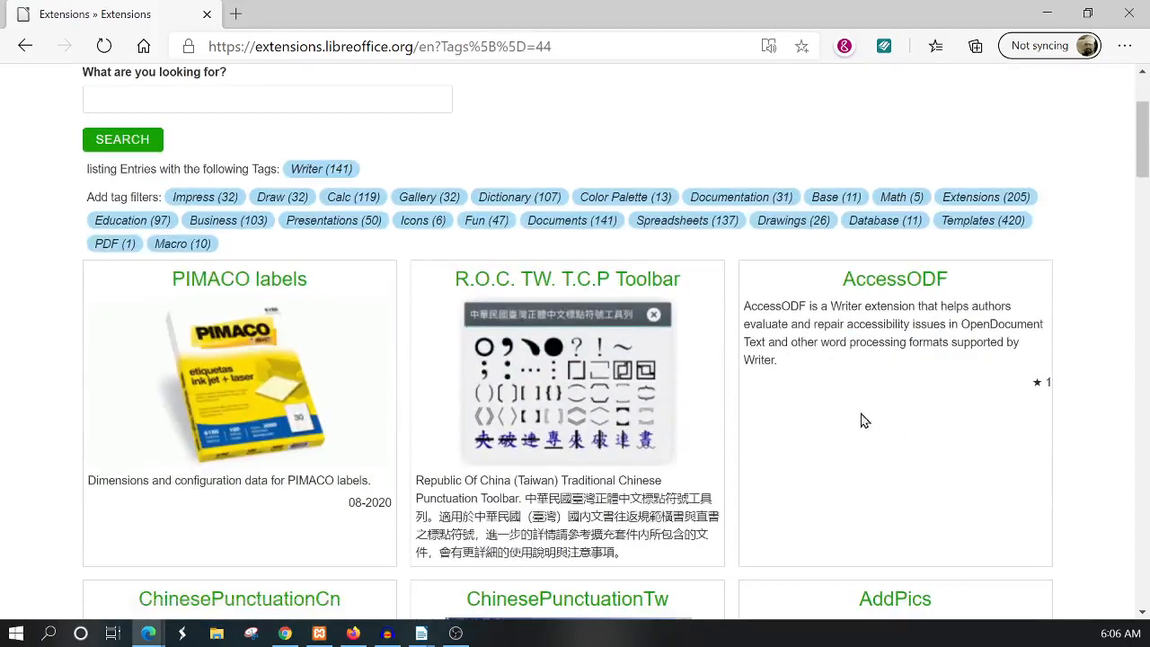
{"action": "scroll", "scroll_direction": "down", "scroll_amount": 3}
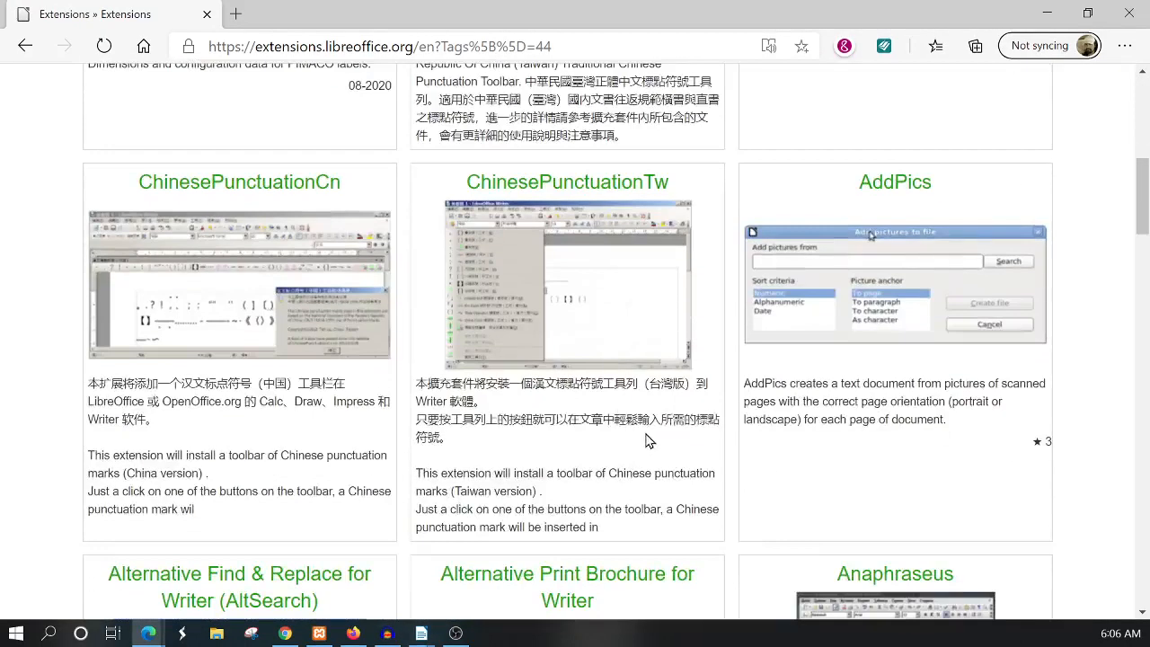
{"action": "mouse_move", "coordinate": [627, 458]}
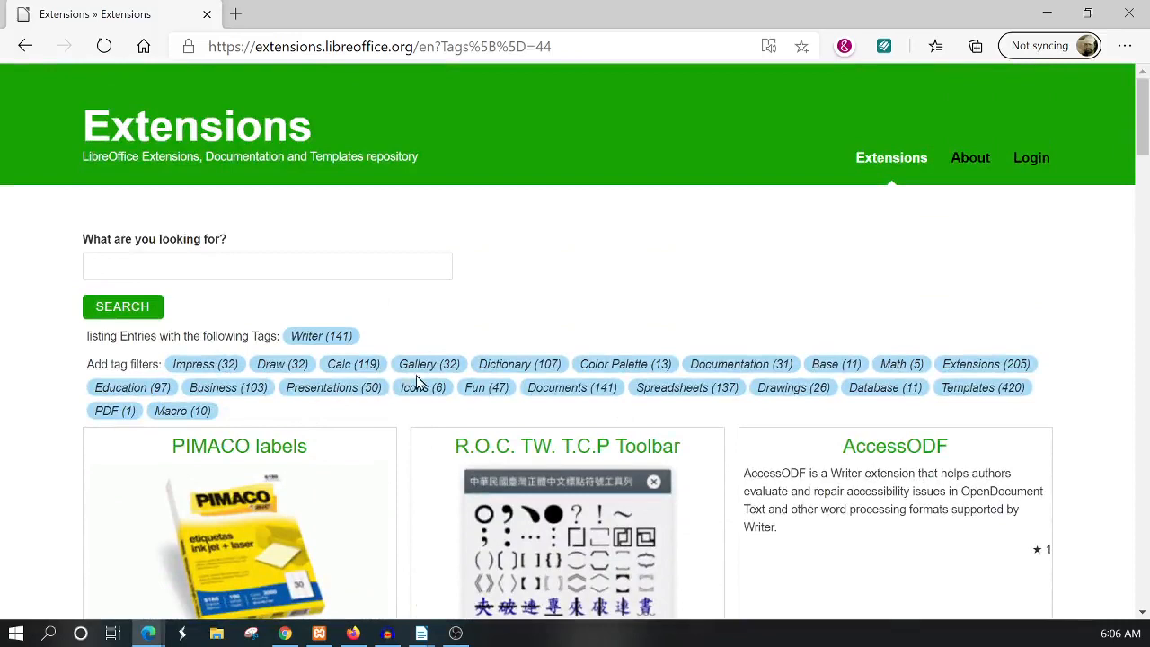
{"action": "mouse_move", "coordinate": [840, 266]}
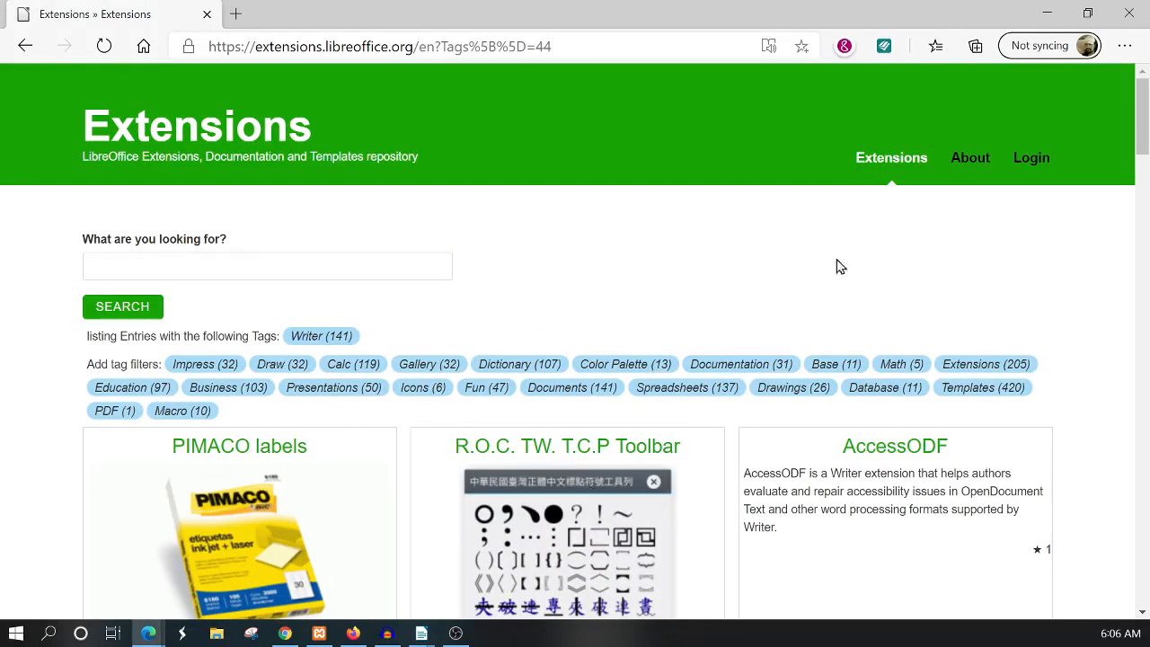
{"action": "mouse_move", "coordinate": [641, 297]}
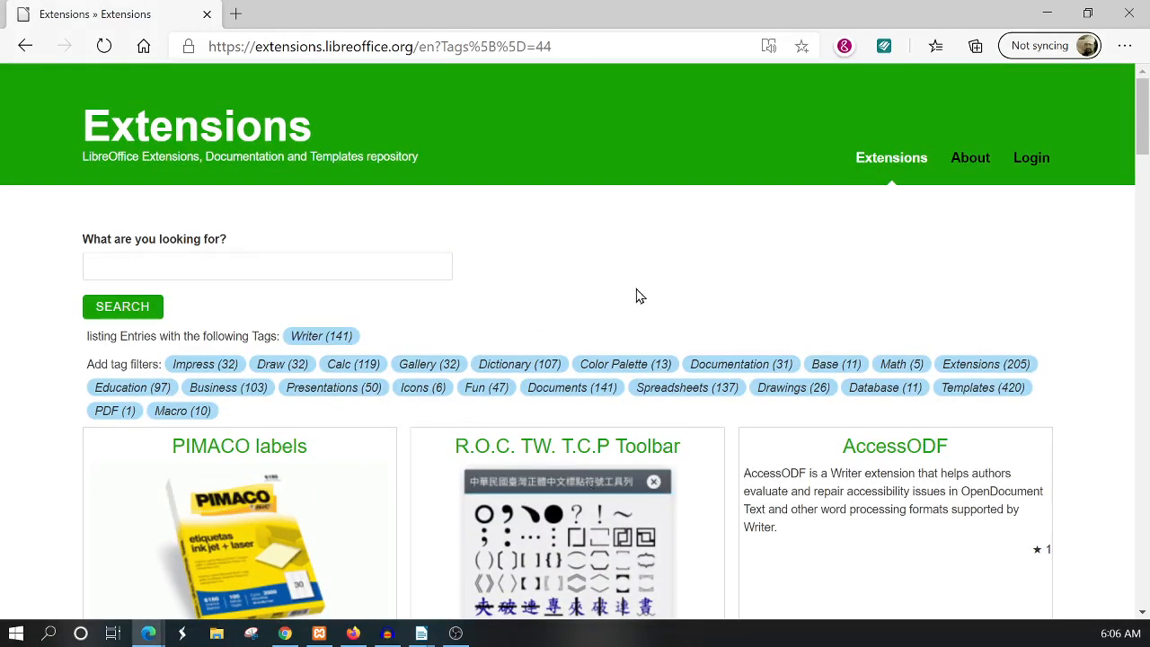
{"action": "mouse_move", "coordinate": [1068, 398]}
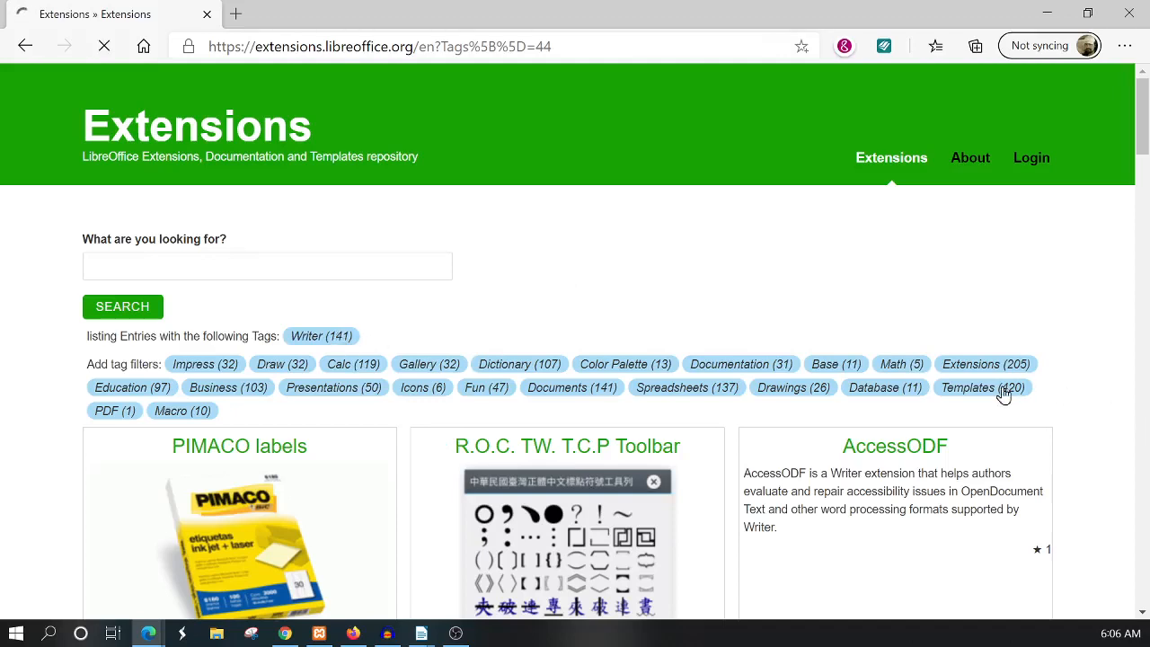
Step: Add the Templates tag and scroll through the screenplay and thesis template listings
{"action": "left_click", "coordinate": [981, 387]}
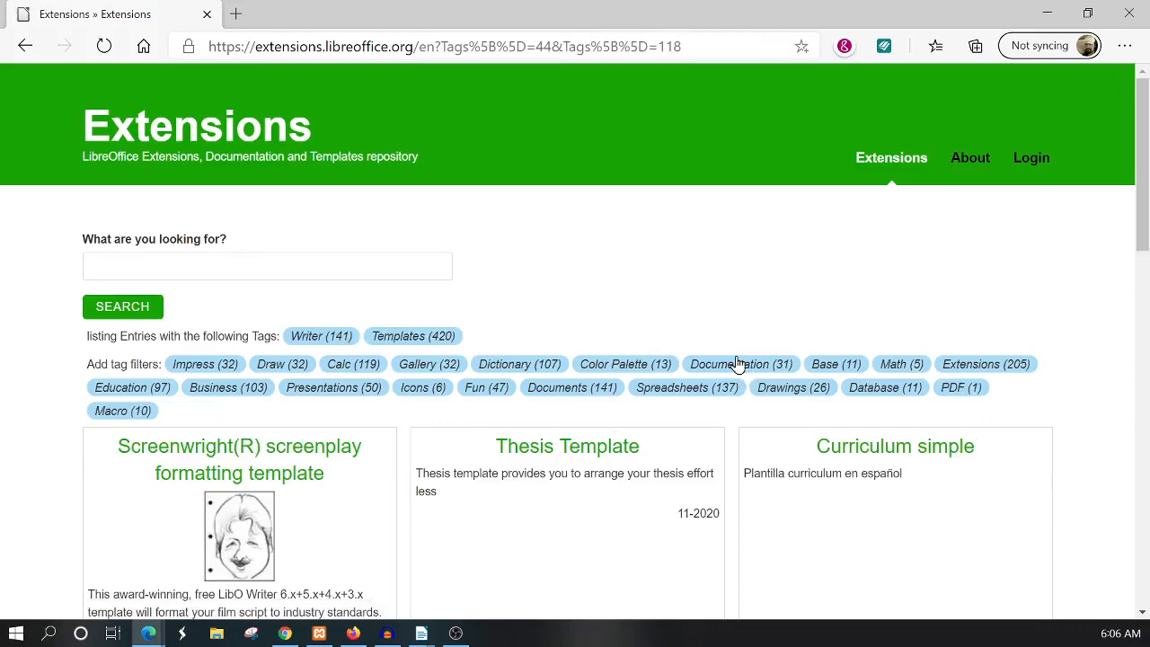
{"action": "scroll", "scroll_direction": "down", "scroll_amount": 3}
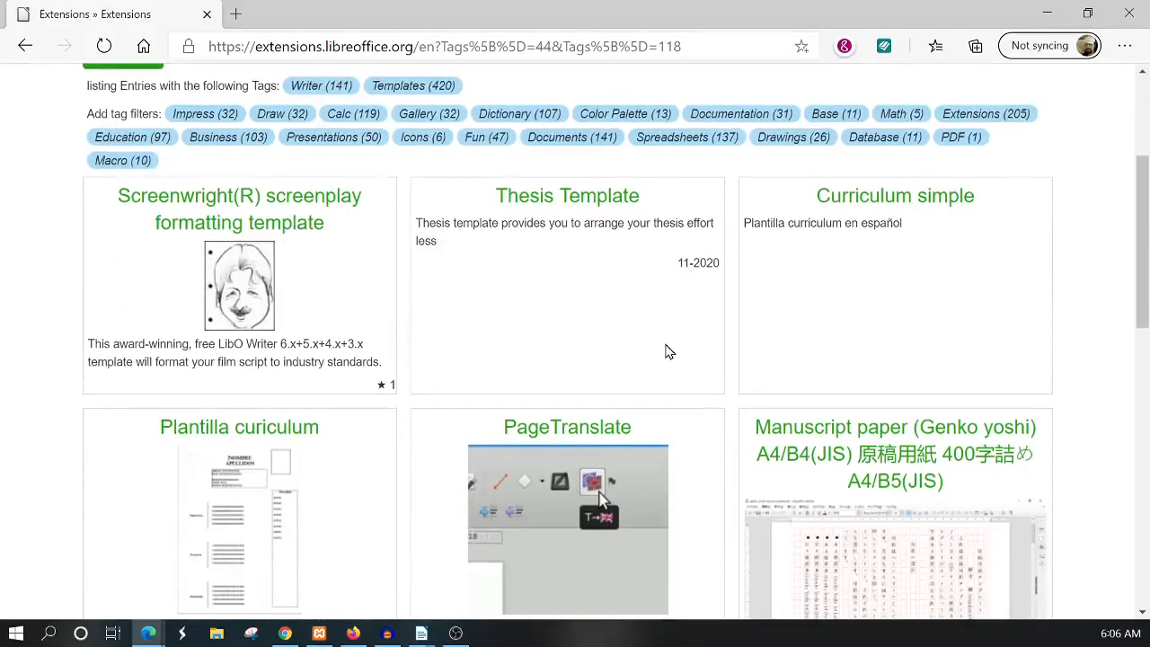
{"action": "scroll", "scroll_direction": "down", "scroll_amount": 3}
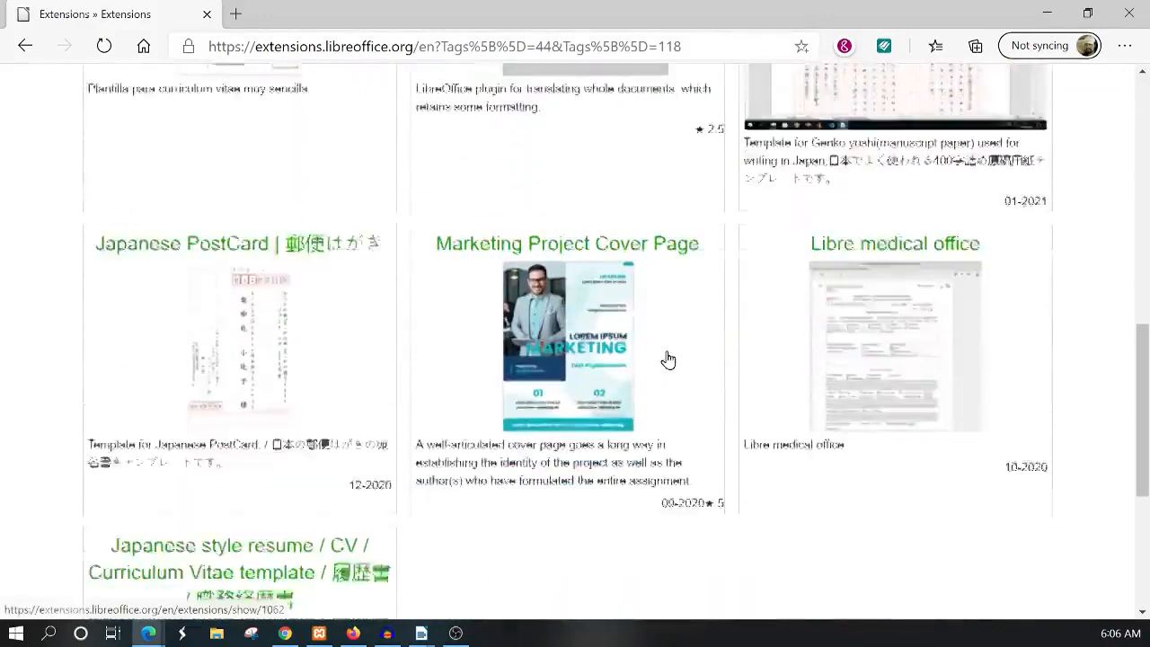
{"action": "scroll", "scroll_direction": "down", "scroll_amount": 3}
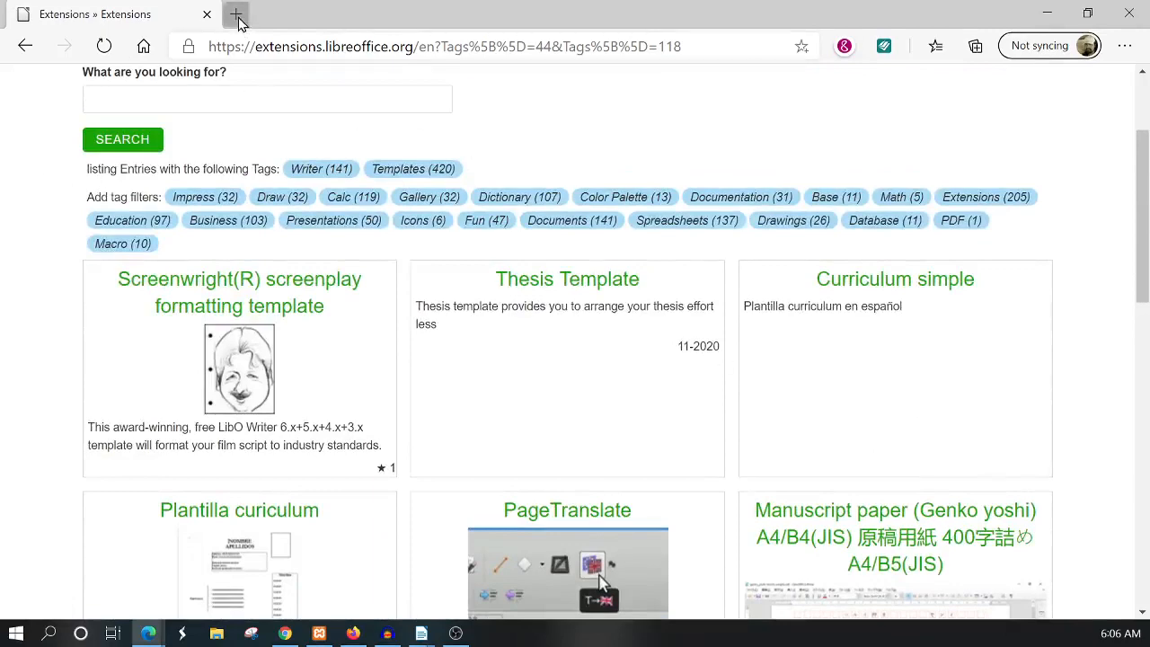
Step: Search Bing for libre office templates in a new tab and open LibreOfficeTemplates.net
{"action": "left_click", "coordinate": [238, 14]}
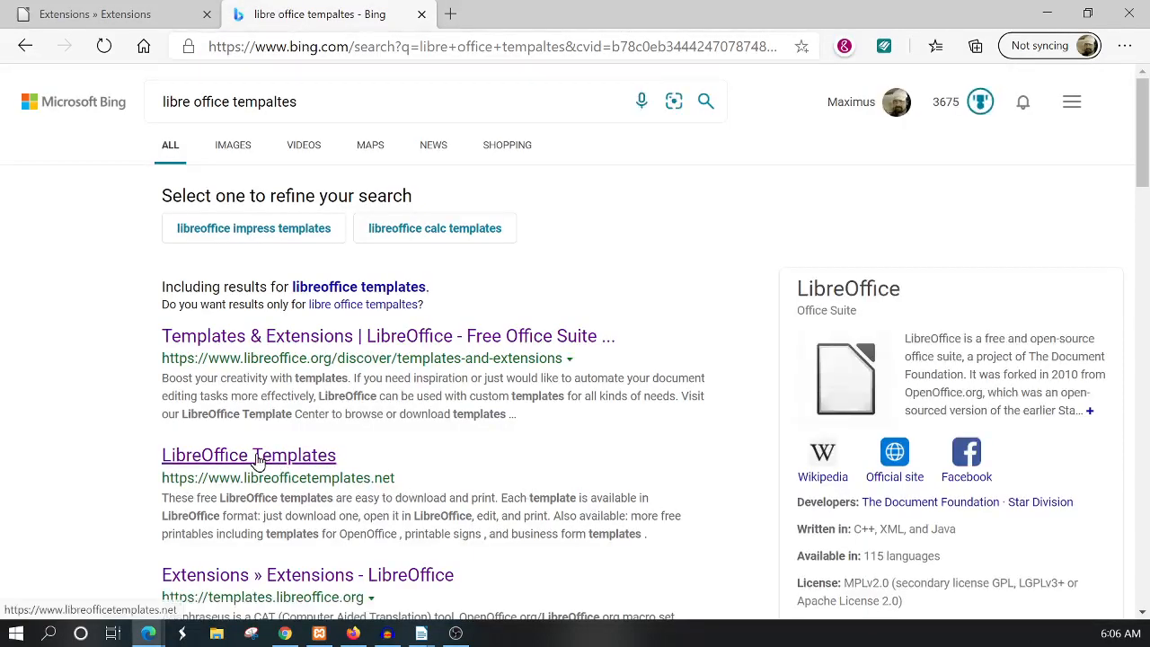
{"action": "left_click", "coordinate": [249, 454]}
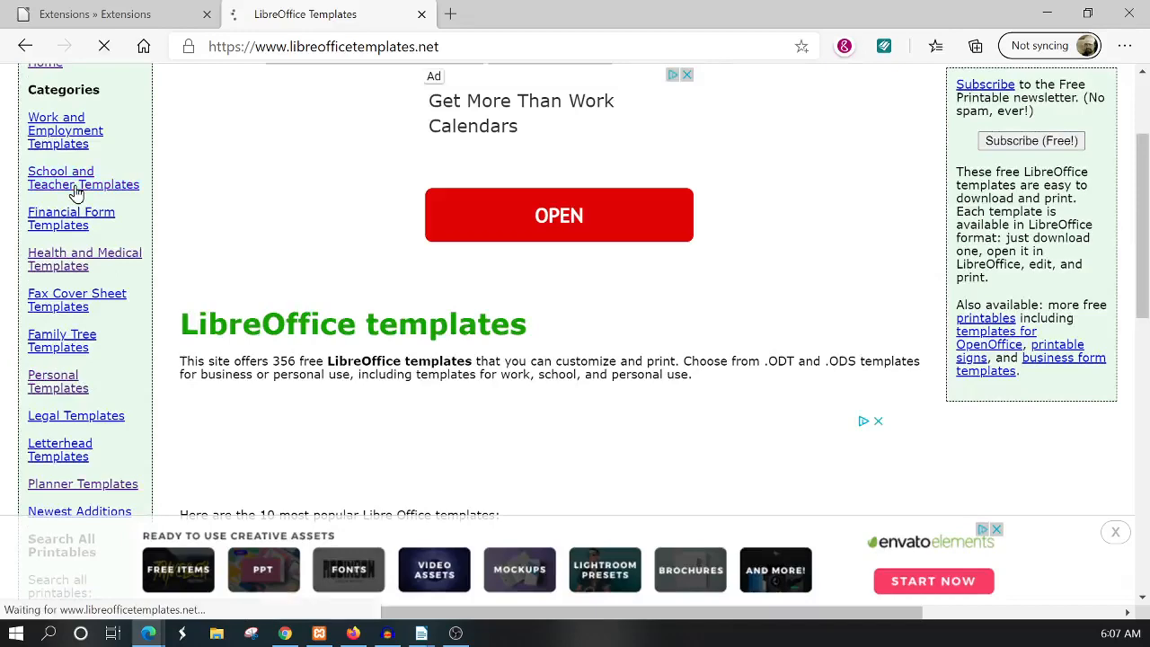
Step: Browse School and Teacher Templates and open the Task Chart To Do List preview
{"action": "left_click", "coordinate": [82, 177]}
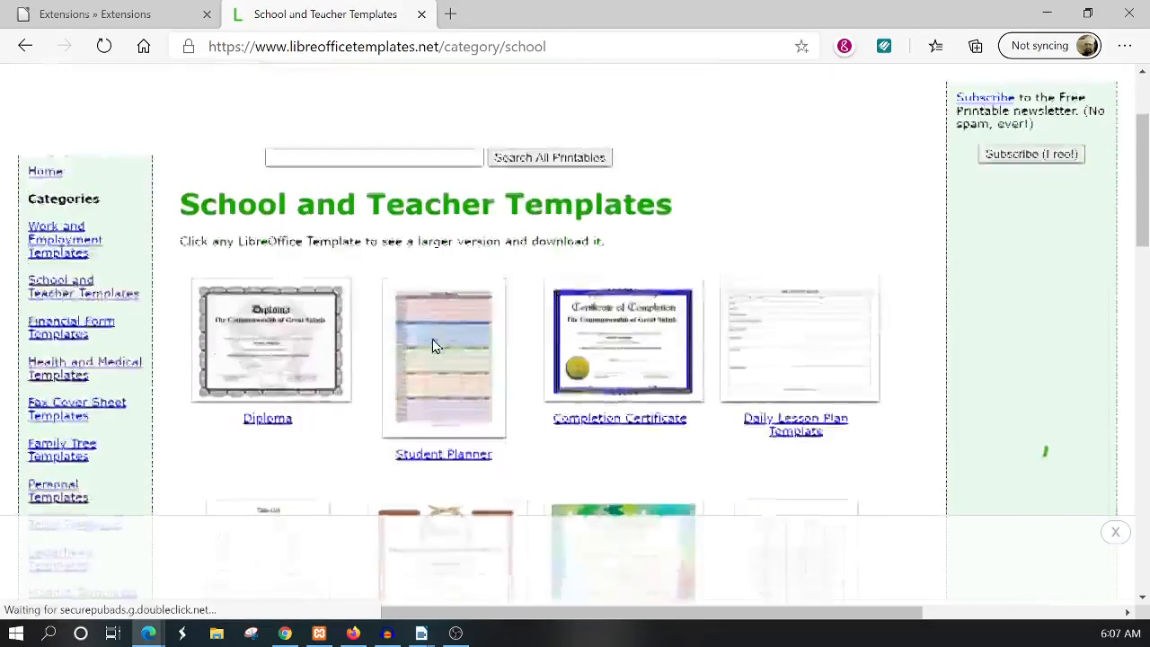
{"action": "scroll", "scroll_direction": "down", "scroll_amount": 3}
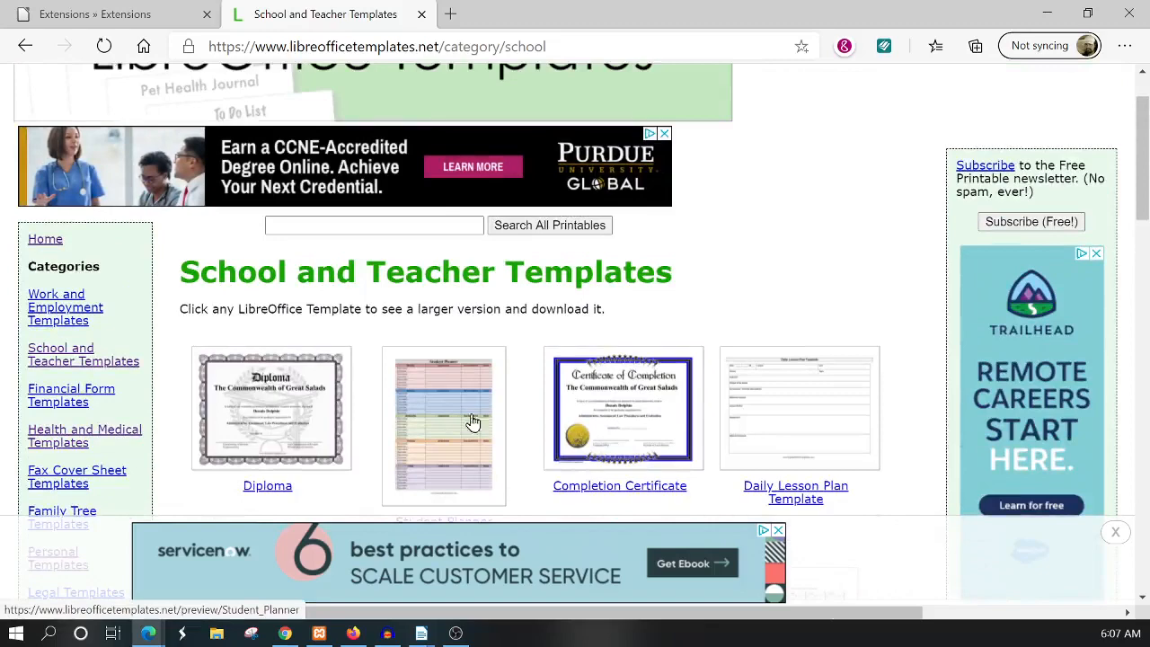
{"action": "mouse_move", "coordinate": [573, 405]}
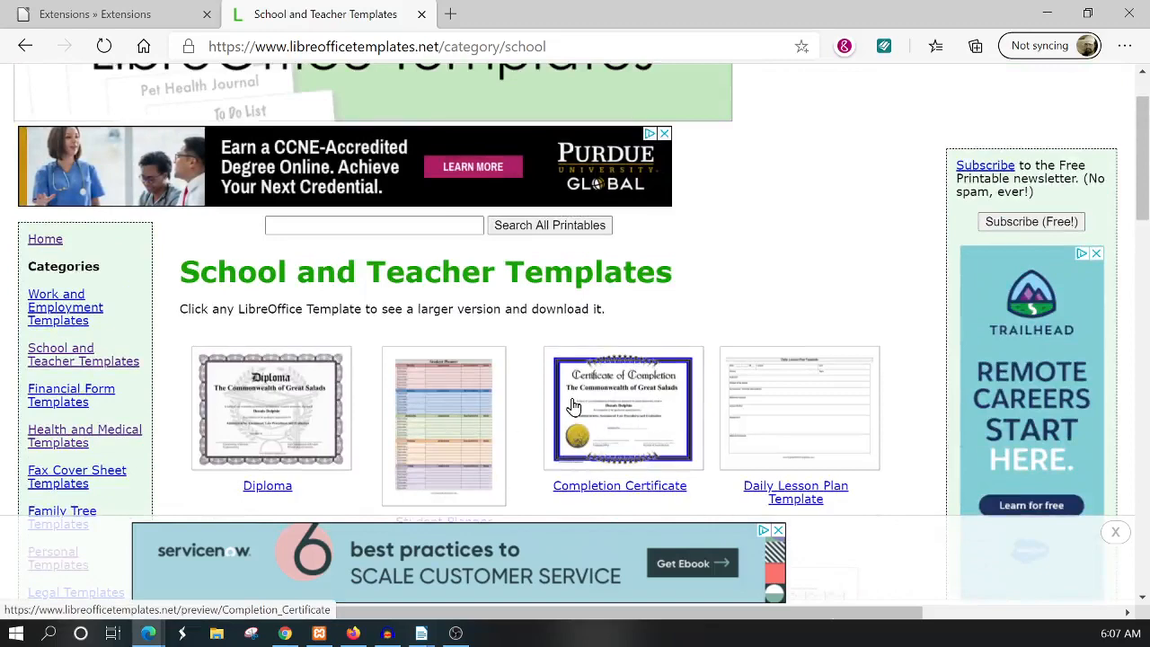
{"action": "scroll", "scroll_direction": "down", "scroll_amount": 3}
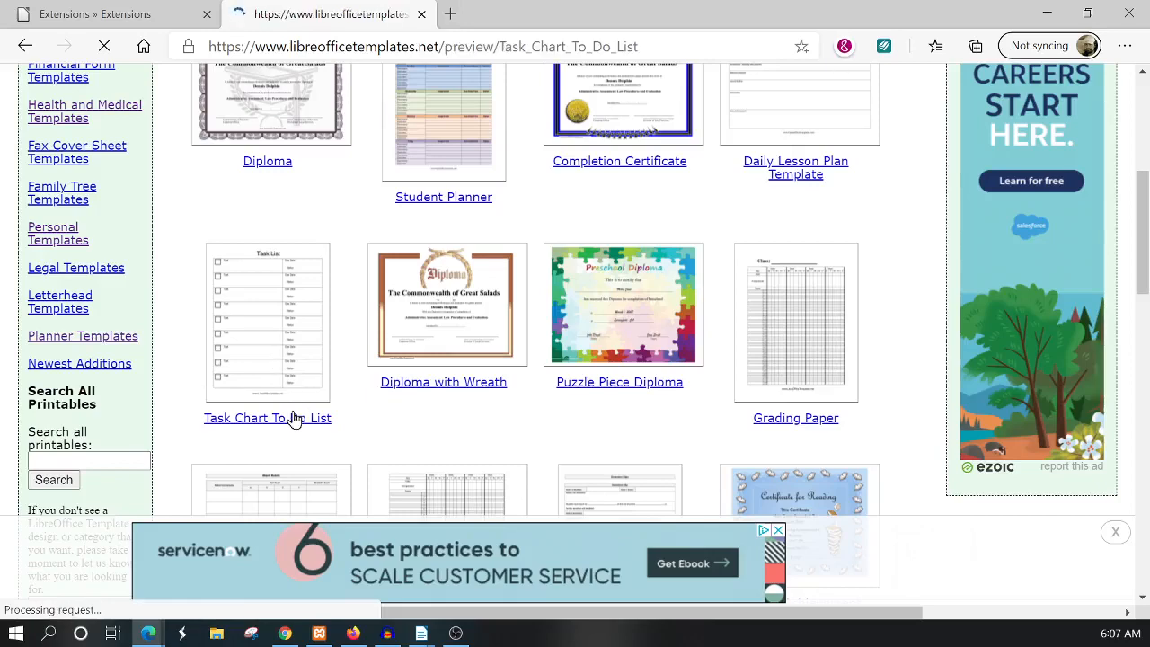
{"action": "left_click", "coordinate": [267, 417]}
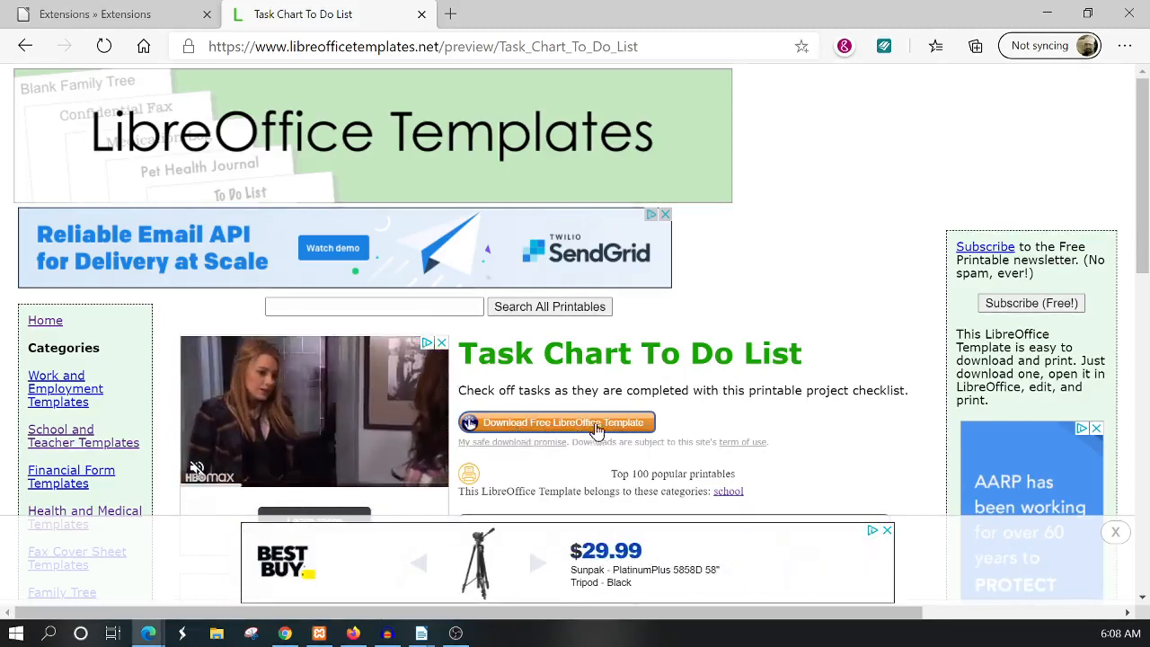
Step: Download the Task Chart To Do List template and open the downloaded .odt file
{"action": "scroll", "scroll_direction": "down", "scroll_amount": 3}
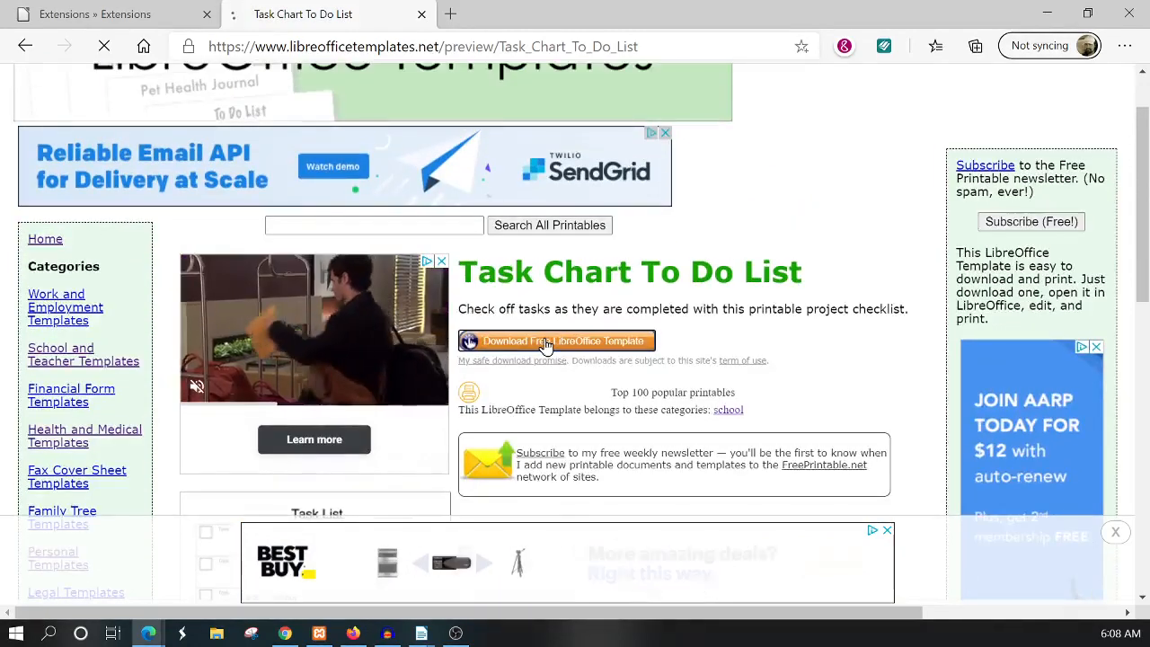
{"action": "left_click", "coordinate": [563, 340]}
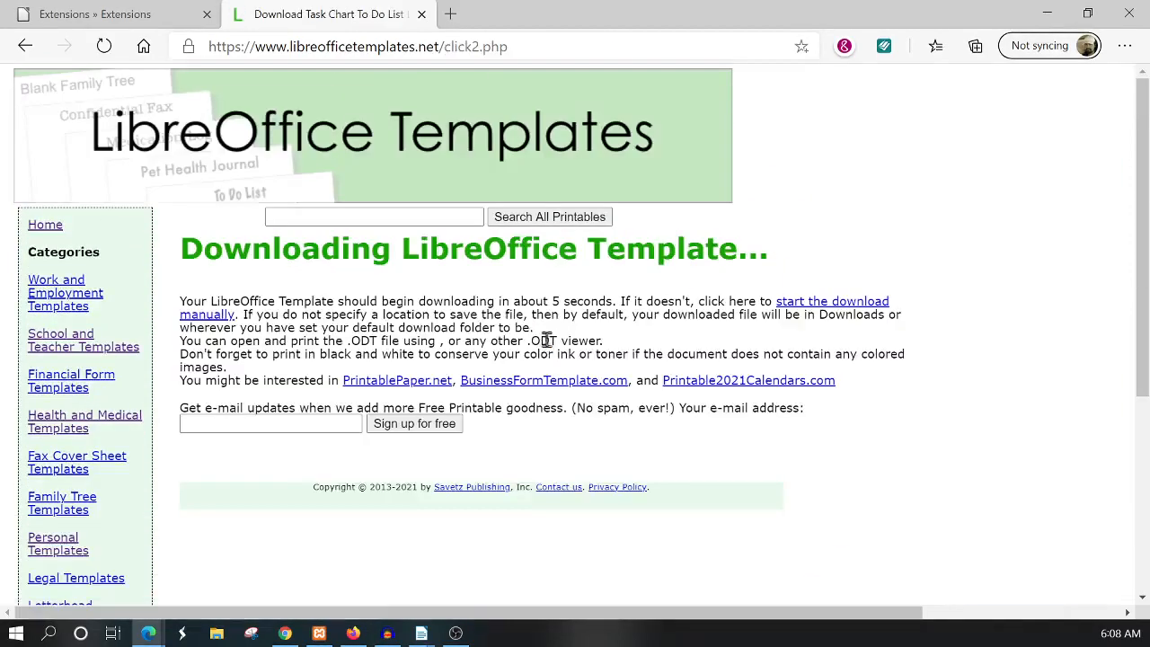
{"action": "mouse_move", "coordinate": [422, 308]}
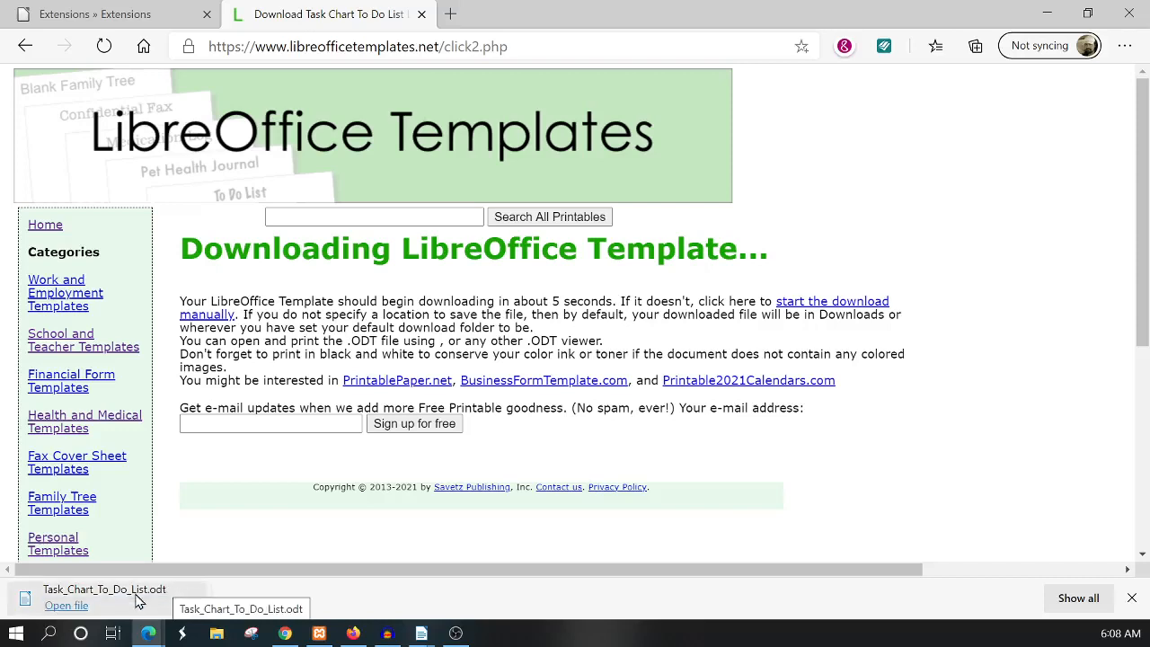
{"action": "left_click", "coordinate": [103, 589]}
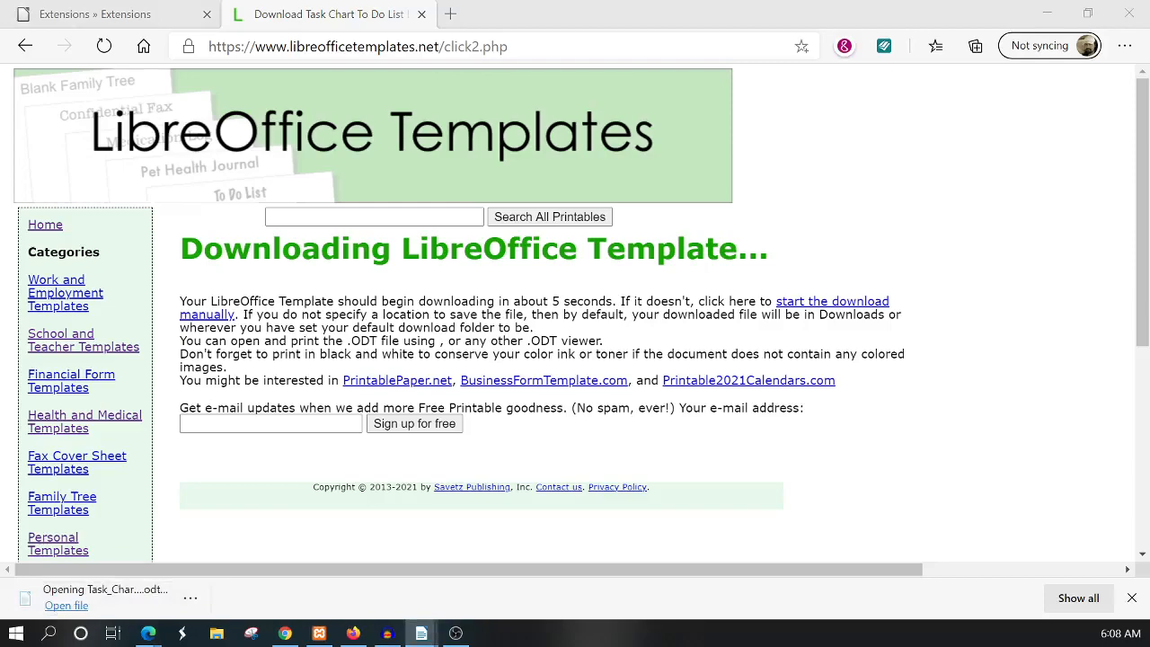
Step: View Task_Chart_To_Do_List.odt in Writer, glance at the template folder in the Open dialog, then cancel
{"action": "left_click", "coordinate": [66, 605]}
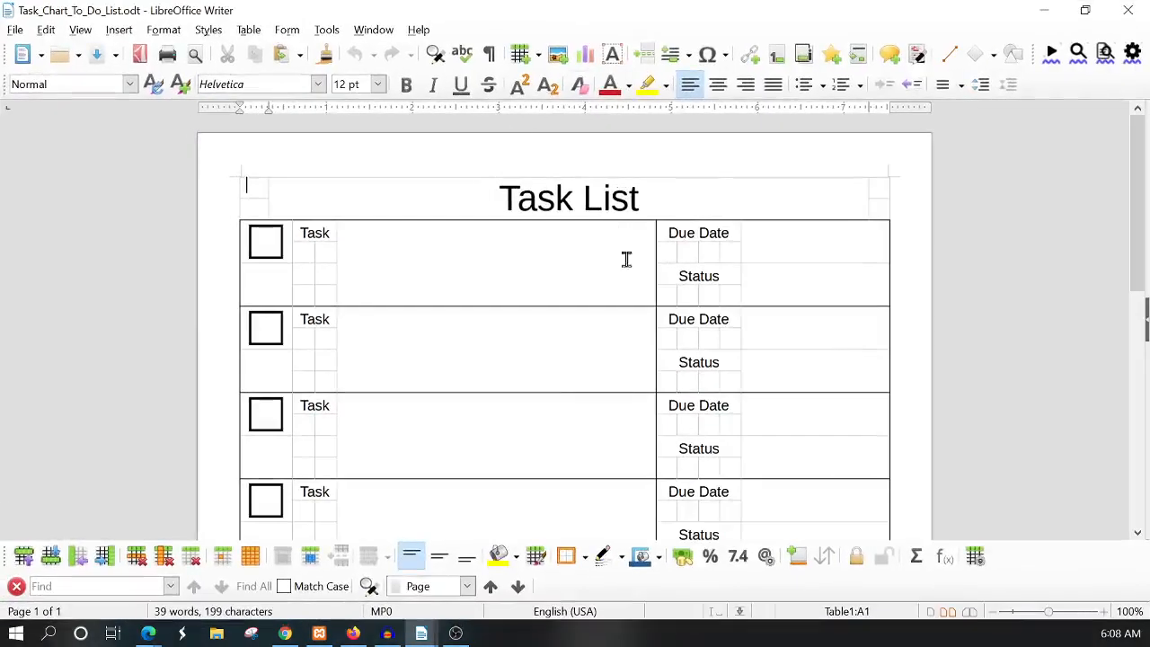
{"action": "mouse_move", "coordinate": [660, 326]}
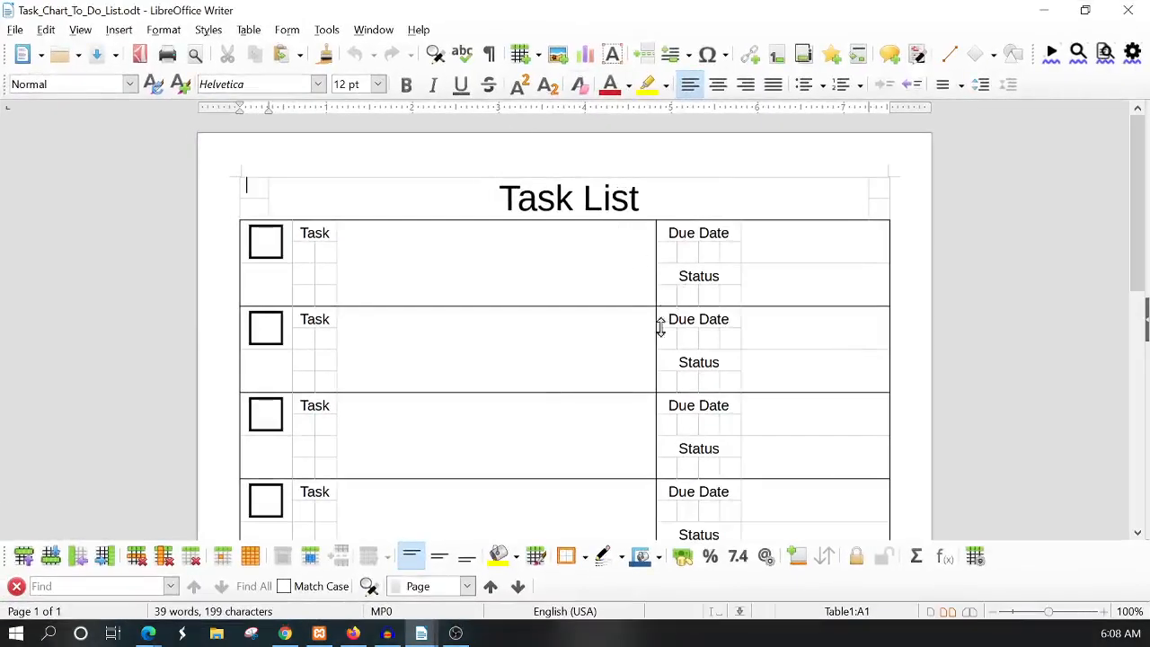
{"action": "mouse_move", "coordinate": [780, 336]}
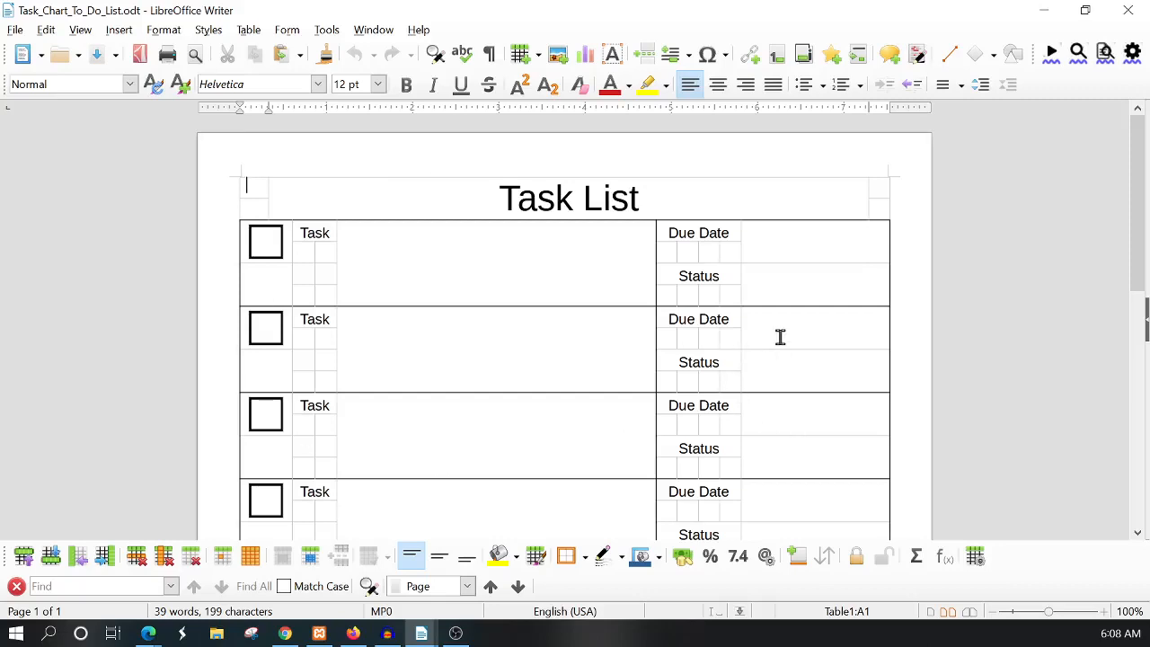
{"action": "mouse_move", "coordinate": [740, 326]}
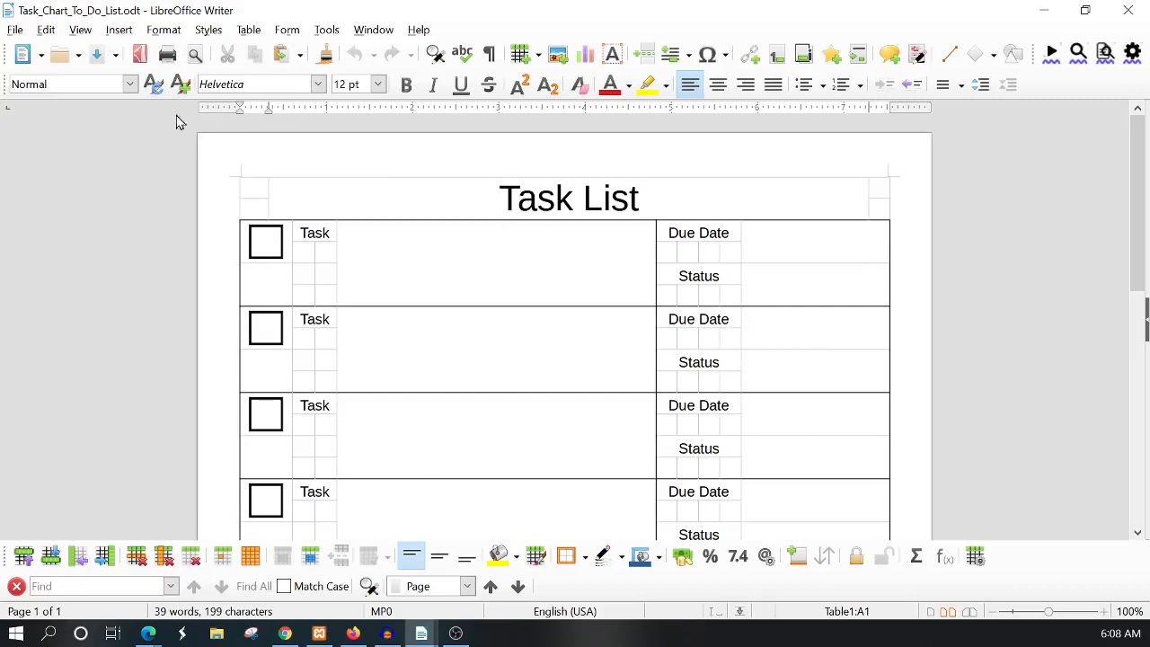
{"action": "left_click", "coordinate": [15, 30]}
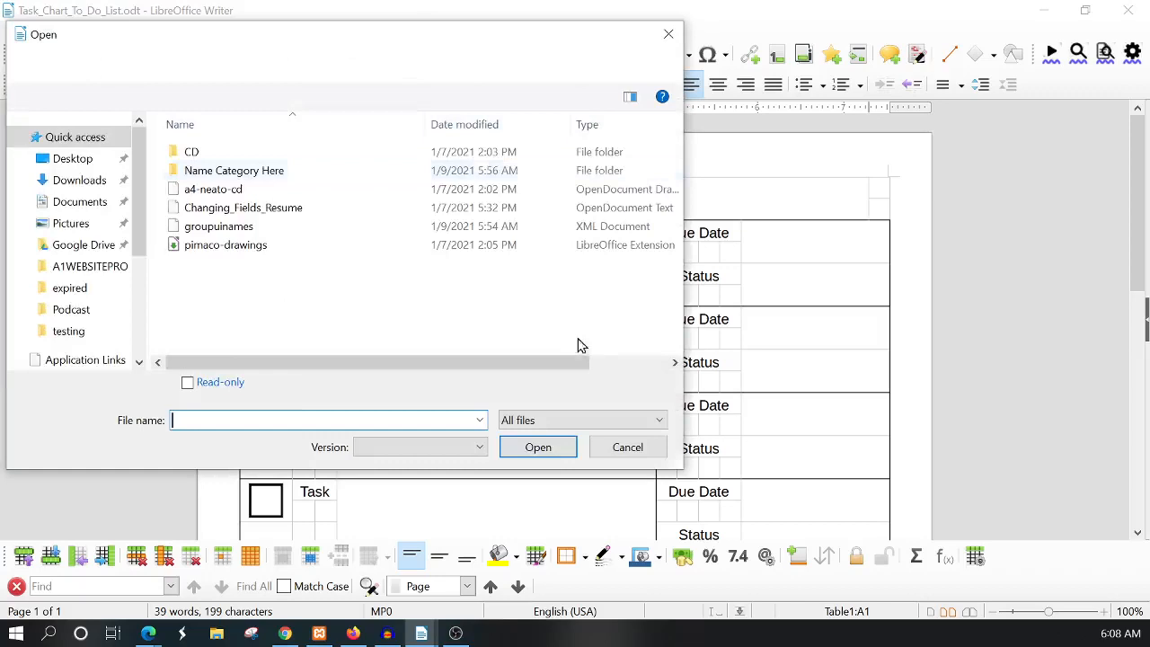
{"action": "left_click", "coordinate": [627, 446]}
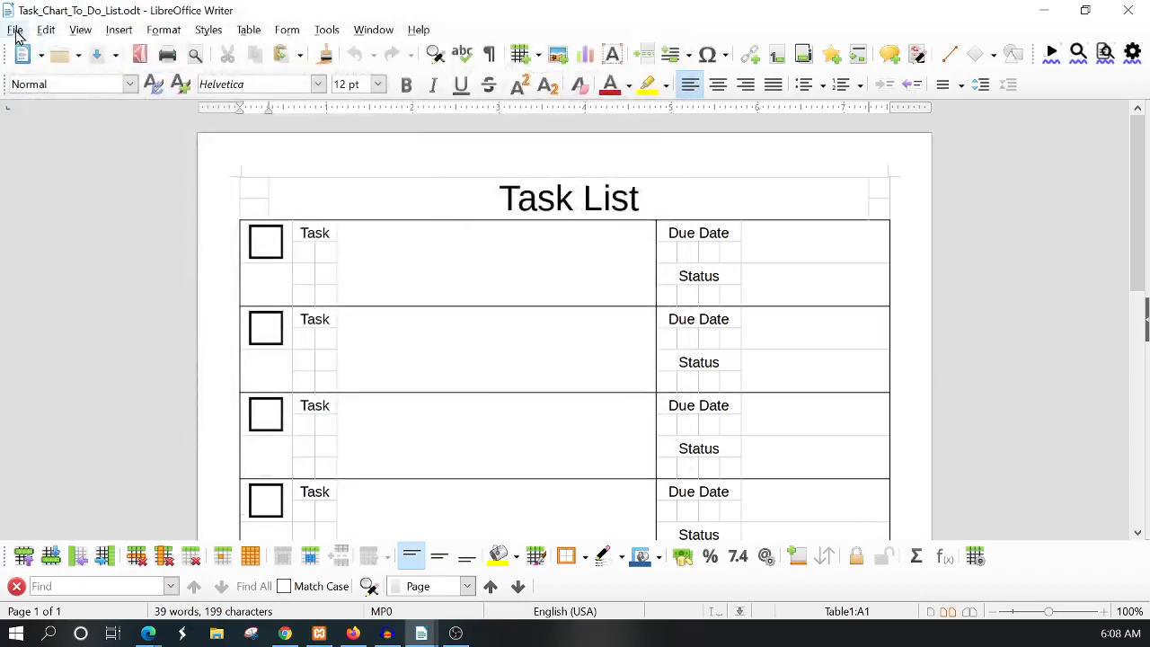
Step: Save the task list as a template named Tasks in the My Templates category
{"action": "left_click", "coordinate": [15, 30]}
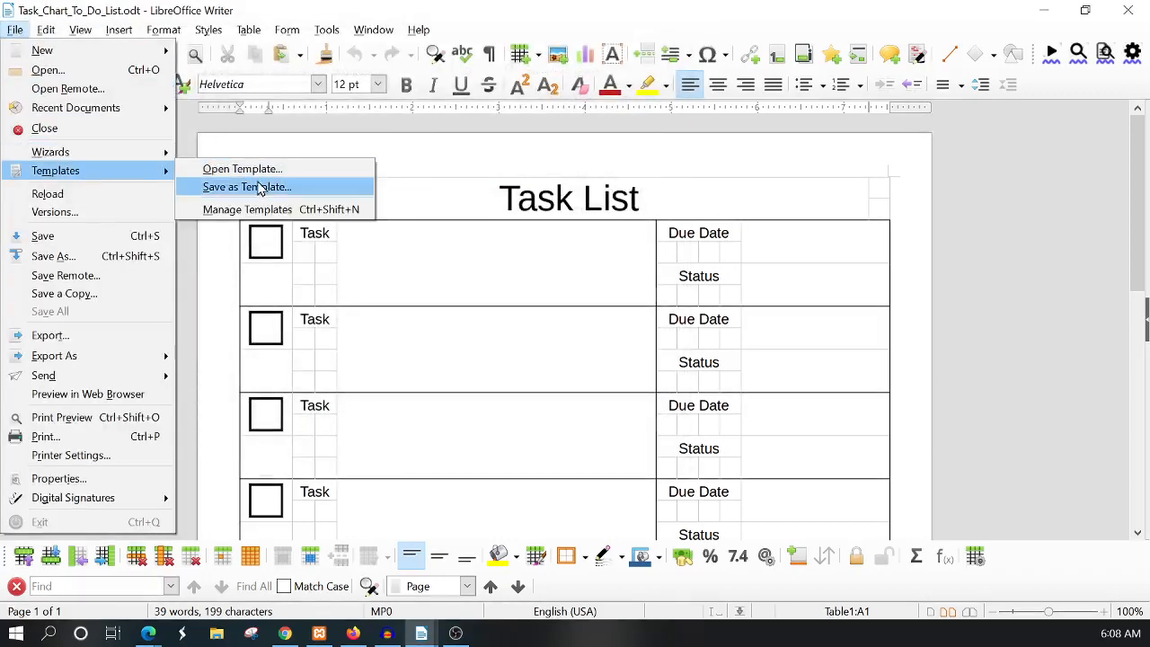
{"action": "left_click", "coordinate": [247, 186]}
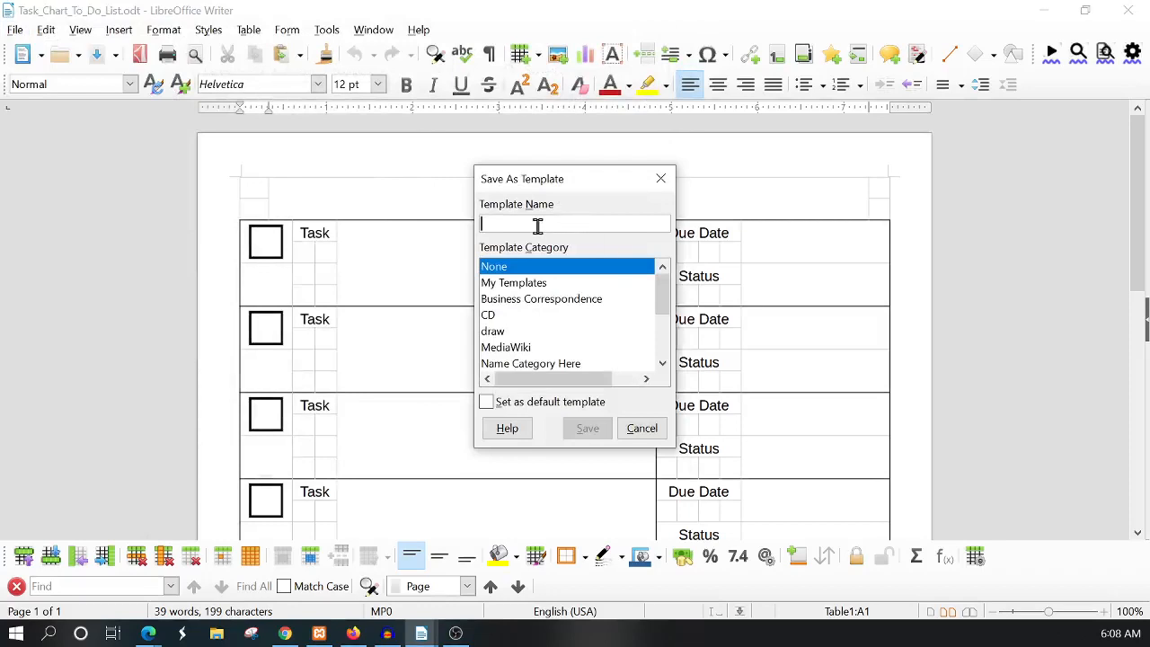
{"action": "mouse_move", "coordinate": [539, 241]}
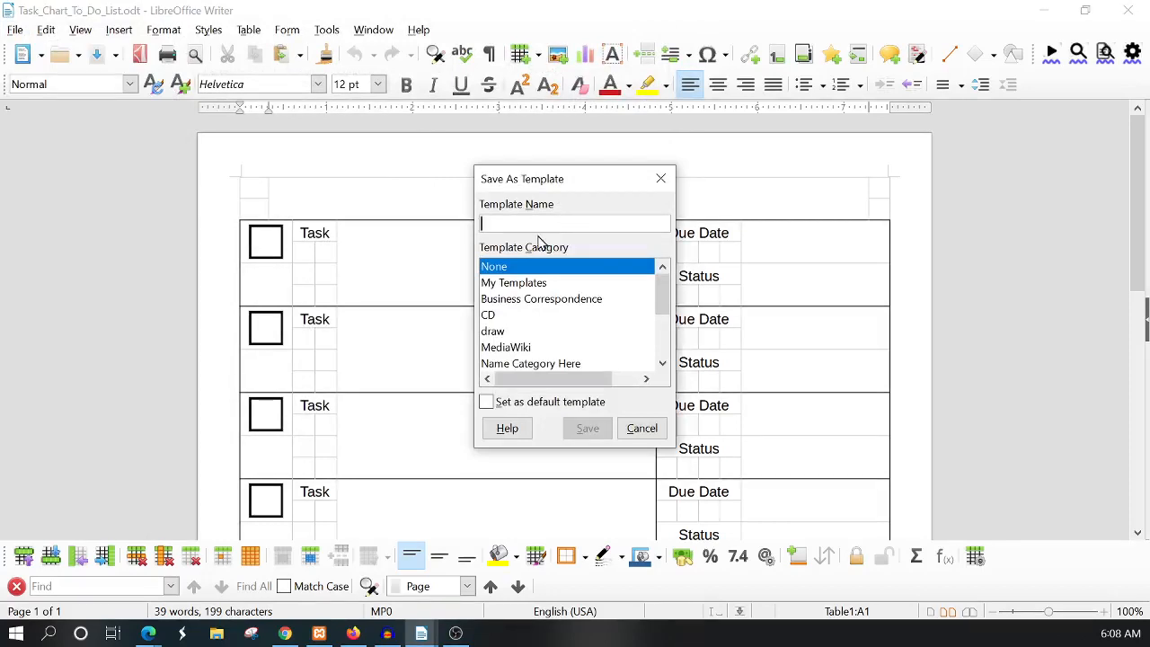
{"action": "type", "text": "Tasks"}
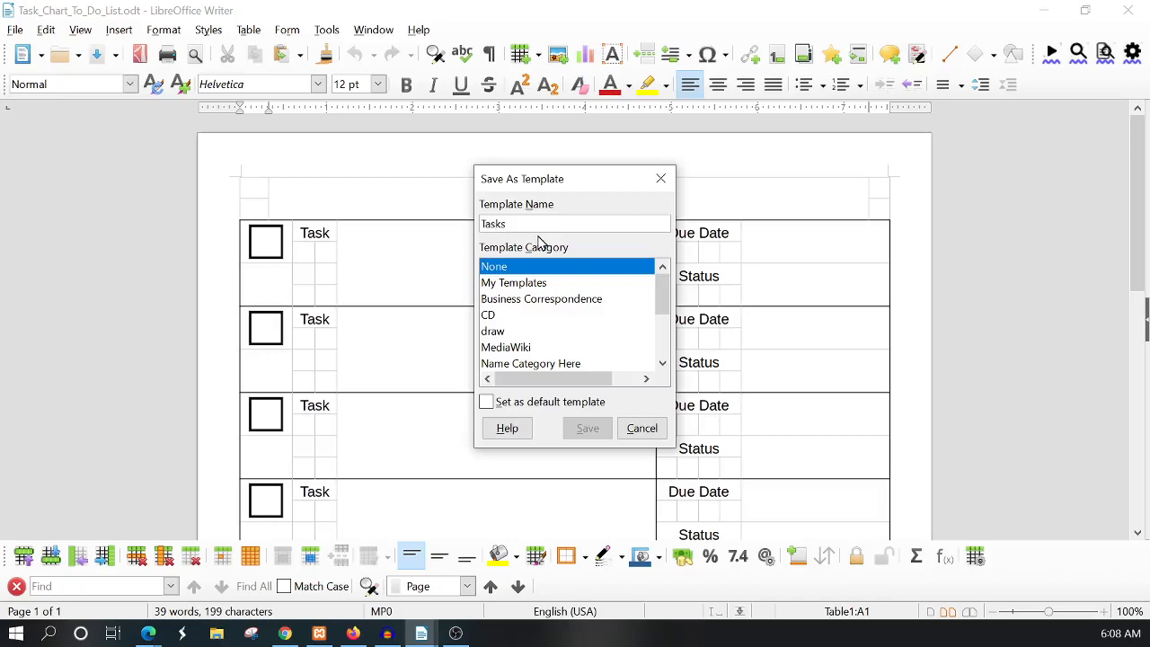
{"action": "left_click", "coordinate": [512, 282]}
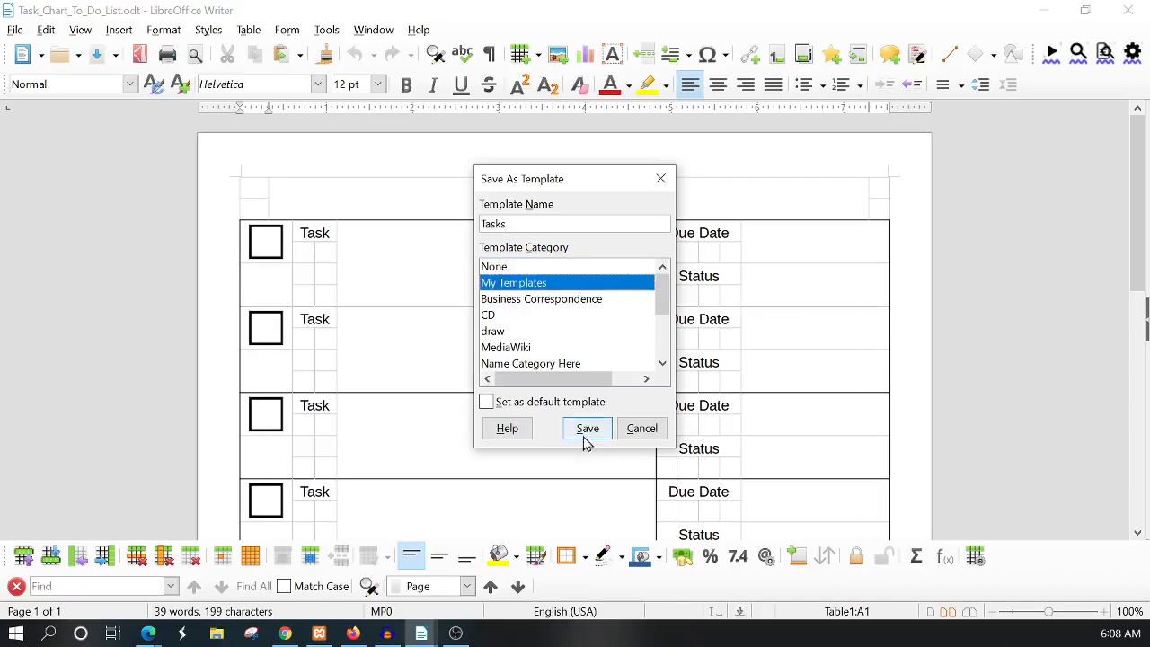
{"action": "left_click", "coordinate": [586, 428]}
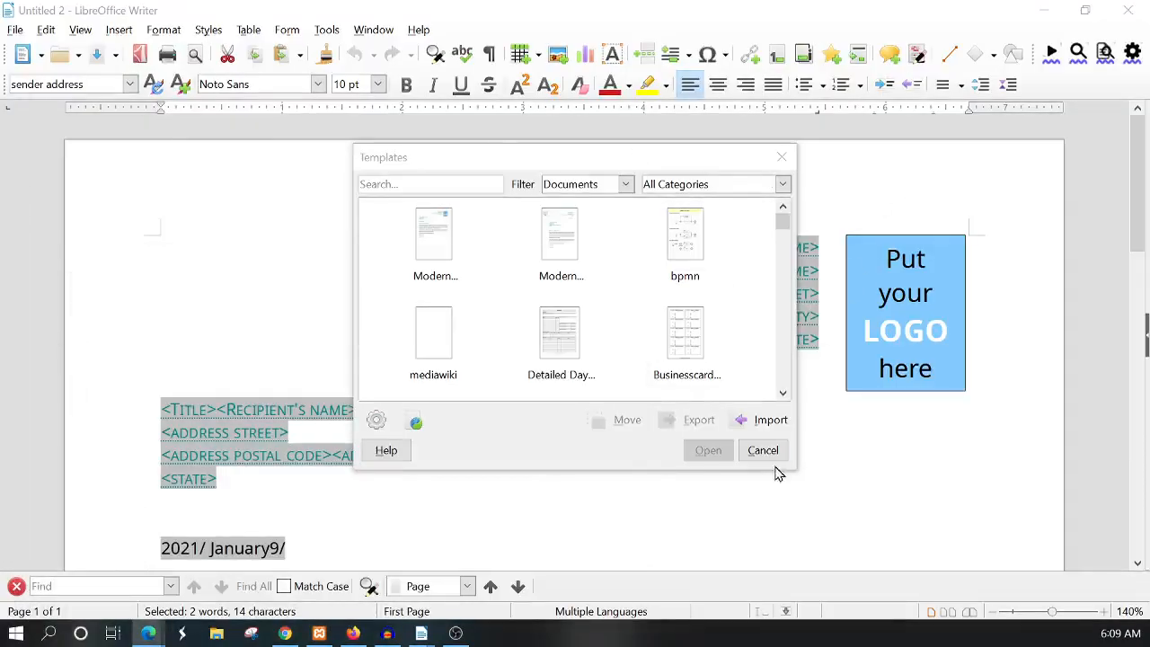
Step: Close the Templates dialog and launch a blank LibreOffice Writer via Start search for 'writer'
{"action": "left_click", "coordinate": [762, 450]}
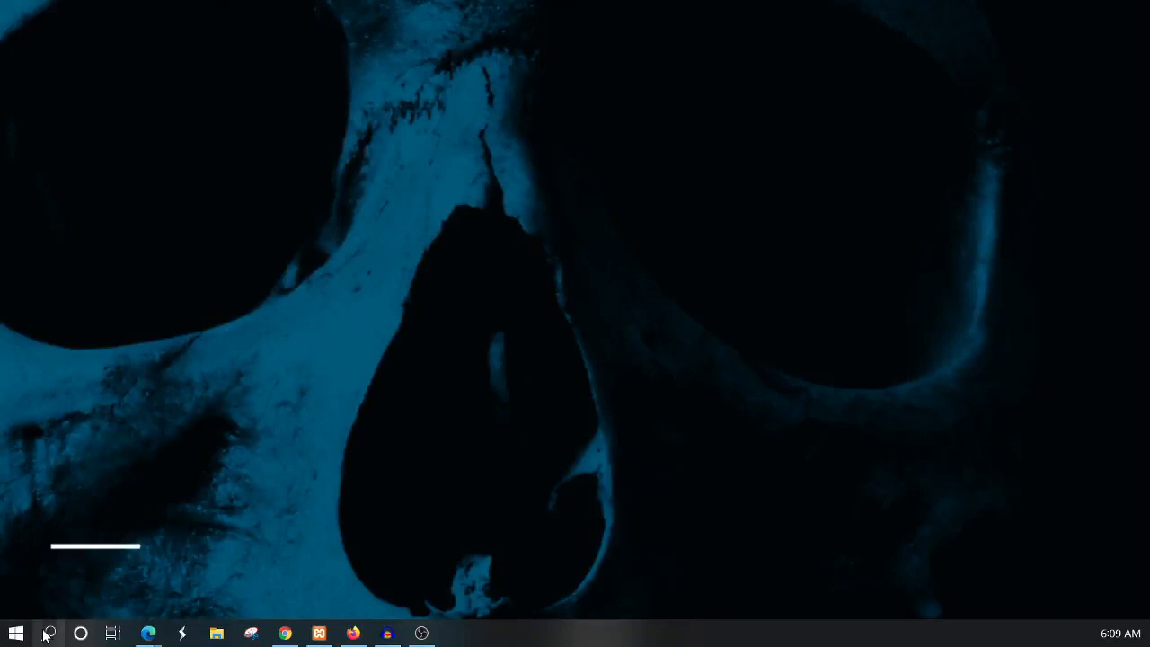
{"action": "left_click", "coordinate": [48, 633]}
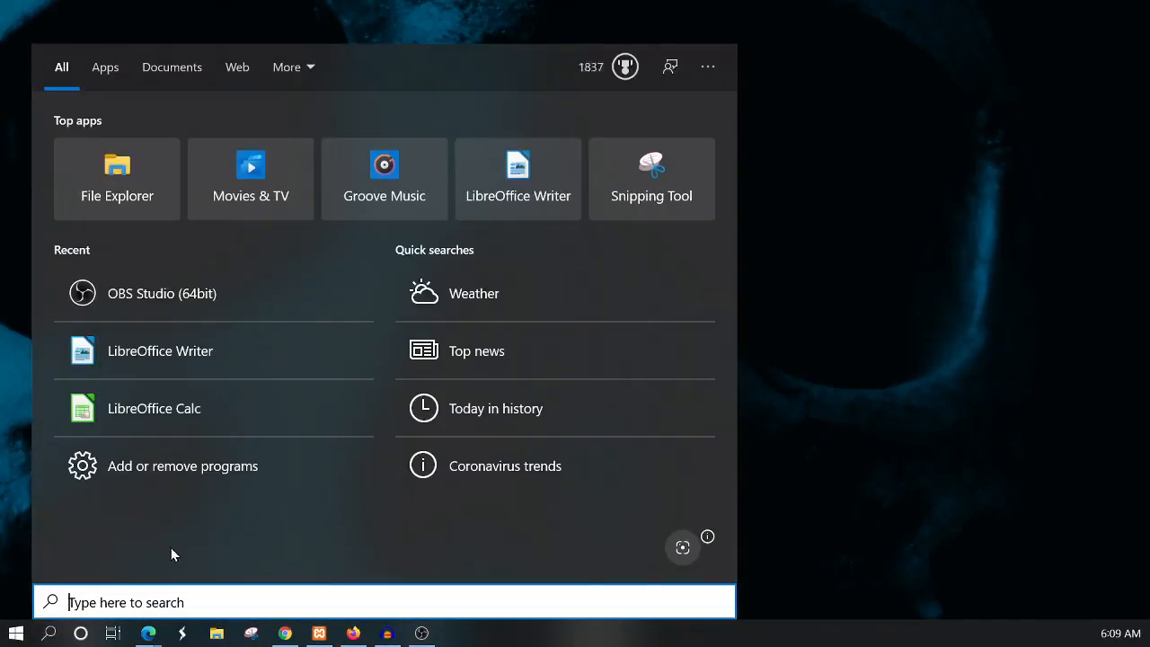
{"action": "type", "text": "writer"}
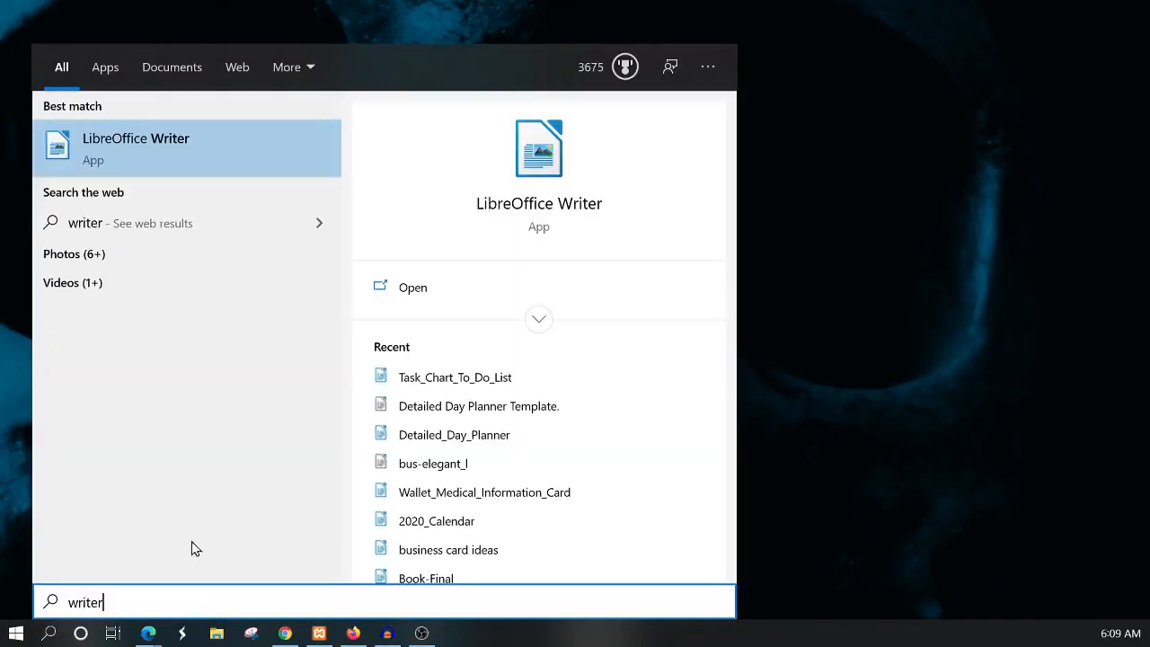
{"action": "left_click", "coordinate": [136, 148]}
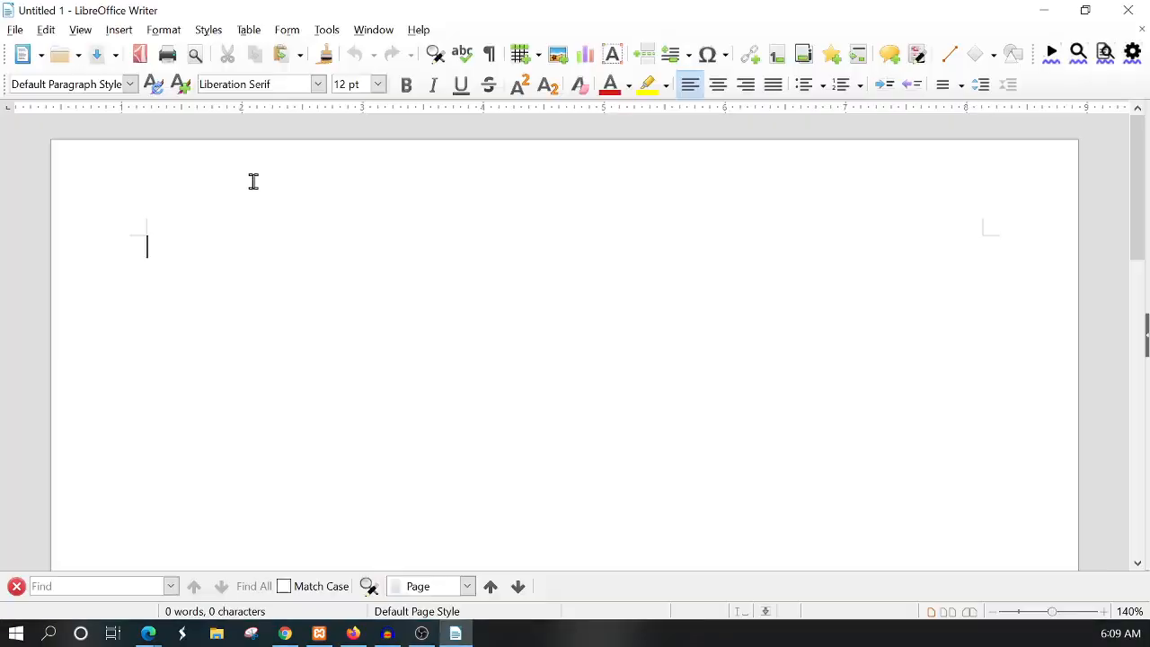
Step: Open the saved Tasks.ott template from the user template folder
{"action": "left_click", "coordinate": [14, 30]}
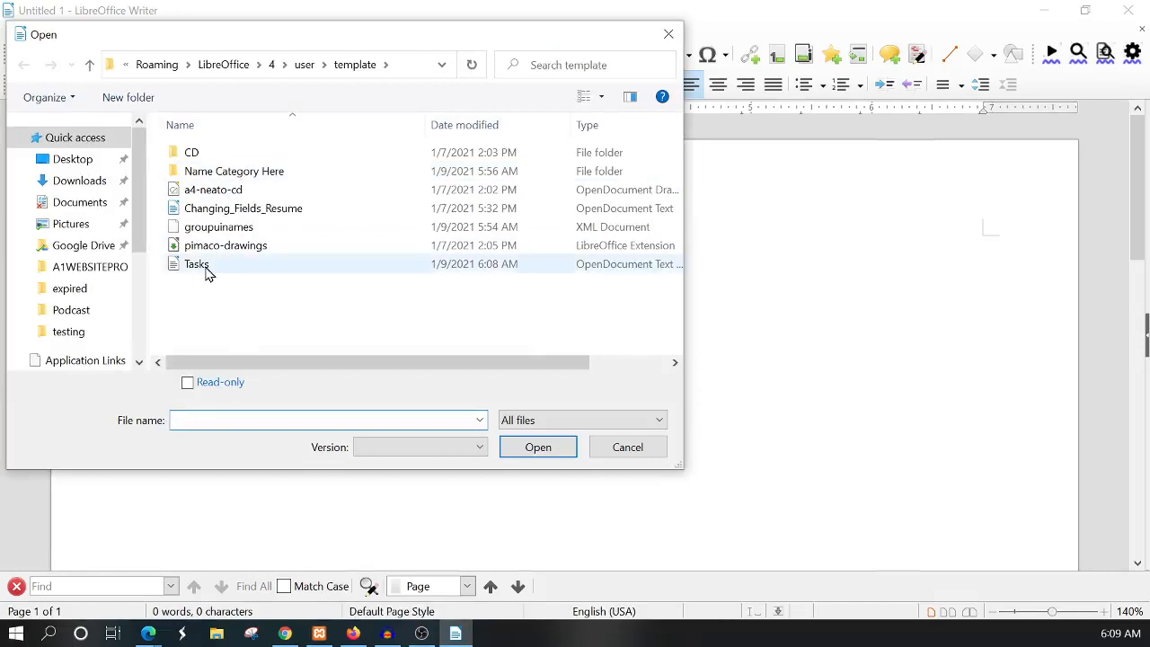
{"action": "left_click", "coordinate": [195, 263]}
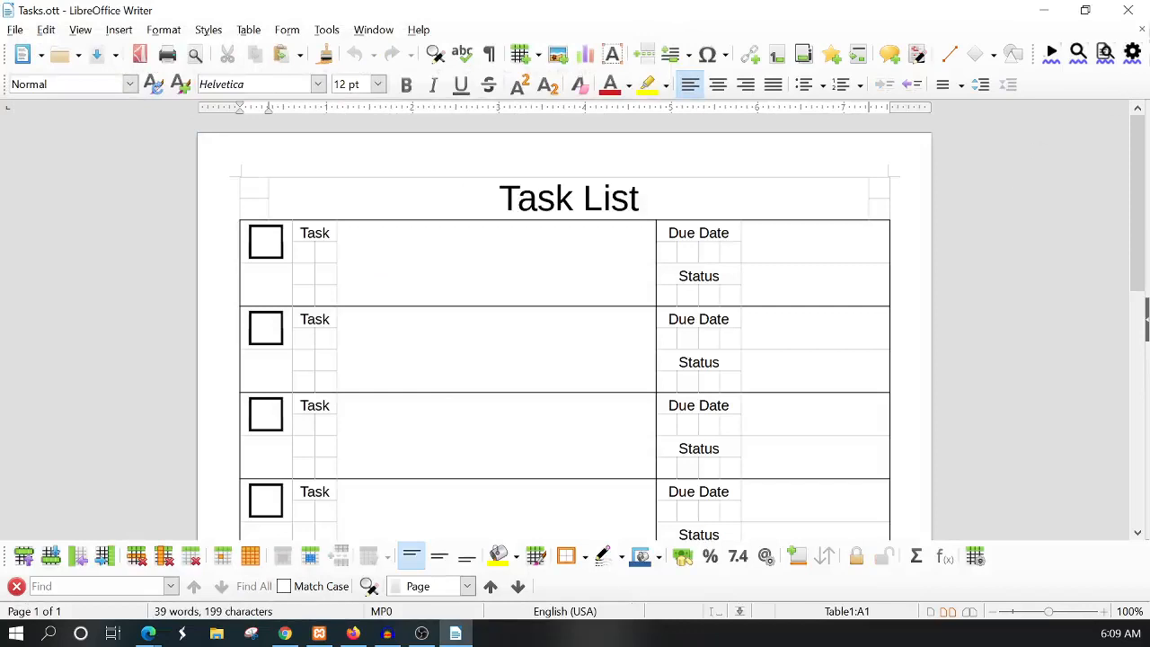
{"action": "mouse_move", "coordinate": [1013, 228]}
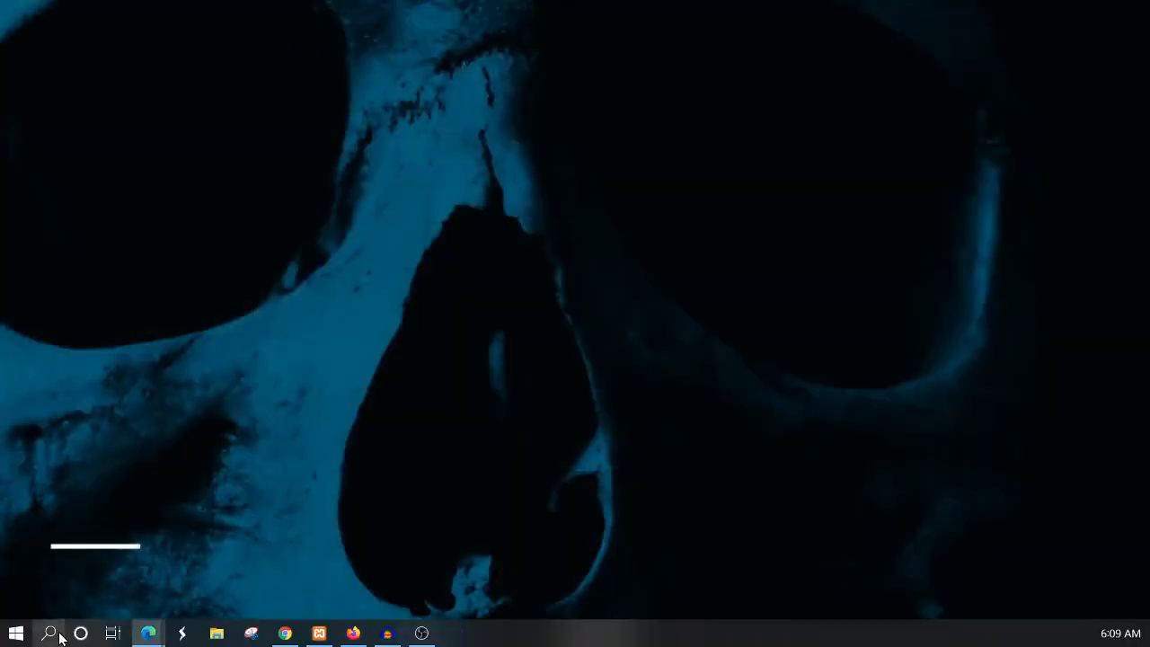
Step: Launch LibreOffice Writer from Start search, bringing up a blank new document
{"action": "type", "text": "writer"}
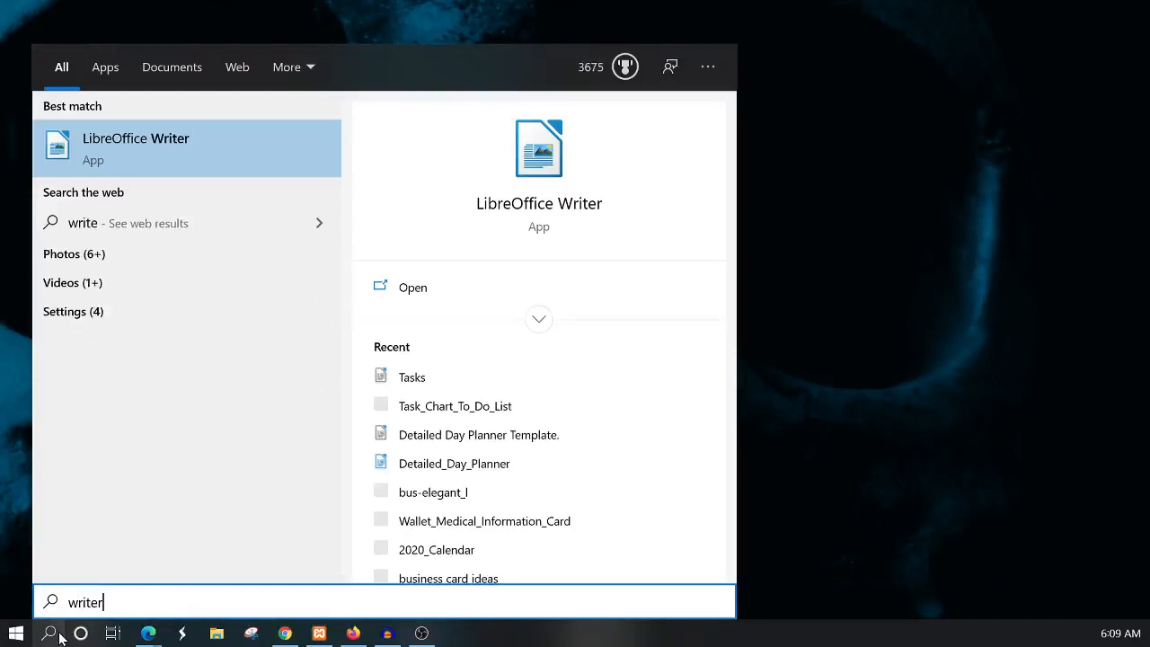
{"action": "left_click", "coordinate": [135, 148]}
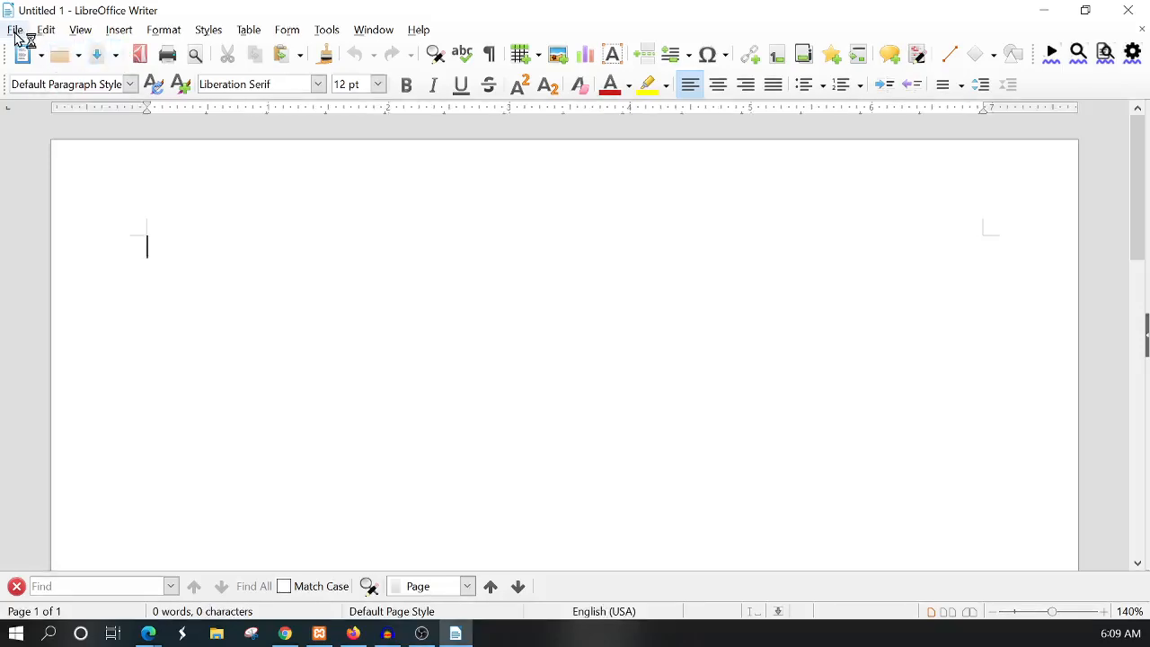
Step: Begin a template import in Manage Templates with My Templates as the target category
{"action": "left_click", "coordinate": [15, 29]}
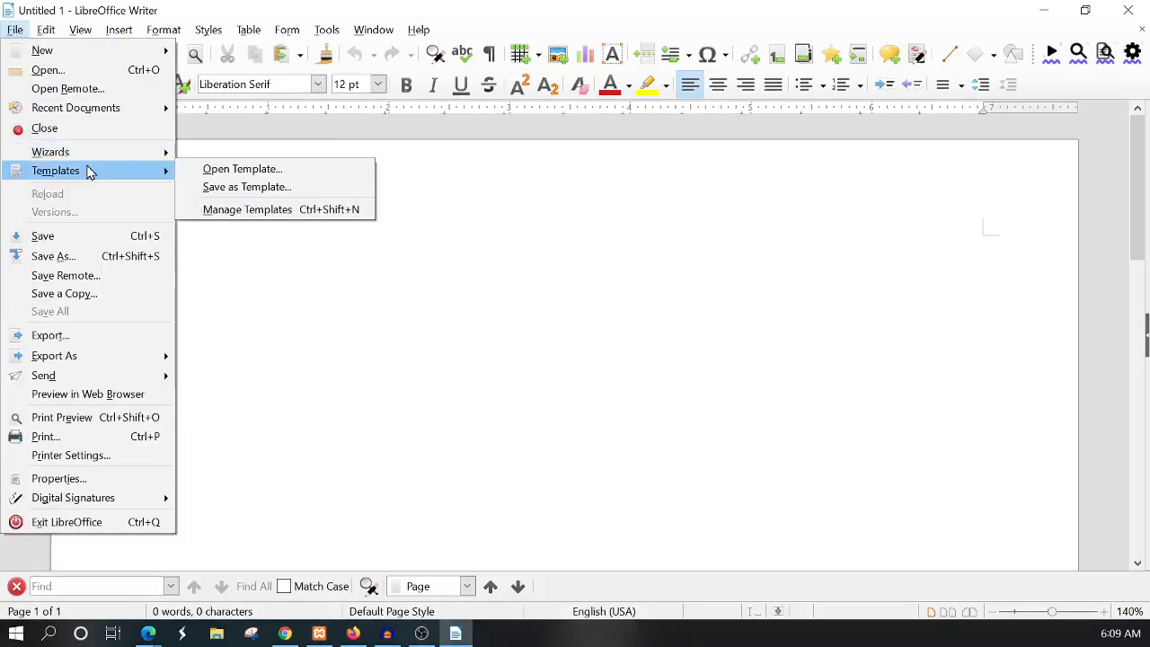
{"action": "mouse_move", "coordinate": [298, 209]}
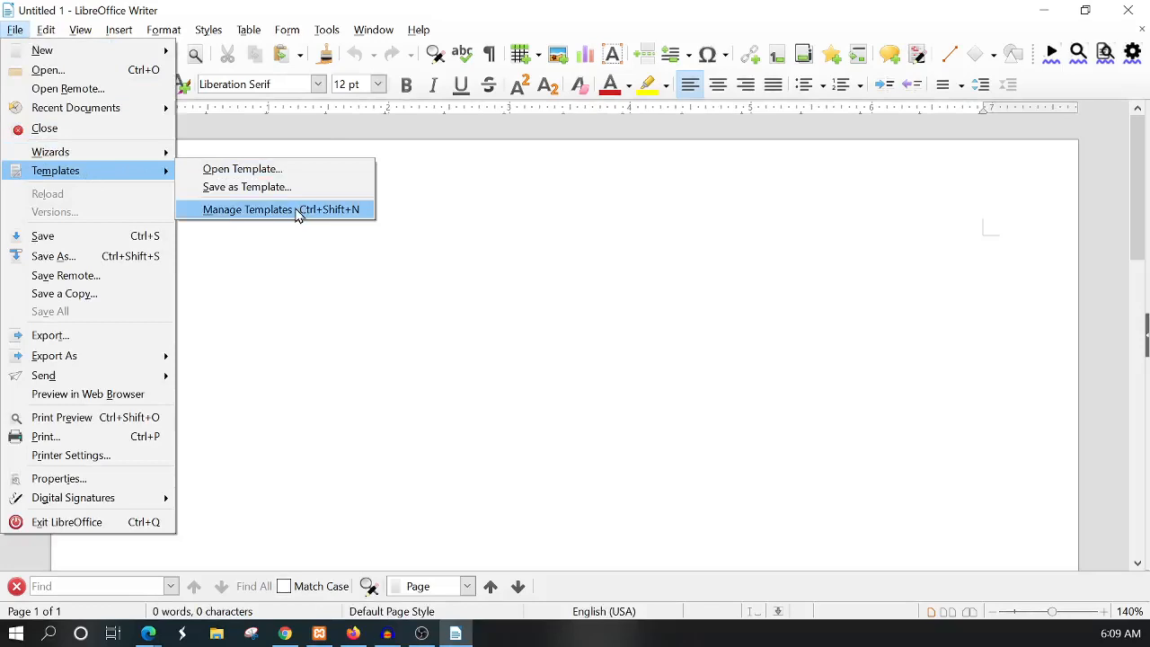
{"action": "left_click", "coordinate": [247, 209]}
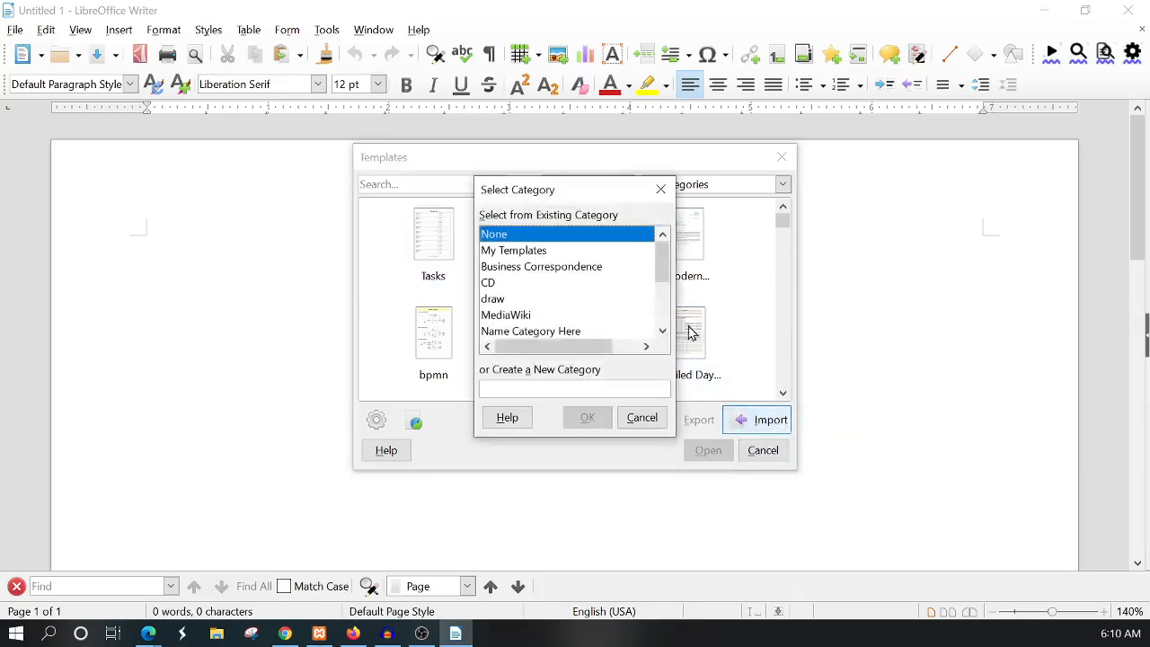
{"action": "mouse_move", "coordinate": [502, 249]}
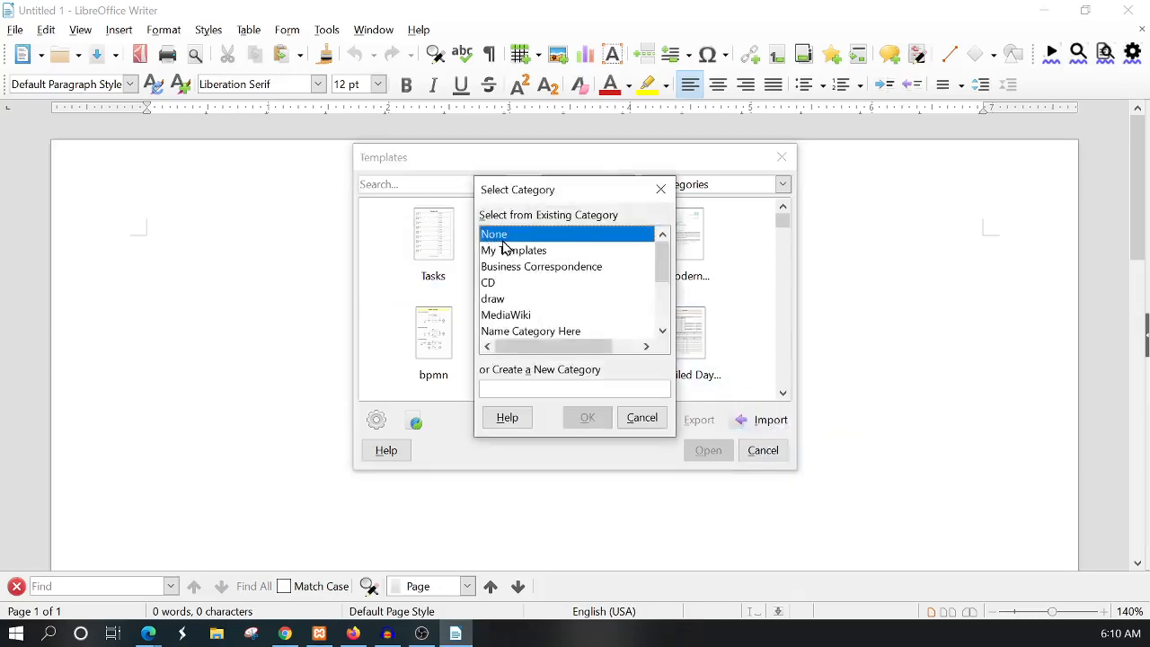
{"action": "left_click", "coordinate": [514, 250]}
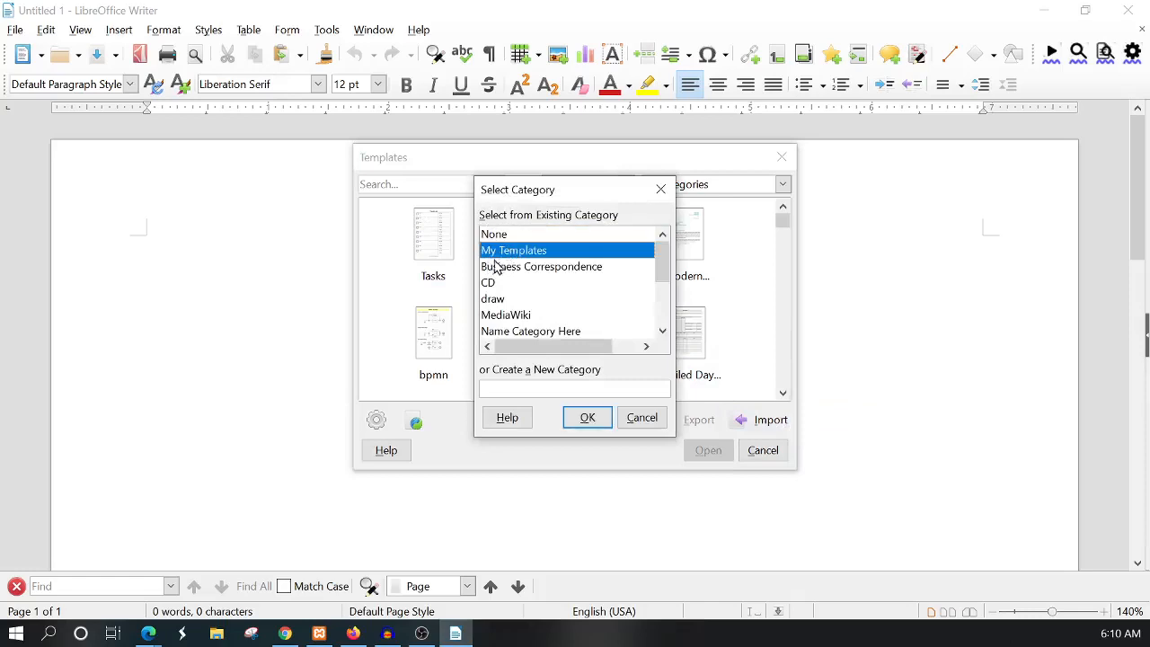
{"action": "mouse_move", "coordinate": [566, 343]}
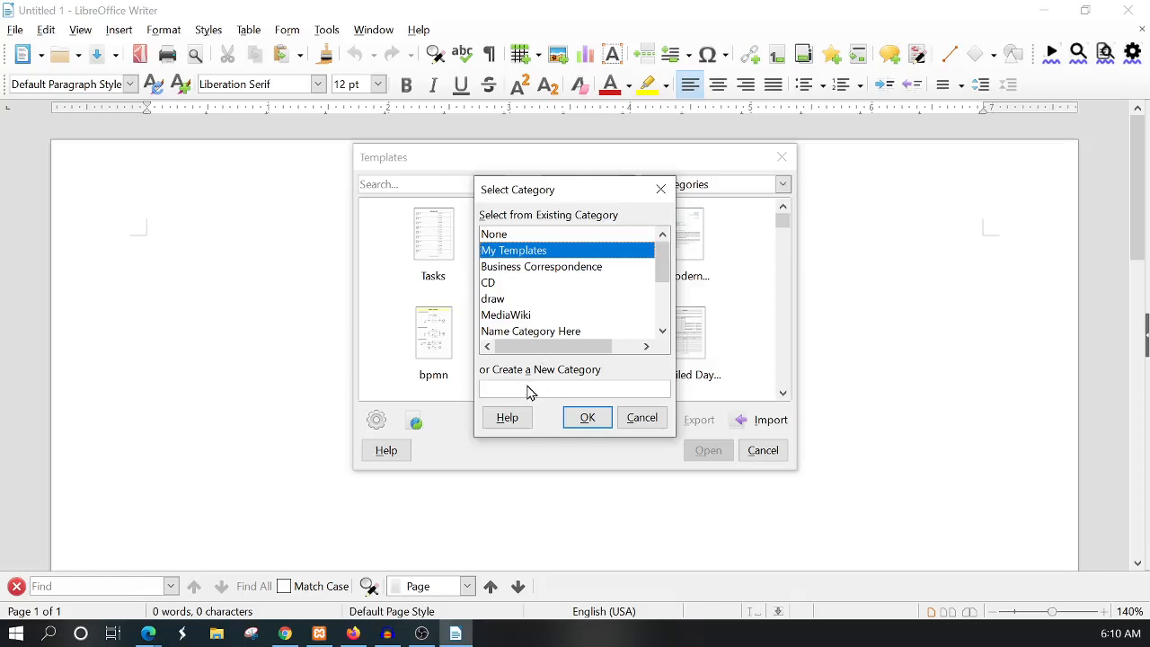
{"action": "left_click", "coordinate": [494, 233]}
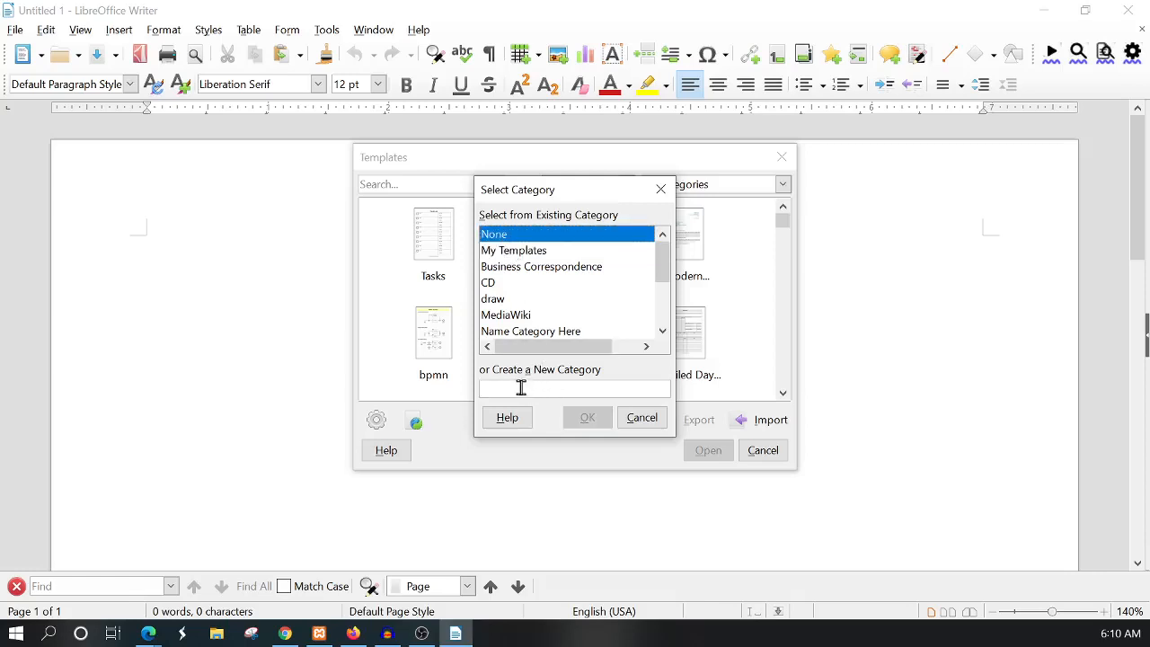
{"action": "mouse_move", "coordinate": [480, 387]}
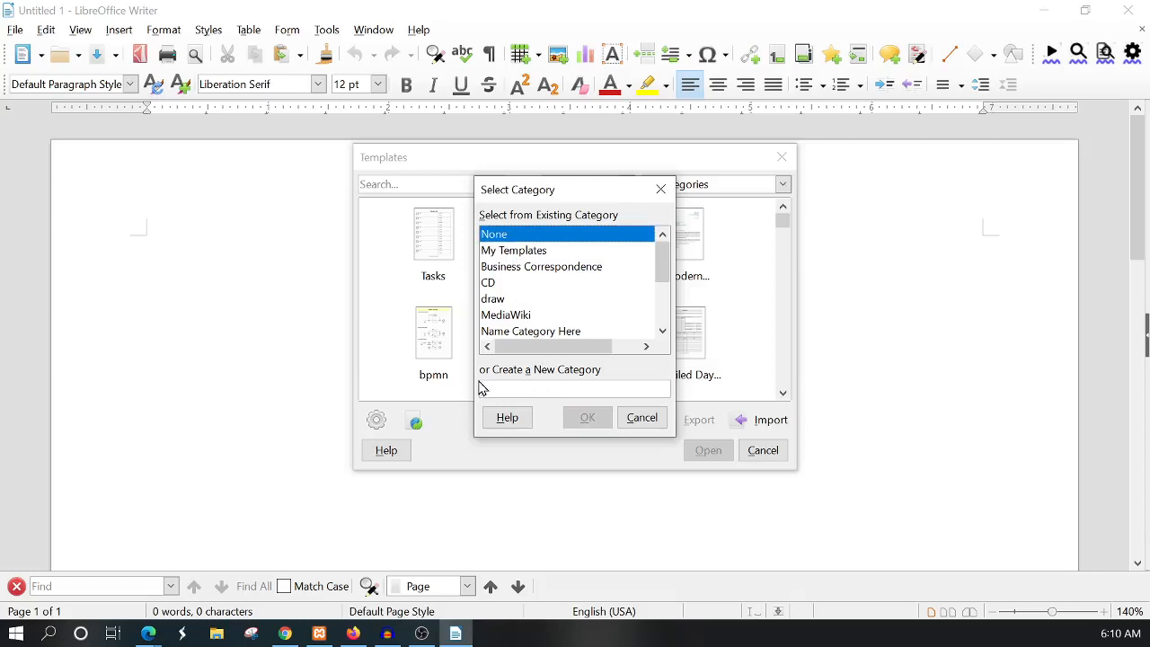
{"action": "left_click", "coordinate": [514, 249]}
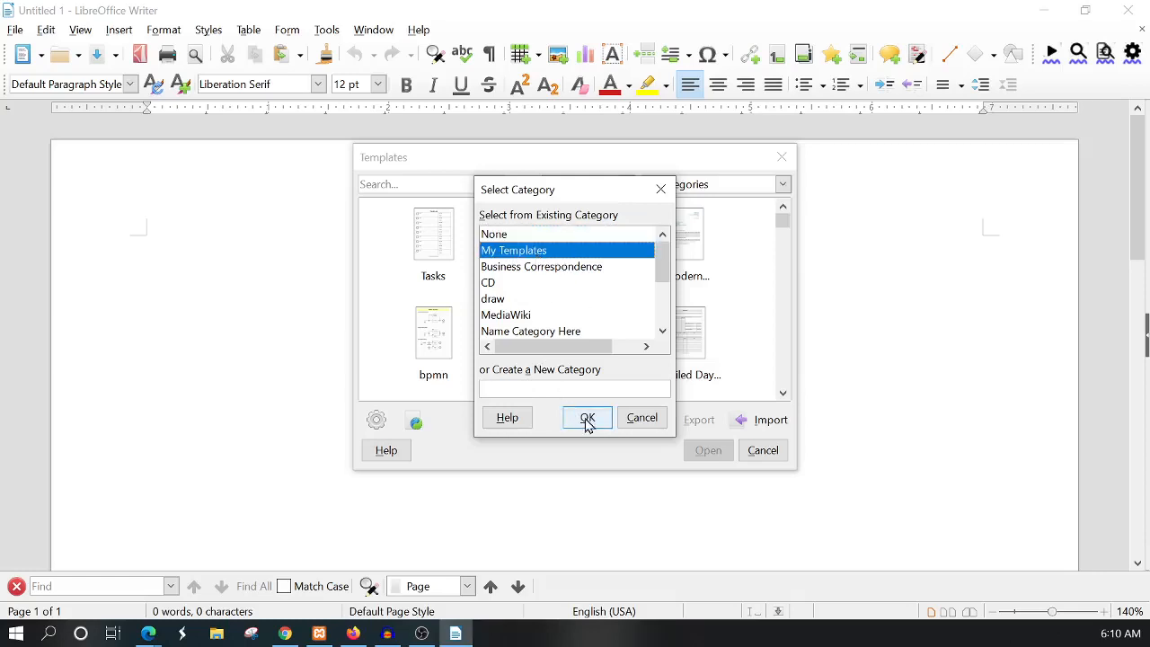
{"action": "left_click", "coordinate": [586, 416]}
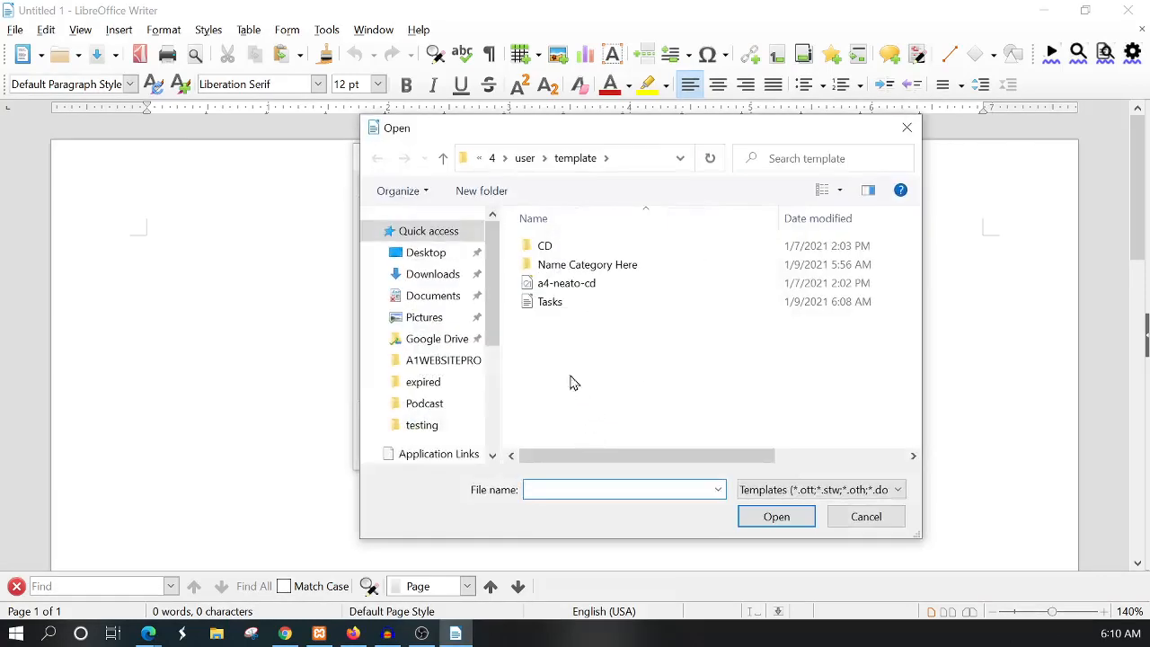
Step: Attempt to import the Tasks file, which fails with an error that is dismissed
{"action": "left_click", "coordinate": [549, 301]}
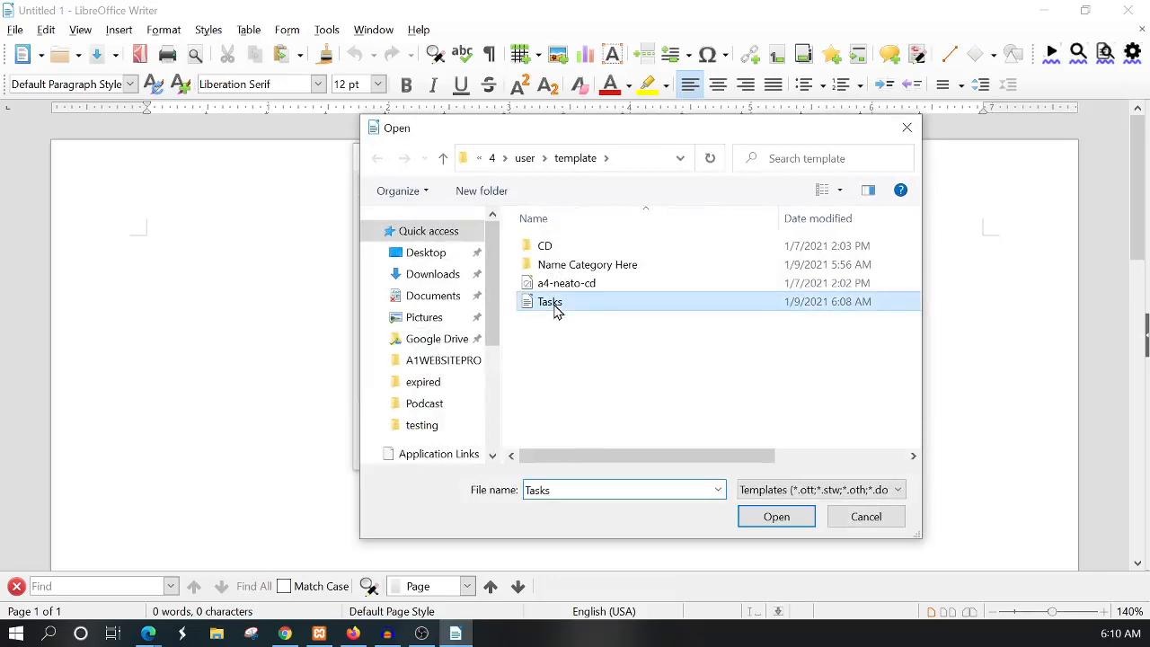
{"action": "left_click", "coordinate": [775, 516]}
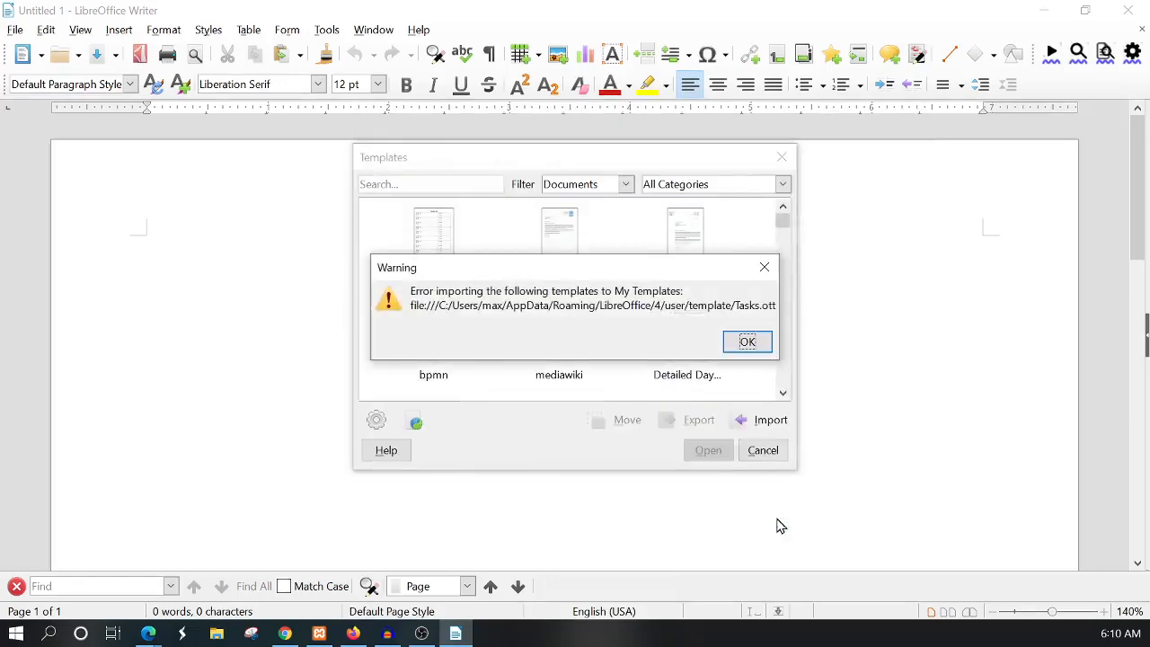
{"action": "mouse_move", "coordinate": [714, 335]}
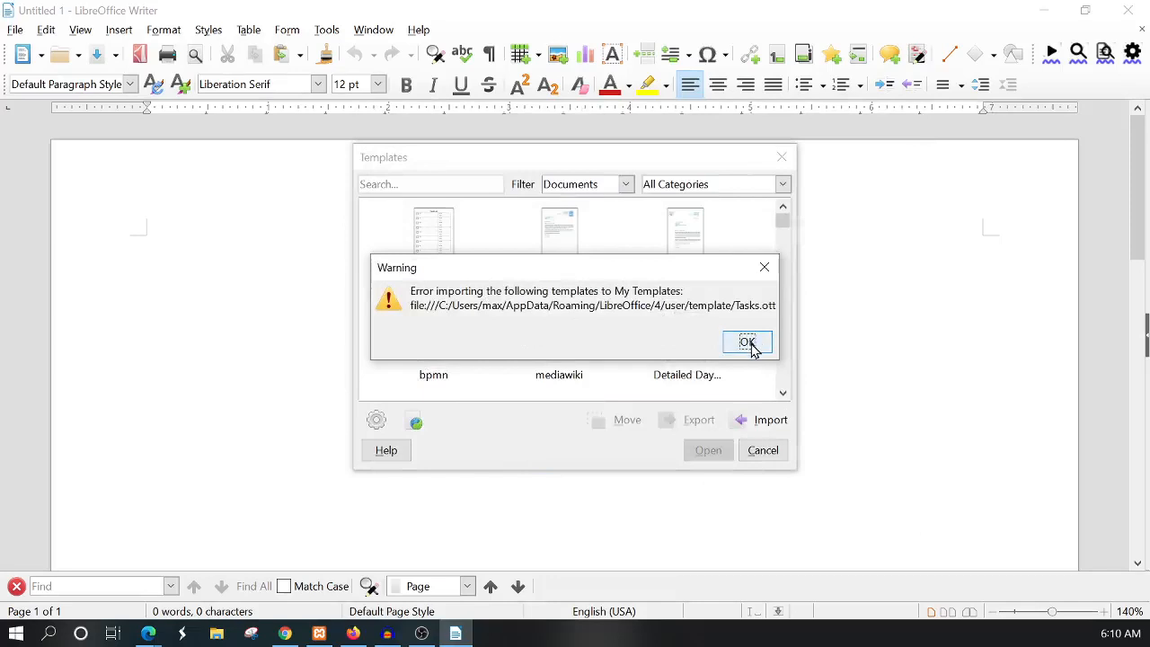
{"action": "left_click", "coordinate": [747, 342]}
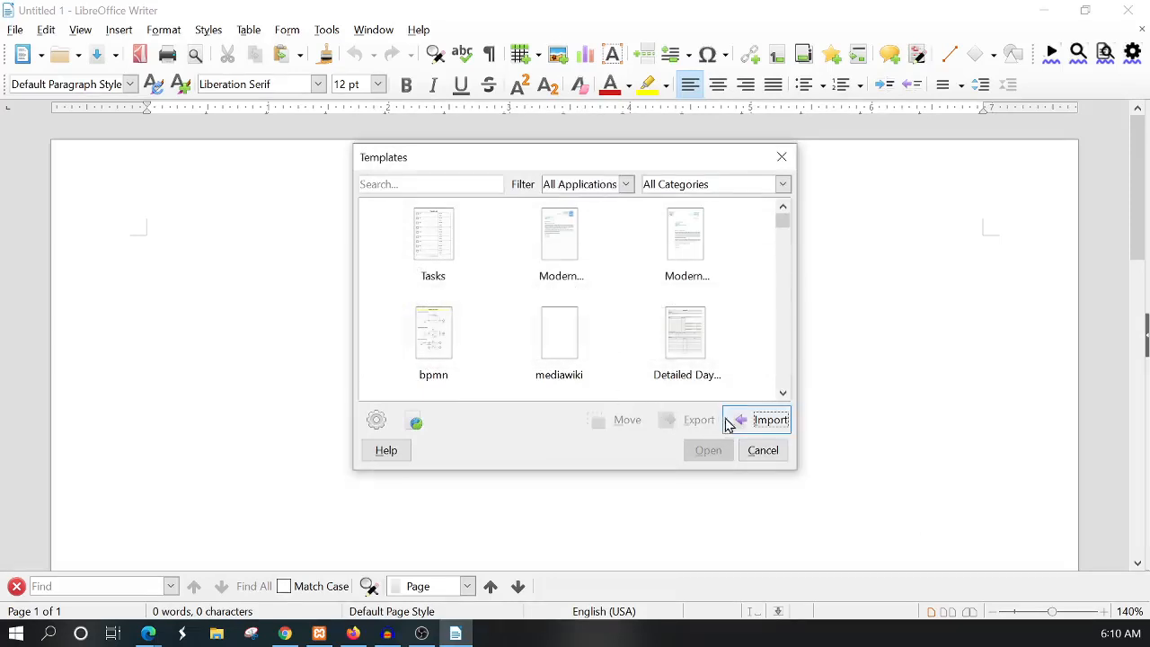
Step: Import the scr2 template from Downloads into My Templates and select it in the collection
{"action": "left_click", "coordinate": [770, 420]}
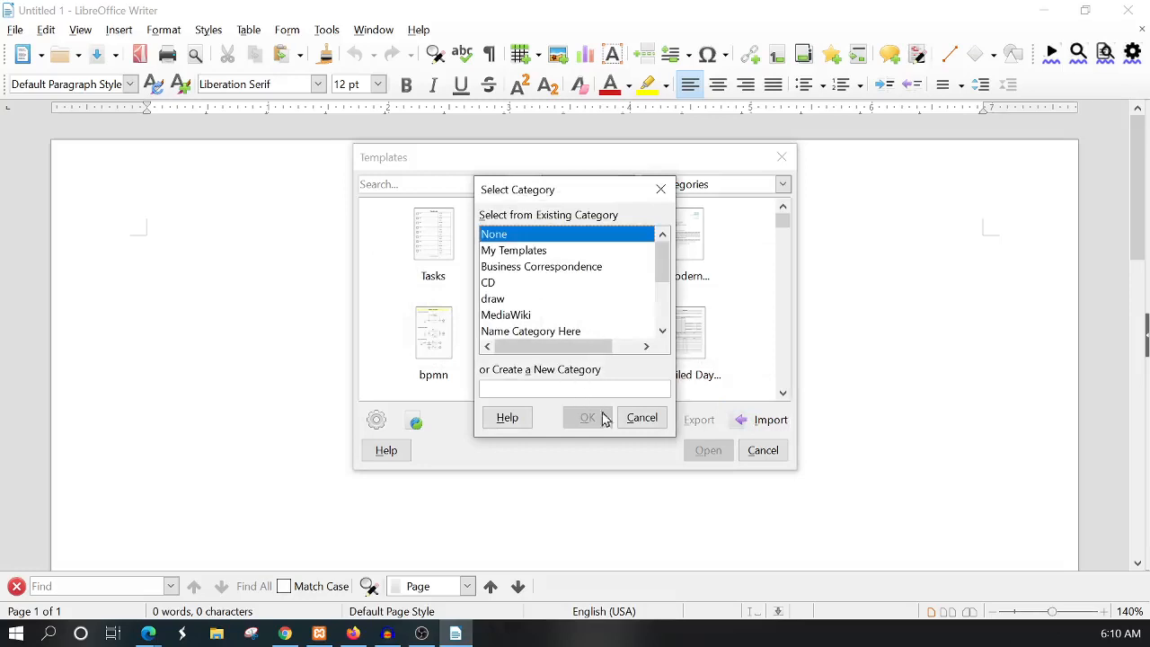
{"action": "left_click", "coordinate": [513, 249]}
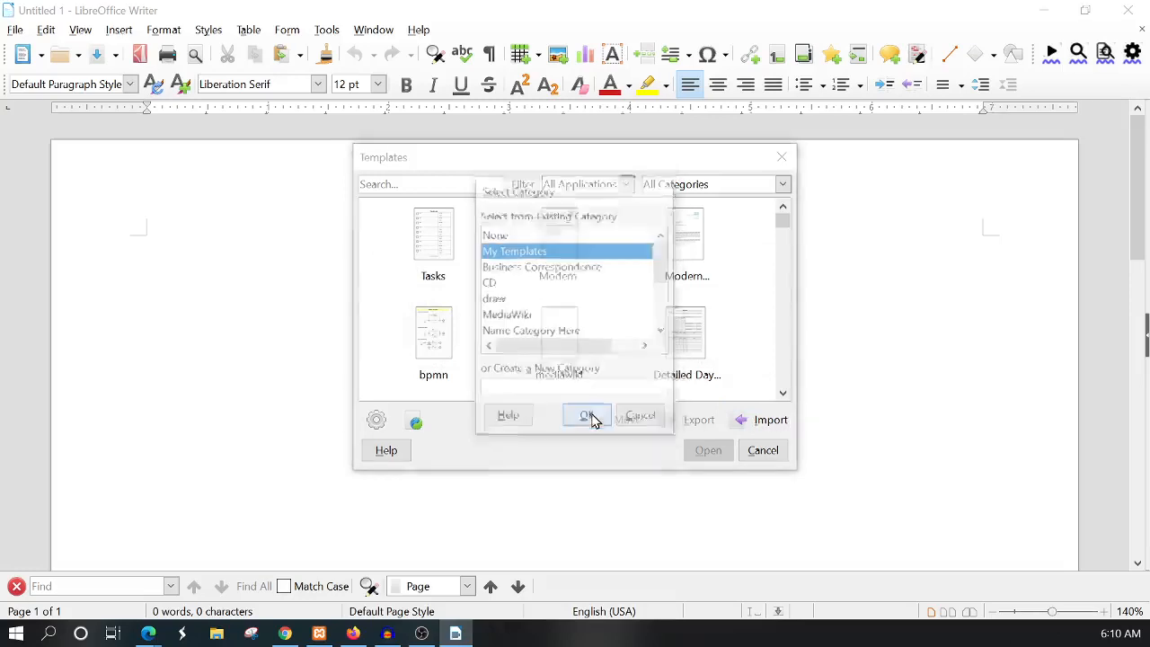
{"action": "left_click", "coordinate": [769, 420]}
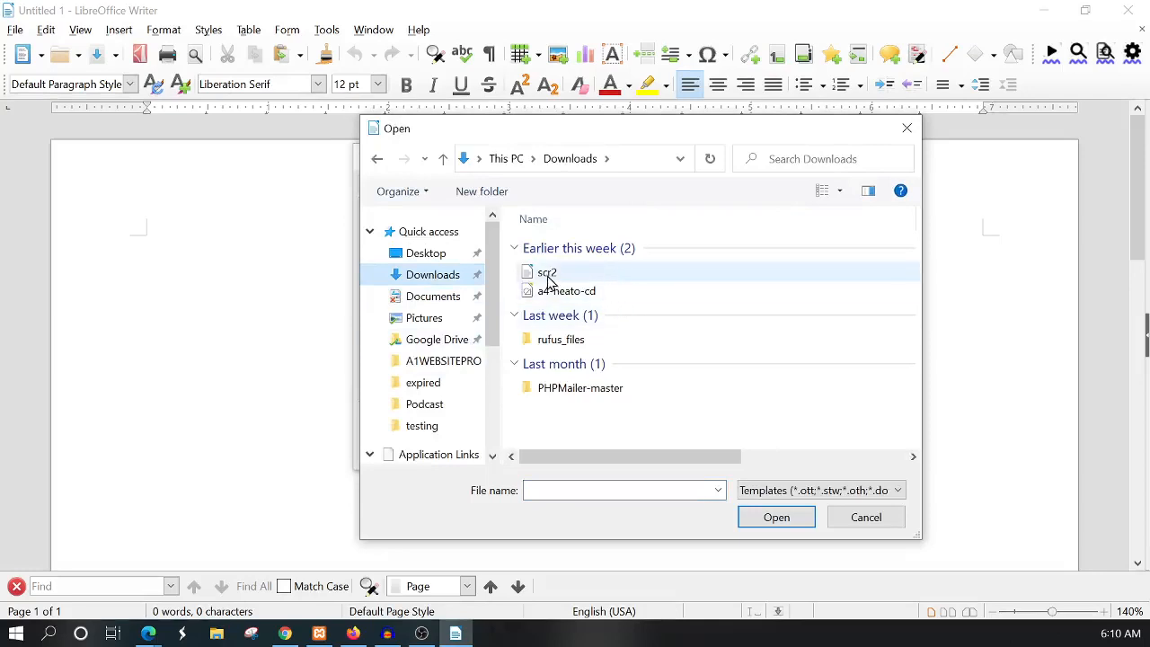
{"action": "left_click", "coordinate": [547, 272]}
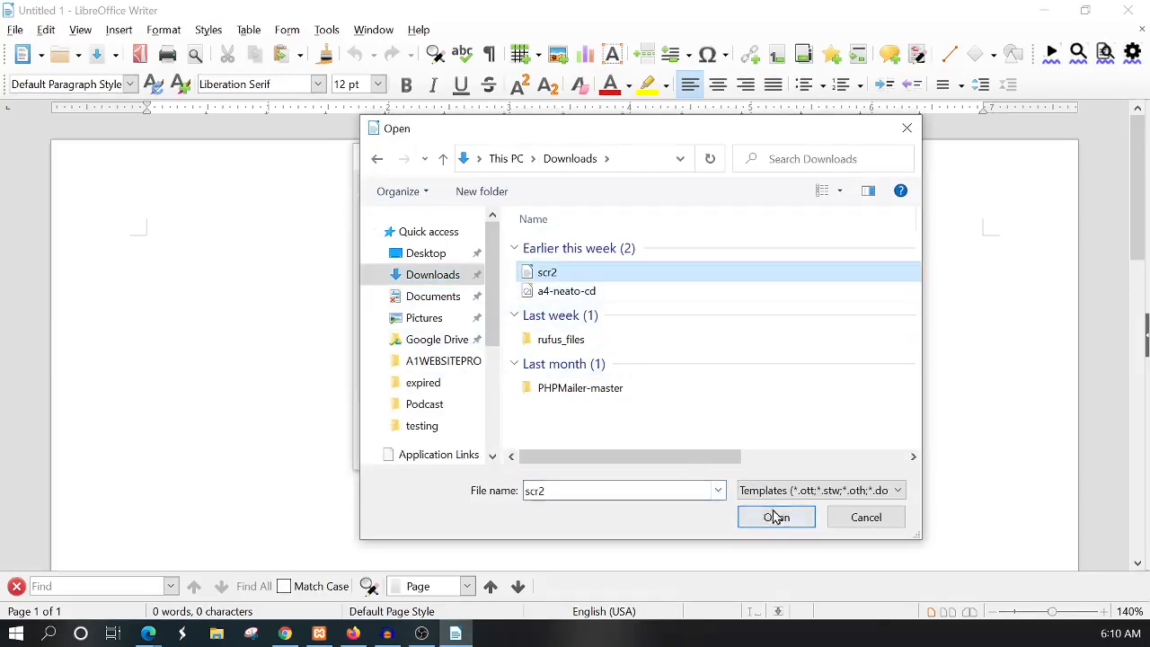
{"action": "left_click", "coordinate": [775, 516]}
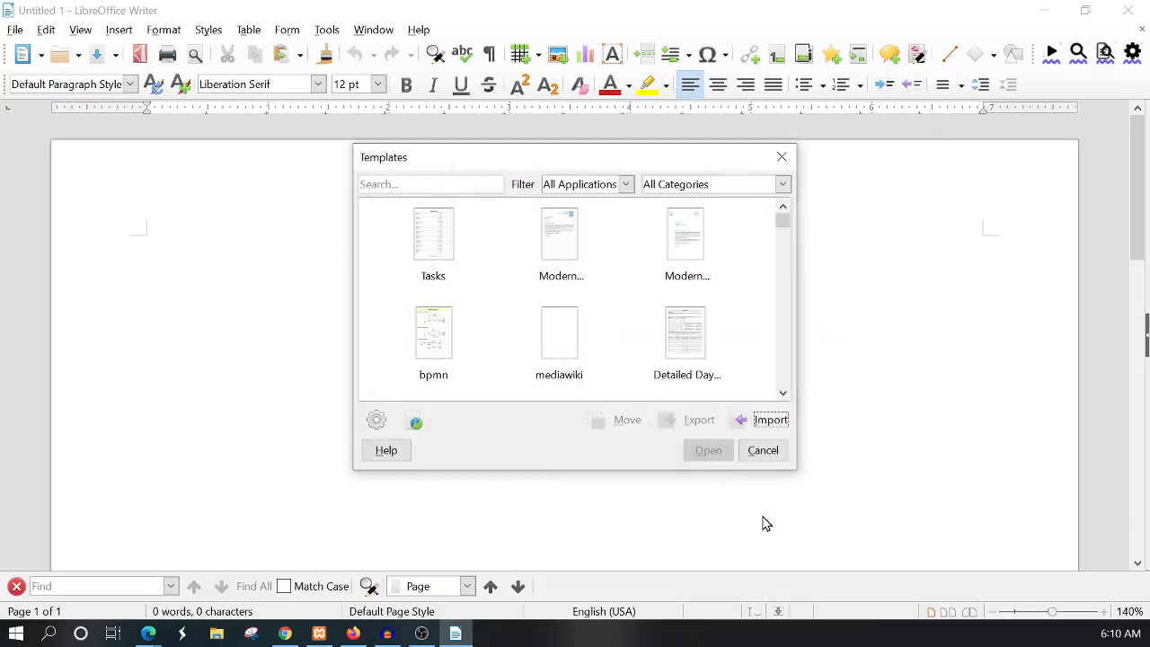
{"action": "left_click", "coordinate": [433, 248]}
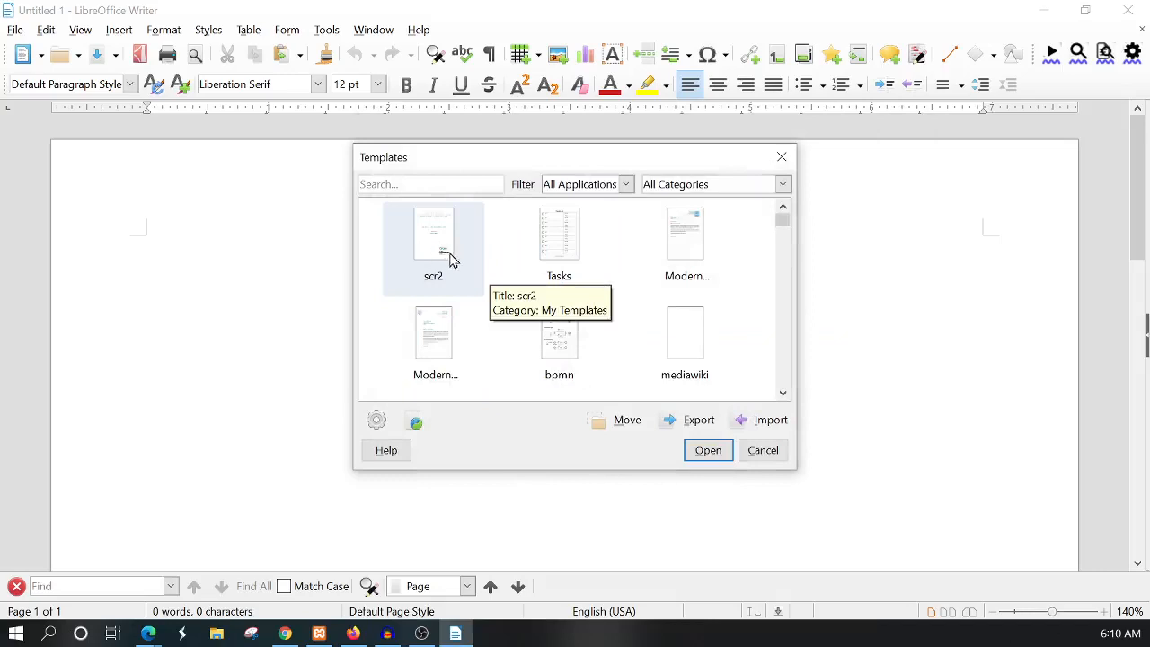
{"action": "left_click", "coordinate": [433, 249]}
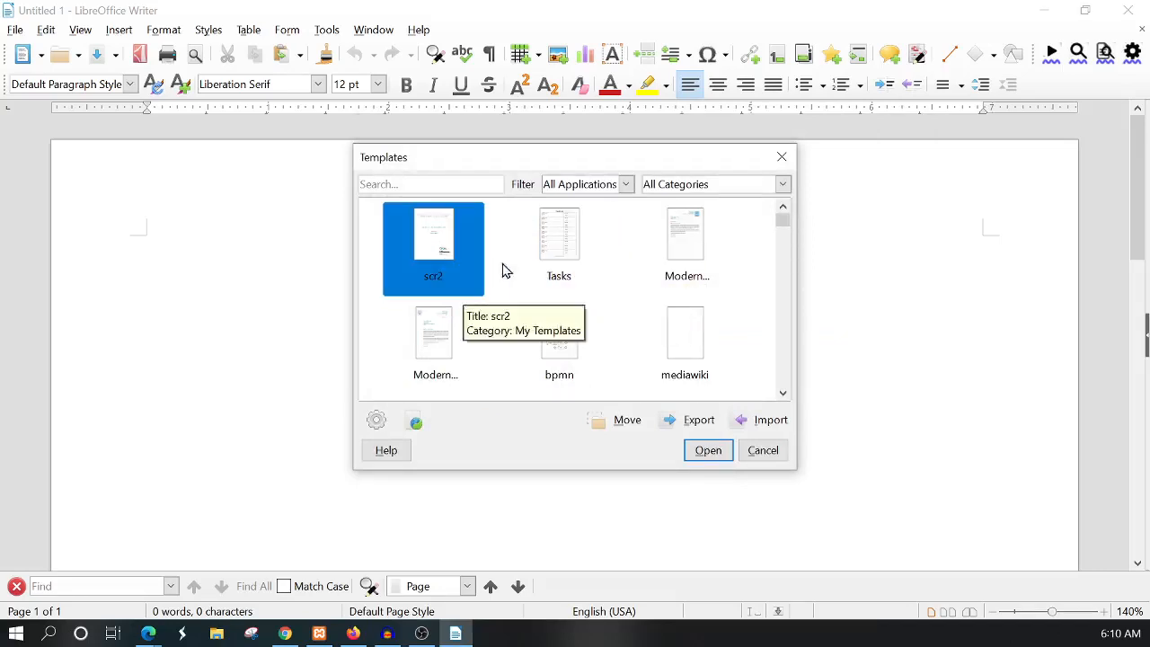
{"action": "mouse_move", "coordinate": [770, 420]}
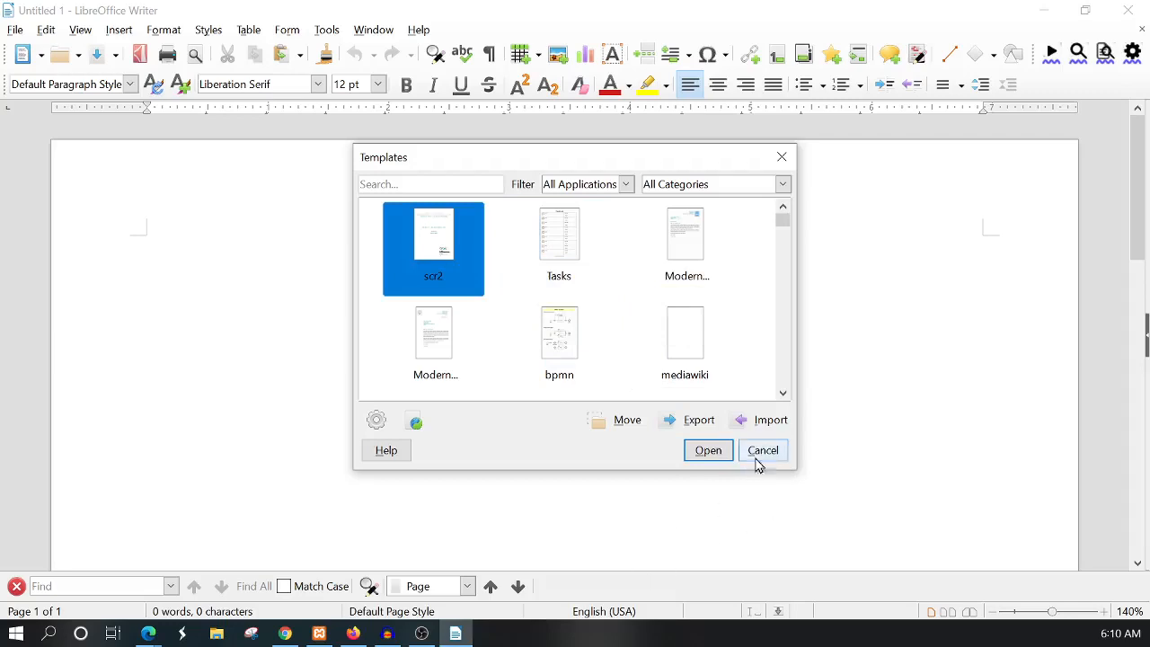
{"action": "mouse_move", "coordinate": [628, 549]}
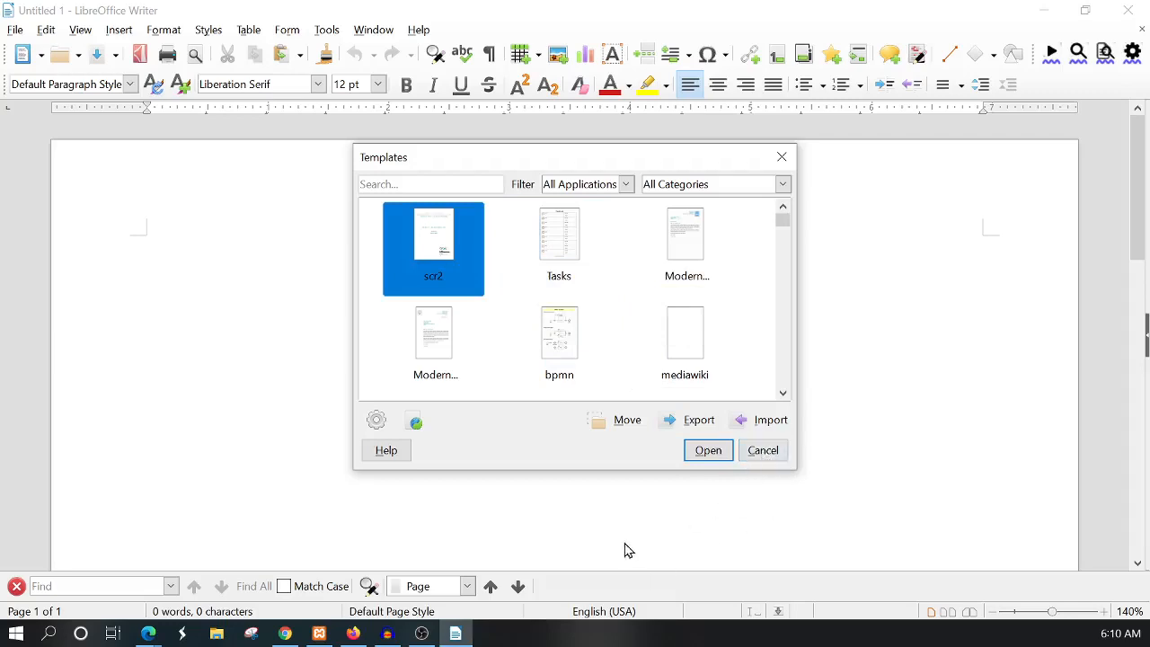
{"action": "mouse_move", "coordinate": [761, 498]}
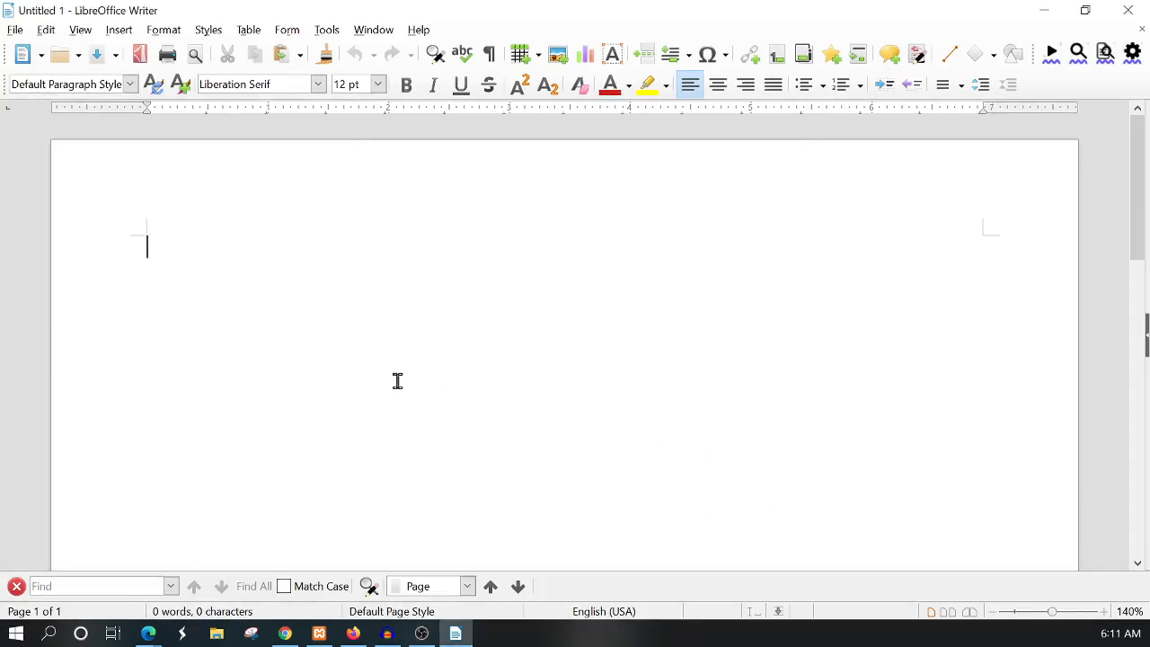
Step: Type some text and save the document as a template named 'test' under My Templates
{"action": "type", "text": "lkasdbflksdbfkb"}
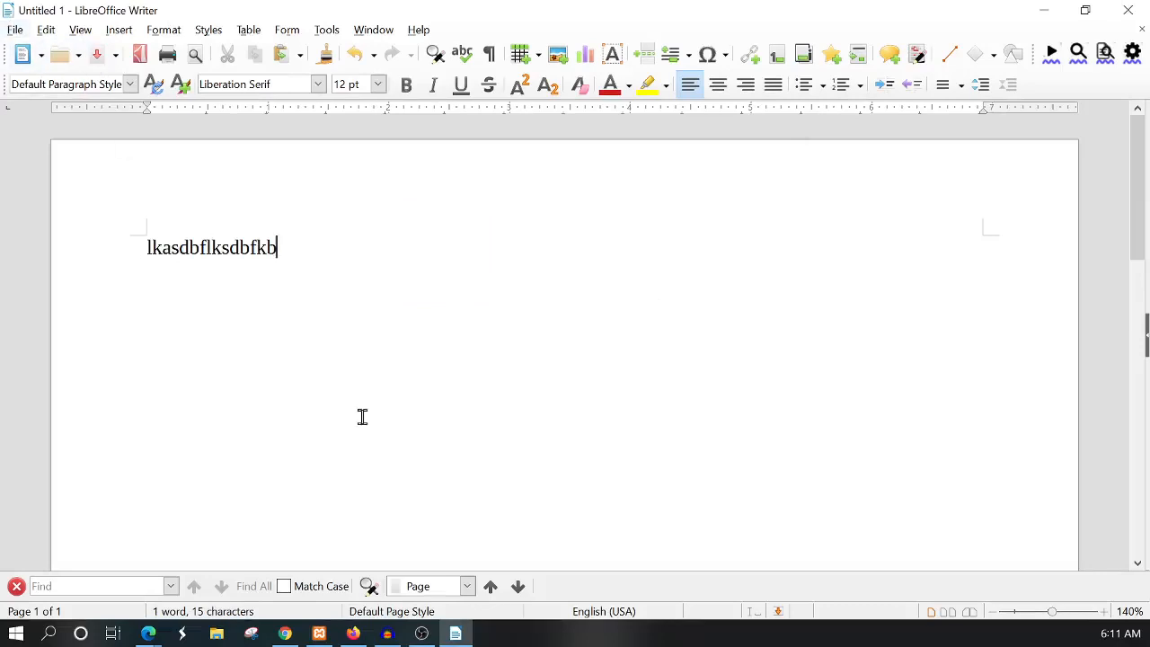
{"action": "left_click", "coordinate": [14, 30]}
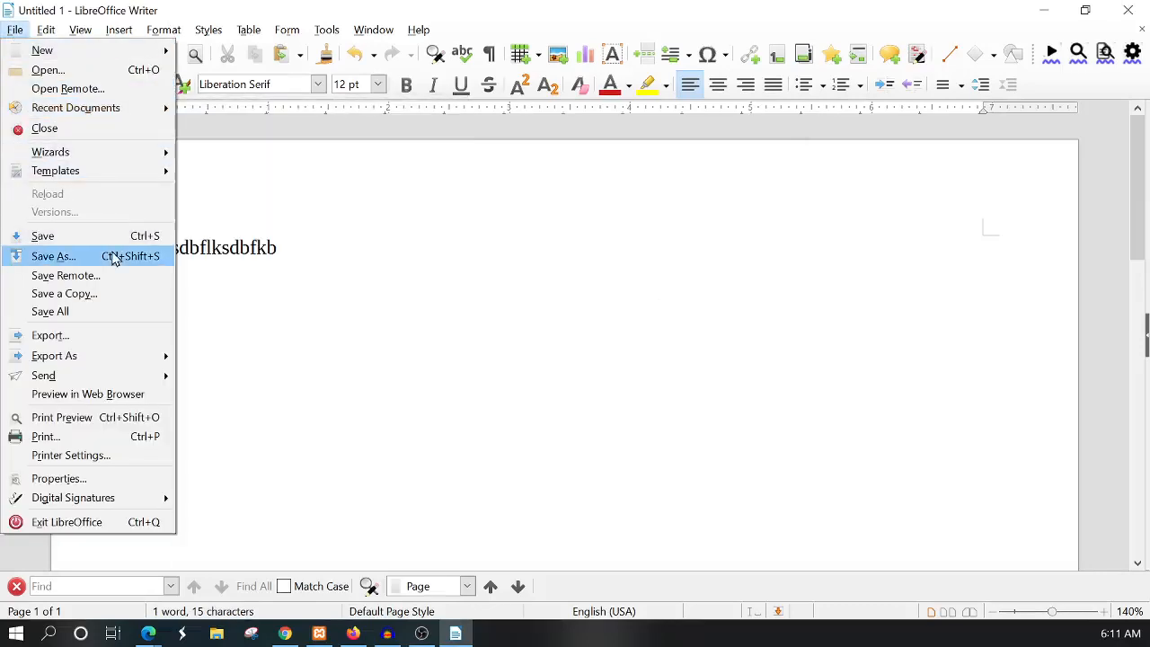
{"action": "mouse_move", "coordinate": [54, 170]}
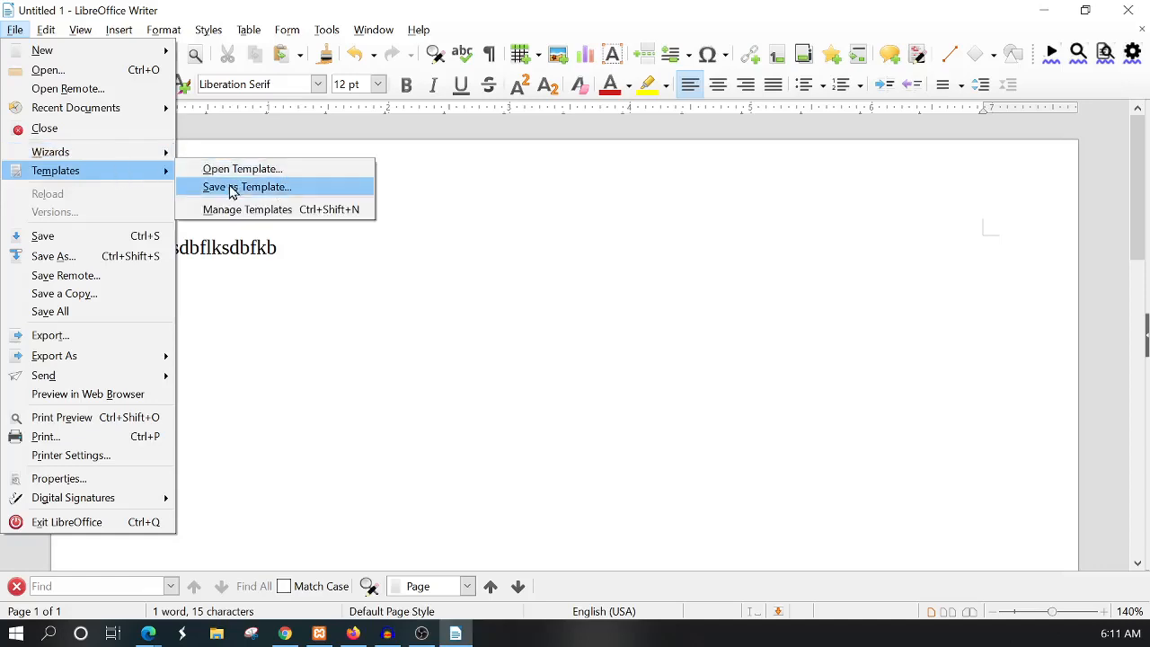
{"action": "left_click", "coordinate": [246, 187]}
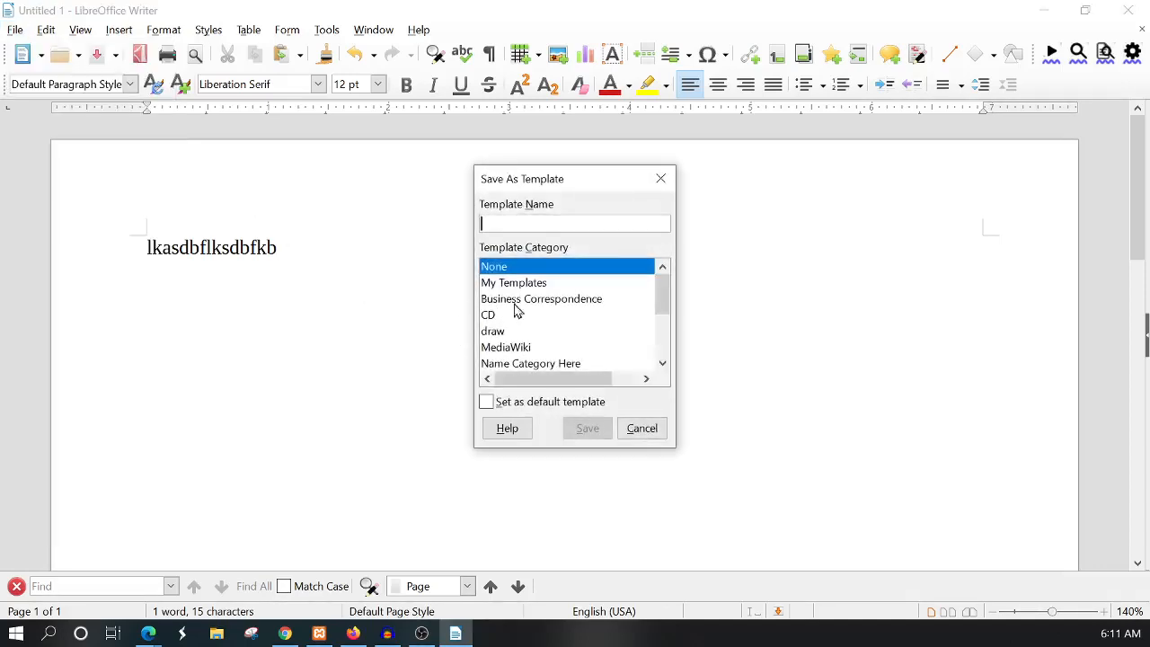
{"action": "left_click", "coordinate": [513, 282]}
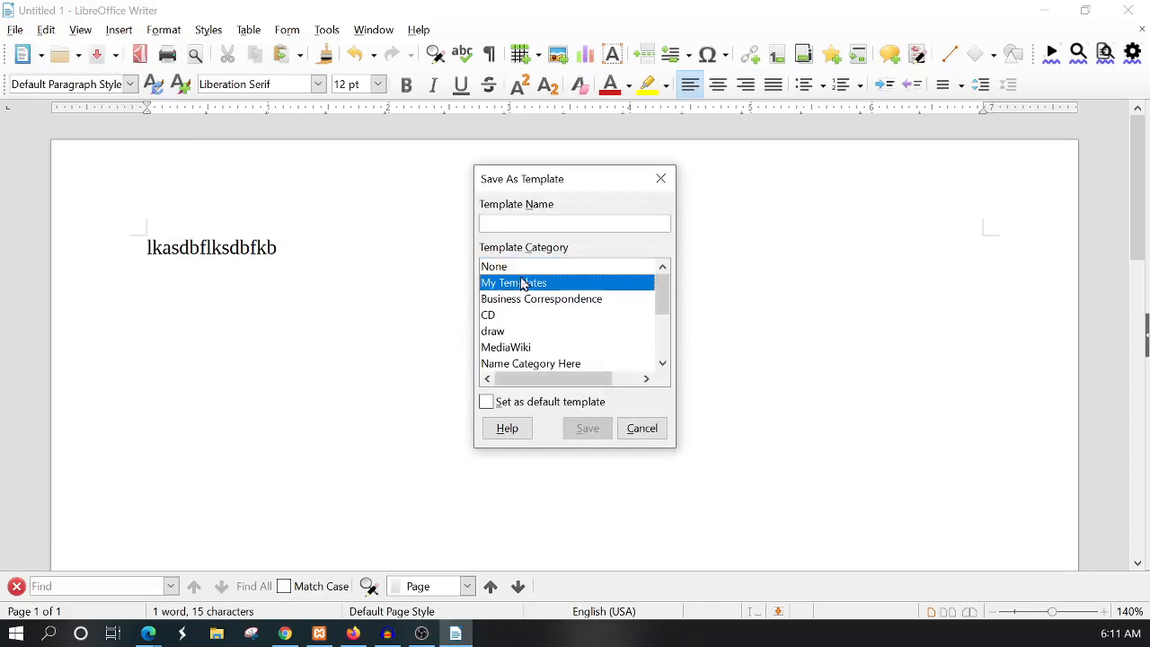
{"action": "type", "text": "t"}
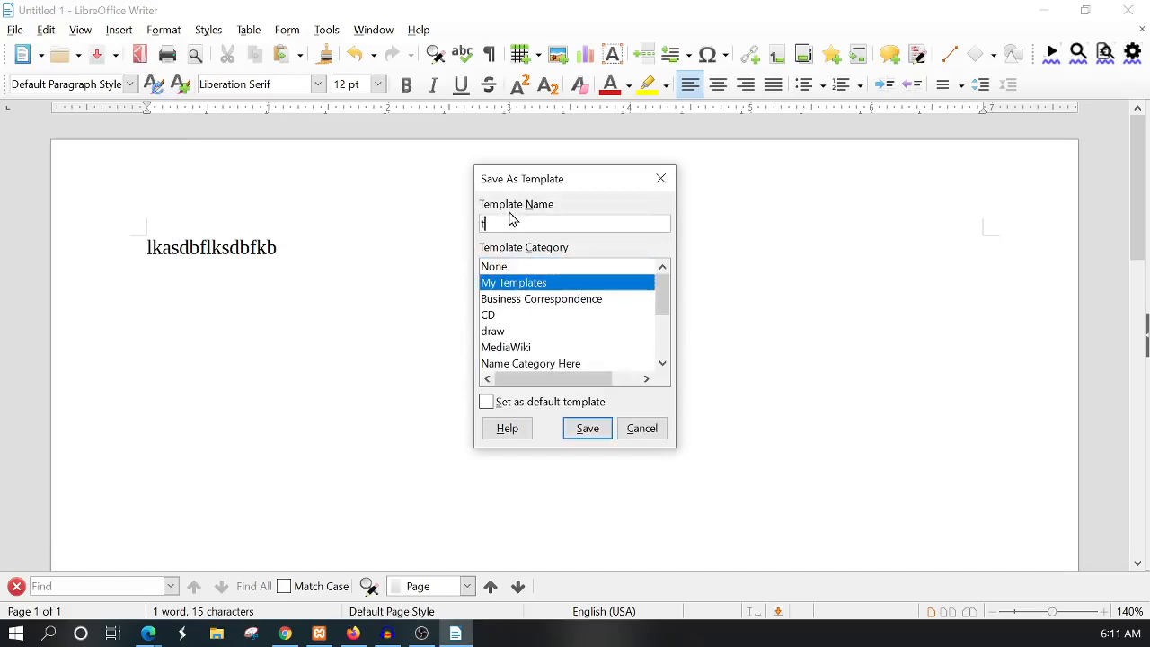
{"action": "type", "text": "test"}
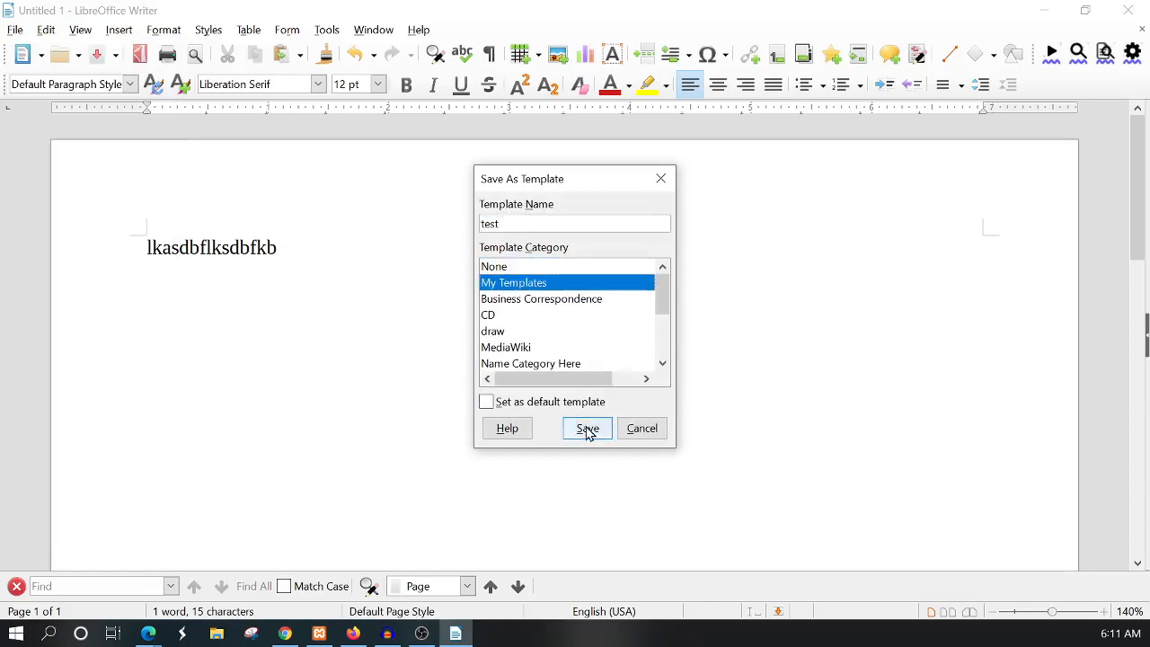
{"action": "left_click", "coordinate": [585, 428]}
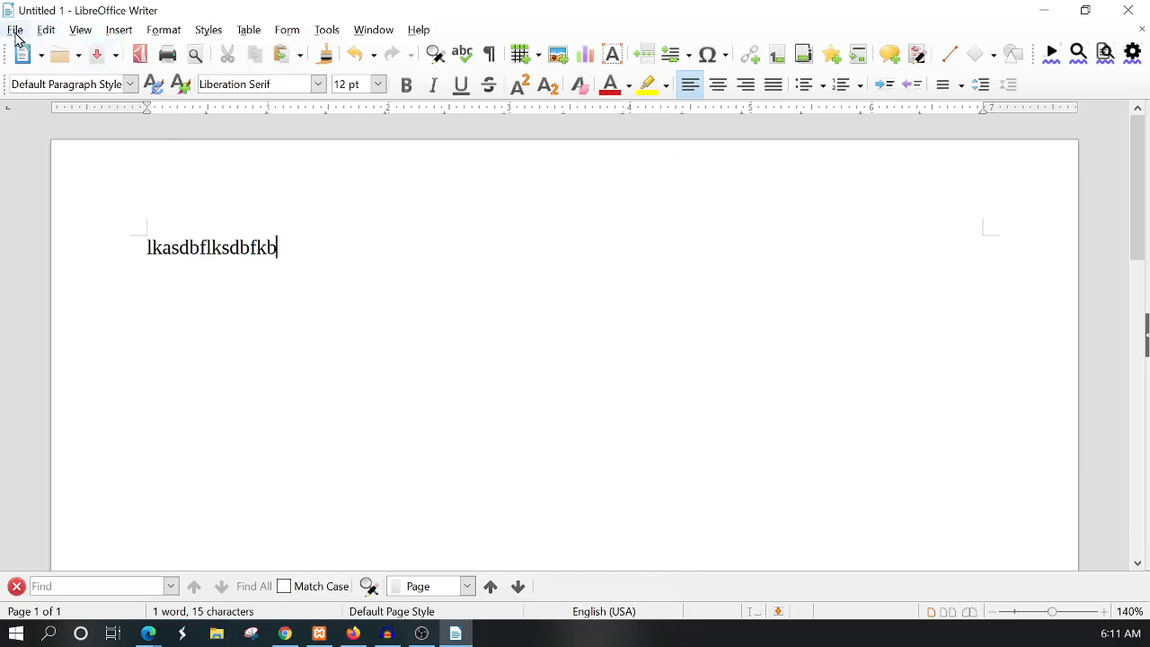
Step: Export the 'test' template from Manage Templates into the Documents folder and dismiss the success message
{"action": "left_click", "coordinate": [15, 30]}
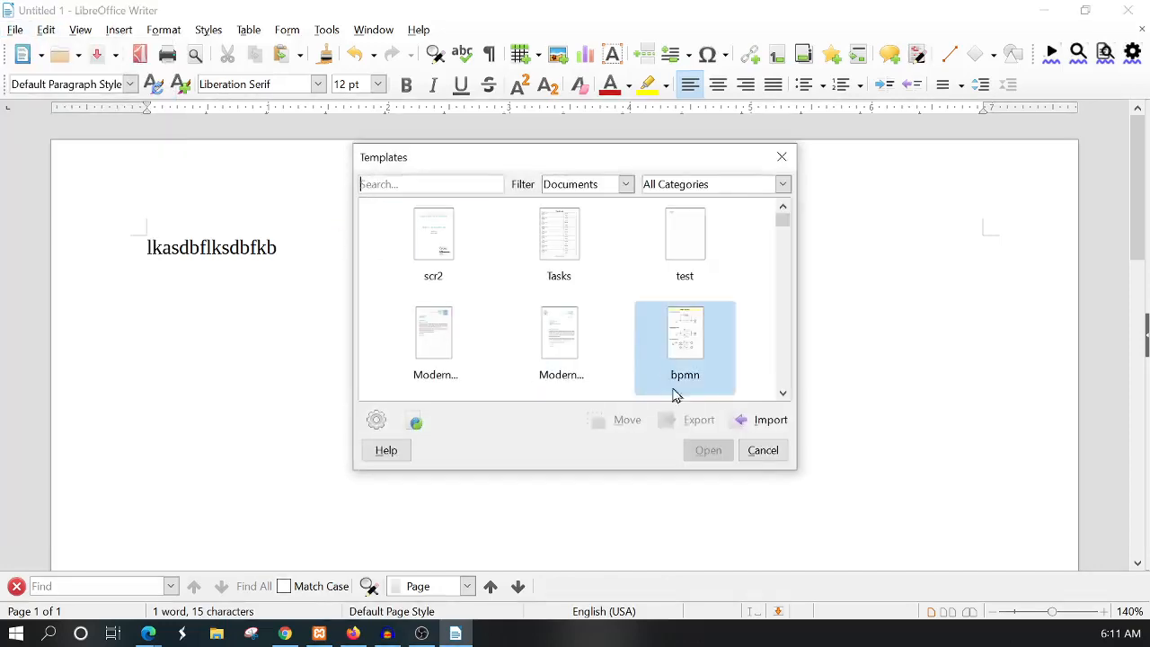
{"action": "left_click", "coordinate": [685, 234]}
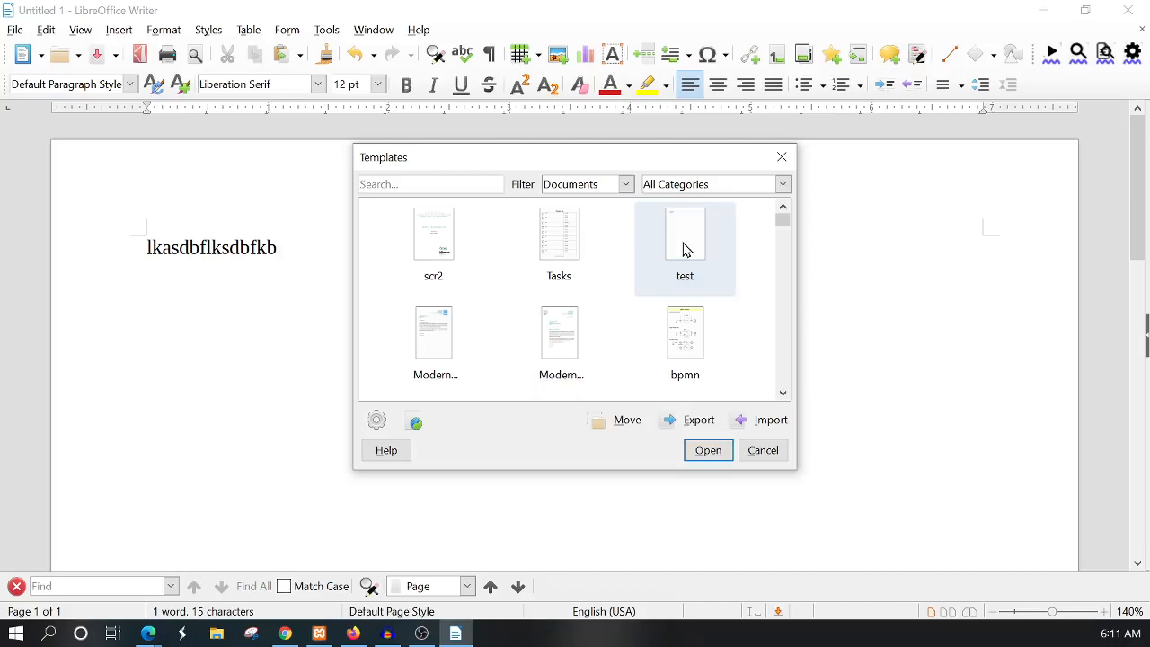
{"action": "left_click", "coordinate": [684, 242]}
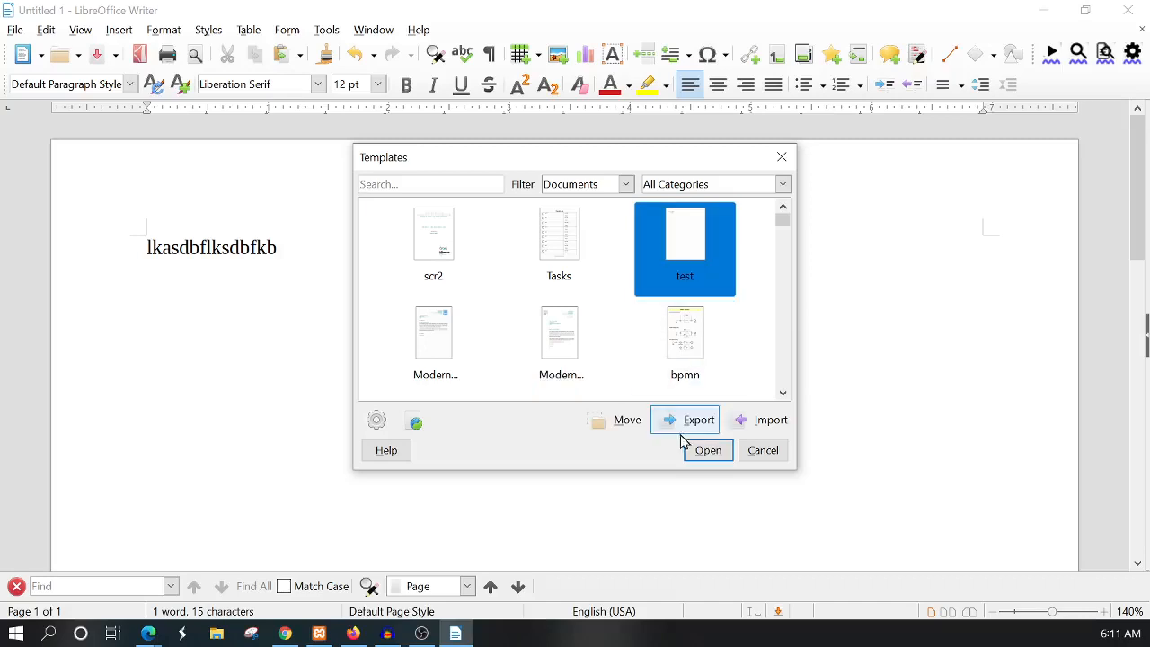
{"action": "left_click", "coordinate": [699, 420]}
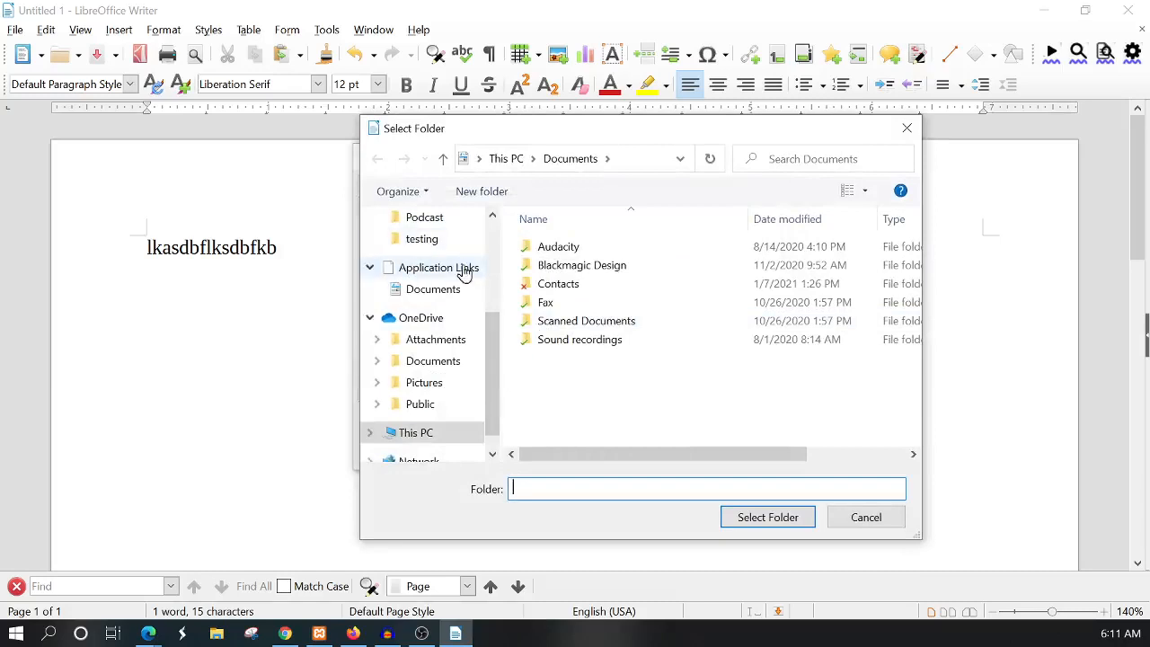
{"action": "mouse_move", "coordinate": [428, 269]}
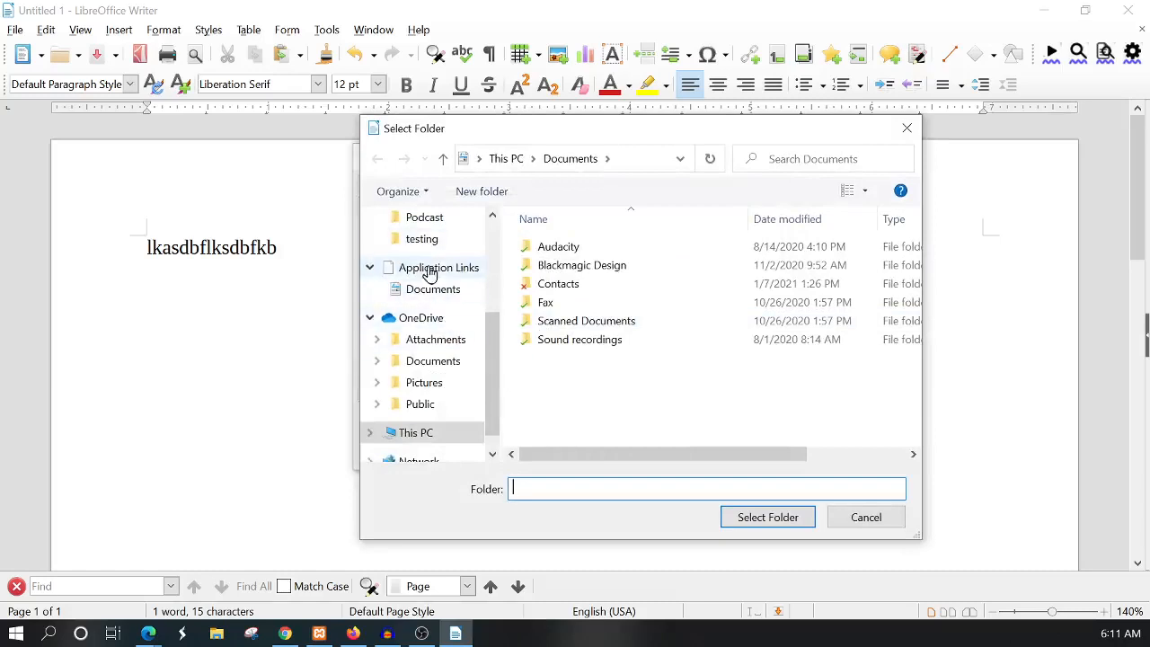
{"action": "left_click", "coordinate": [433, 288]}
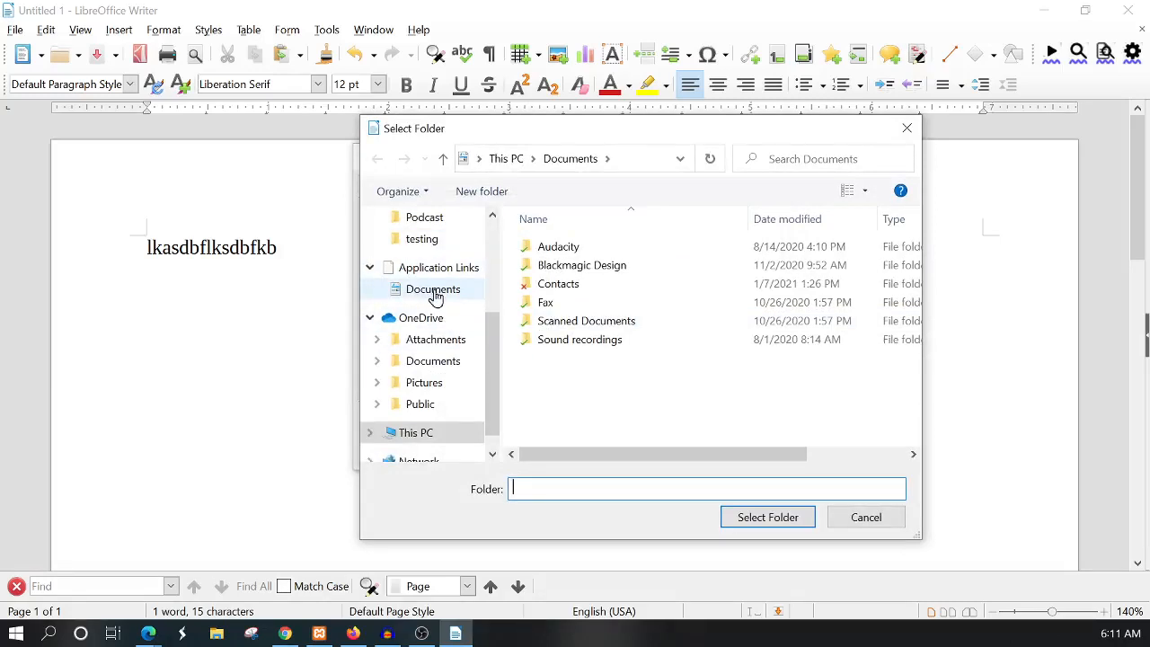
{"action": "left_click", "coordinate": [767, 517]}
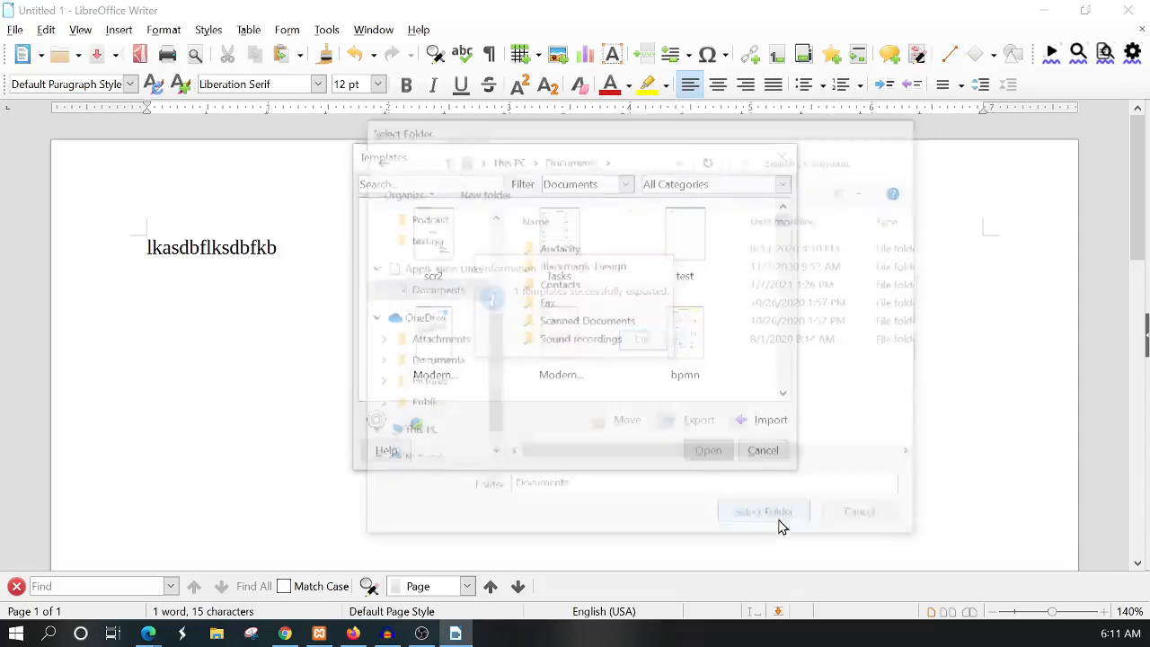
{"action": "left_click", "coordinate": [762, 511]}
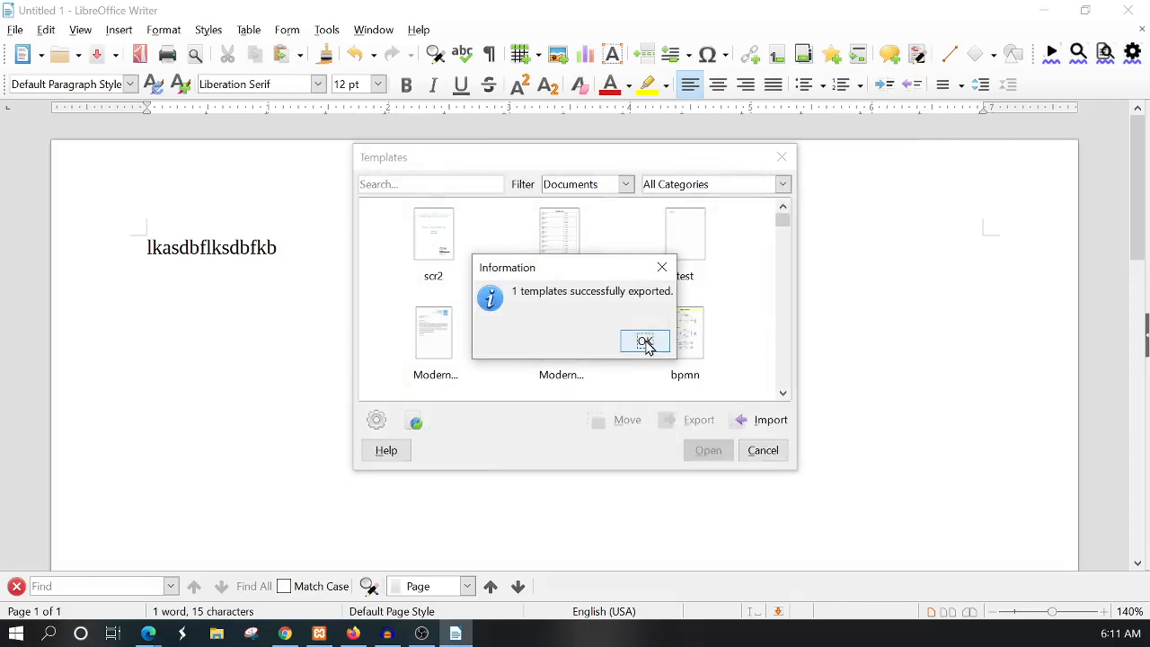
{"action": "left_click", "coordinate": [644, 342]}
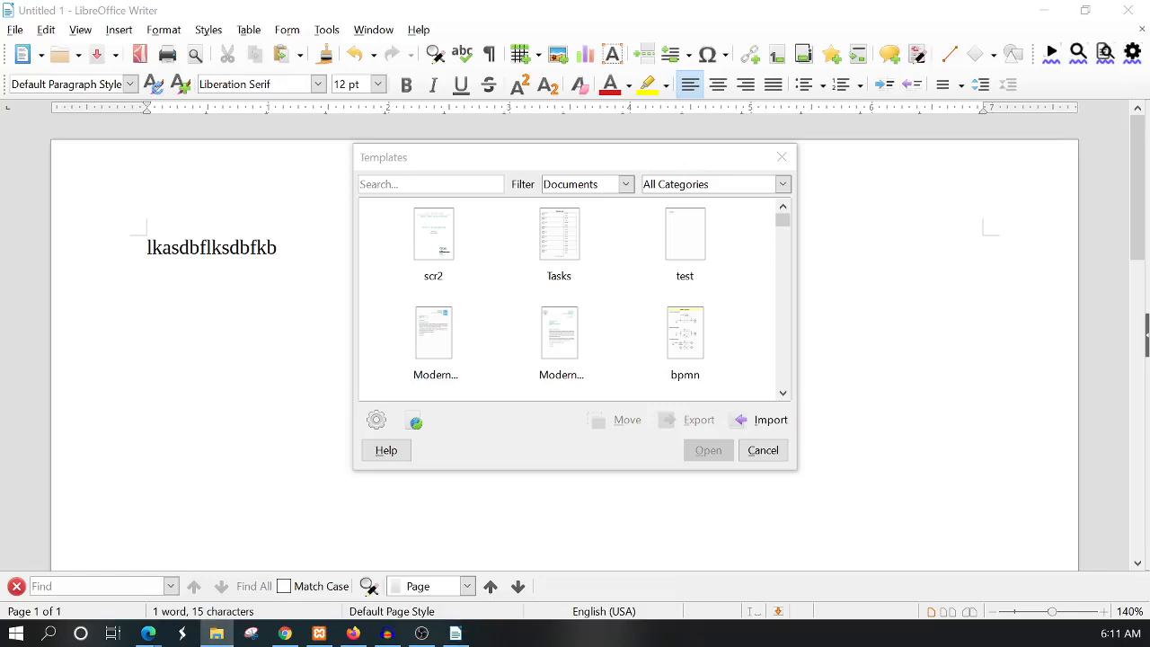
{"action": "left_click", "coordinate": [770, 420]}
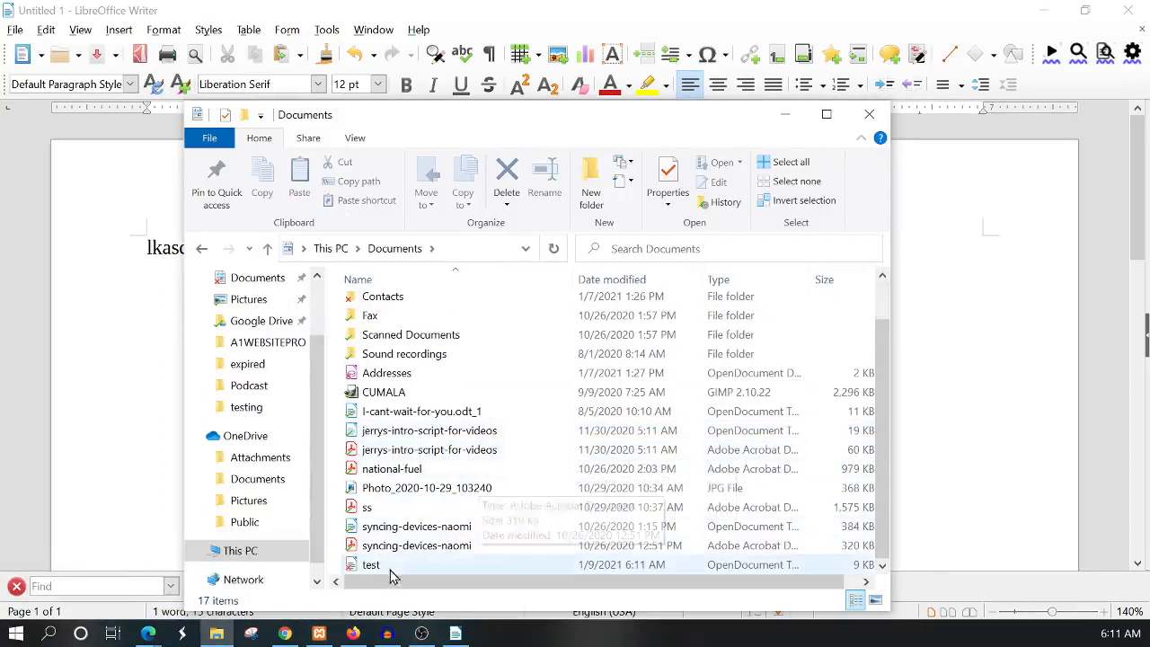
{"action": "left_click", "coordinate": [371, 564]}
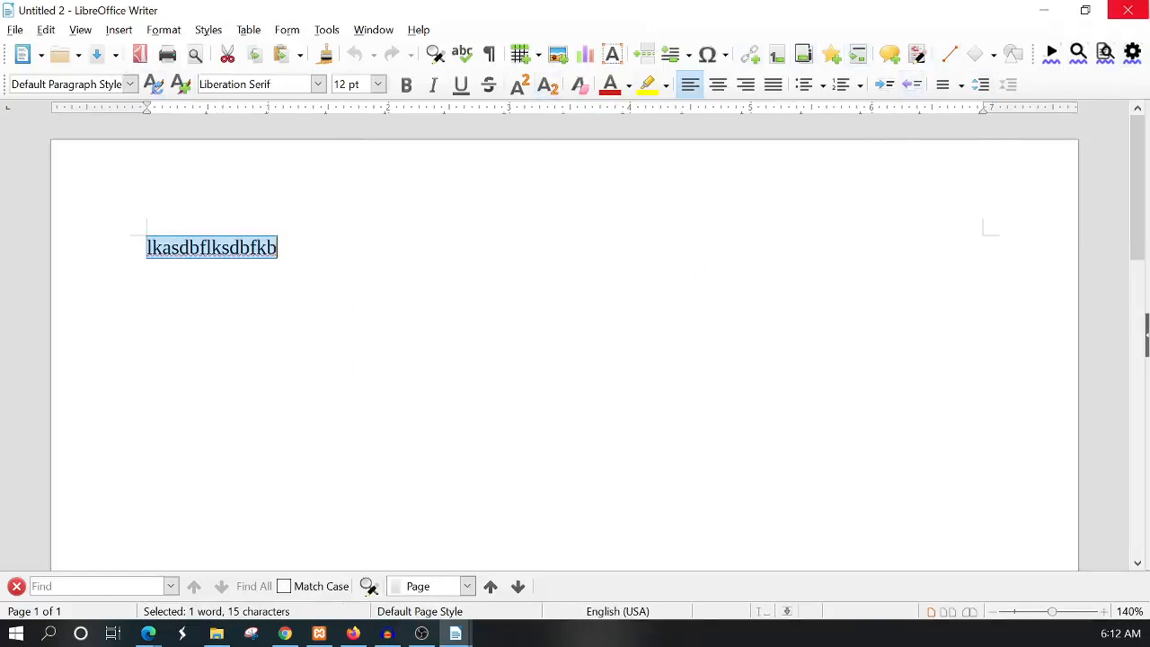
{"action": "mouse_move", "coordinate": [1128, 10]}
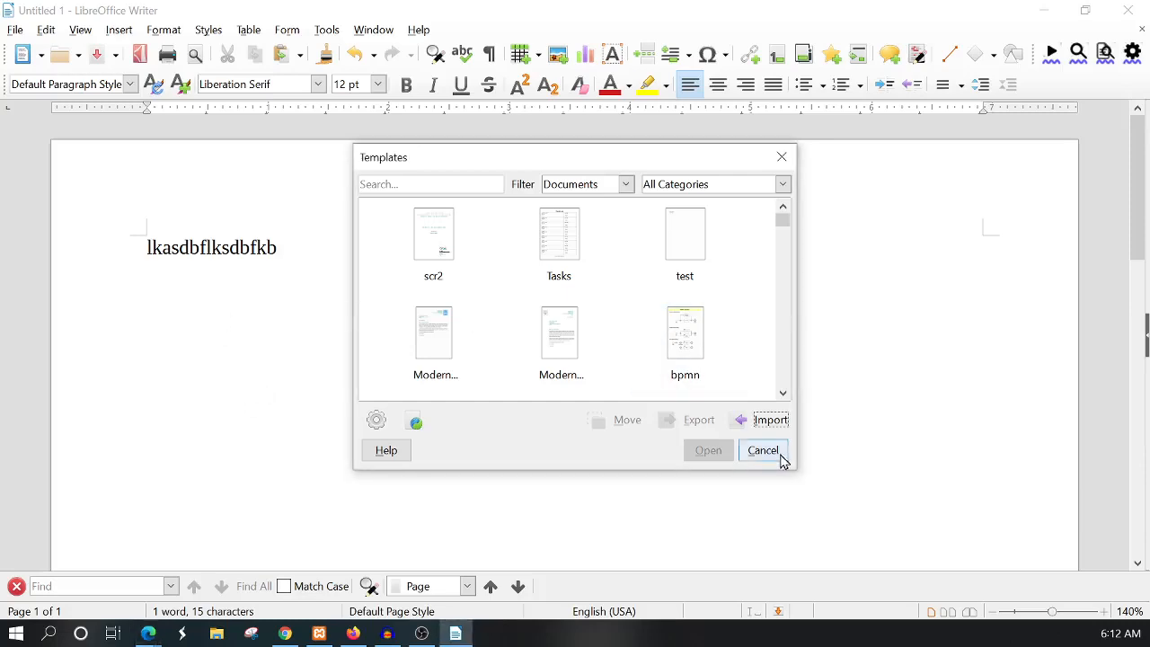
Step: Close the template manager and open the scr2 template via Open Template
{"action": "left_click", "coordinate": [762, 450]}
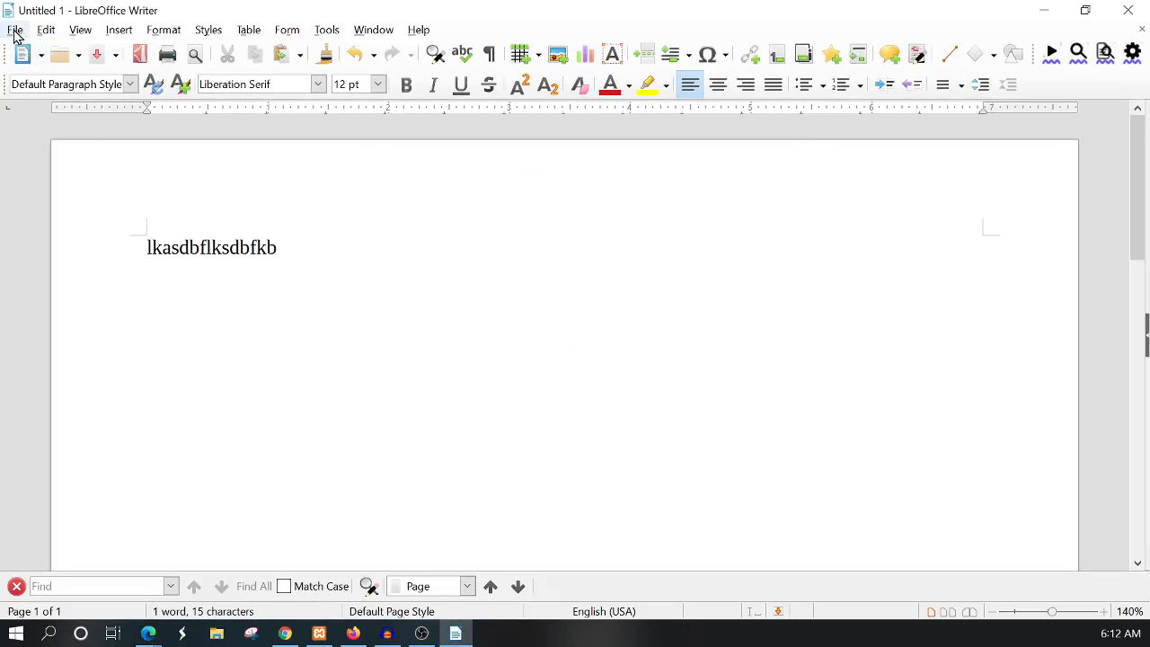
{"action": "left_click", "coordinate": [14, 29]}
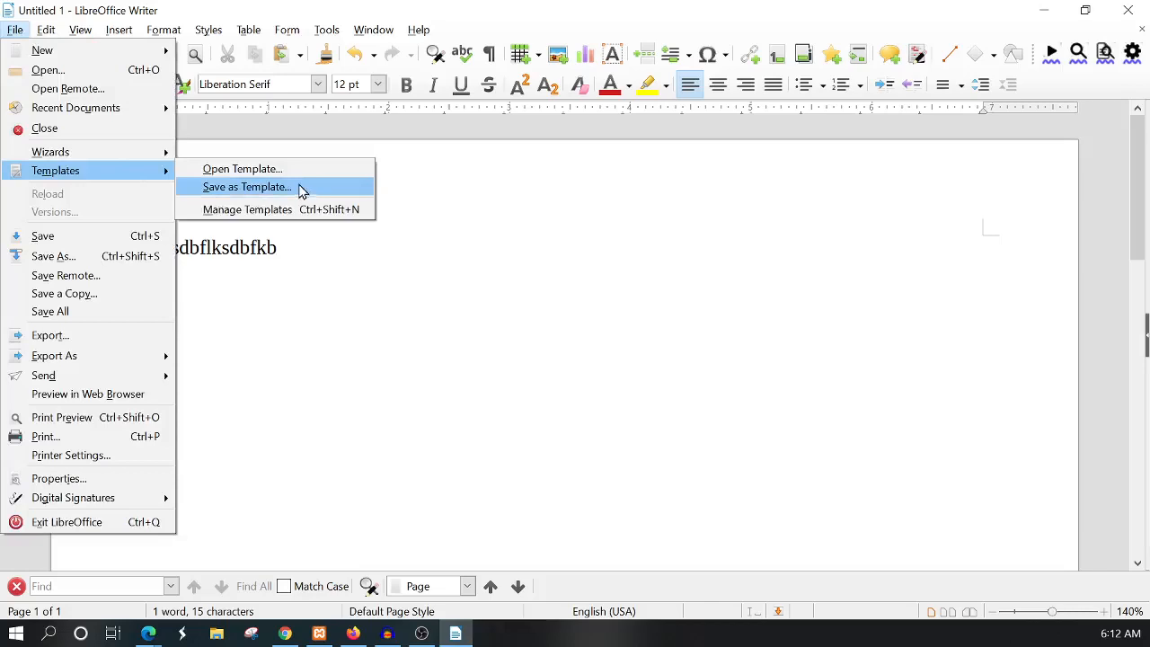
{"action": "left_click", "coordinate": [242, 169]}
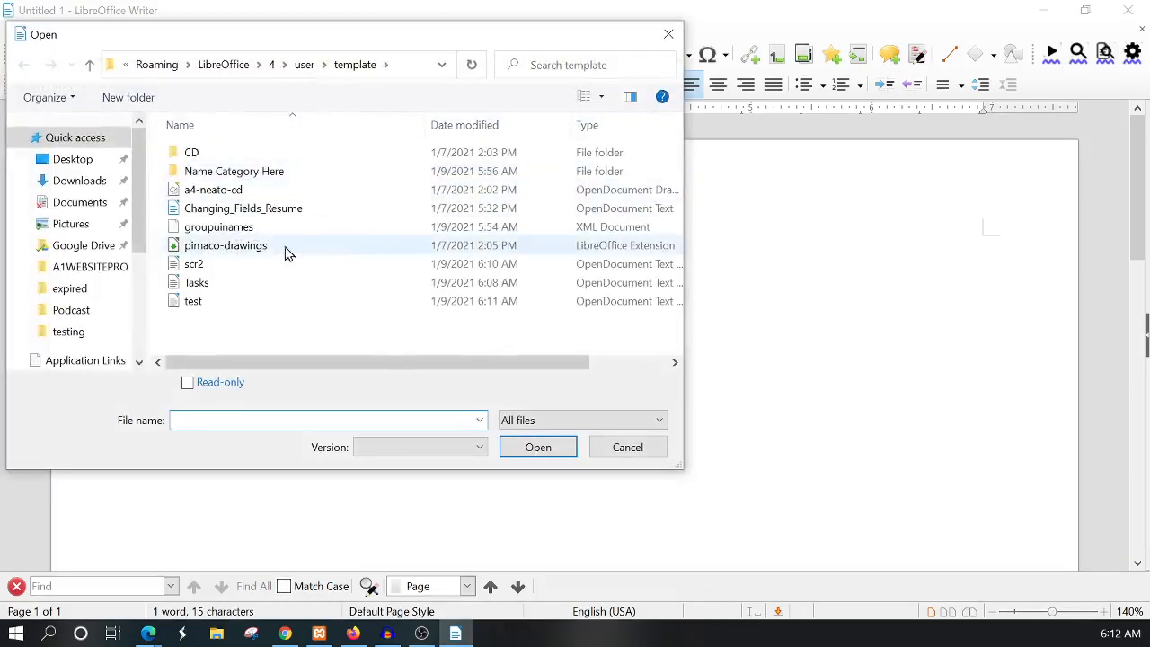
{"action": "left_click", "coordinate": [627, 446]}
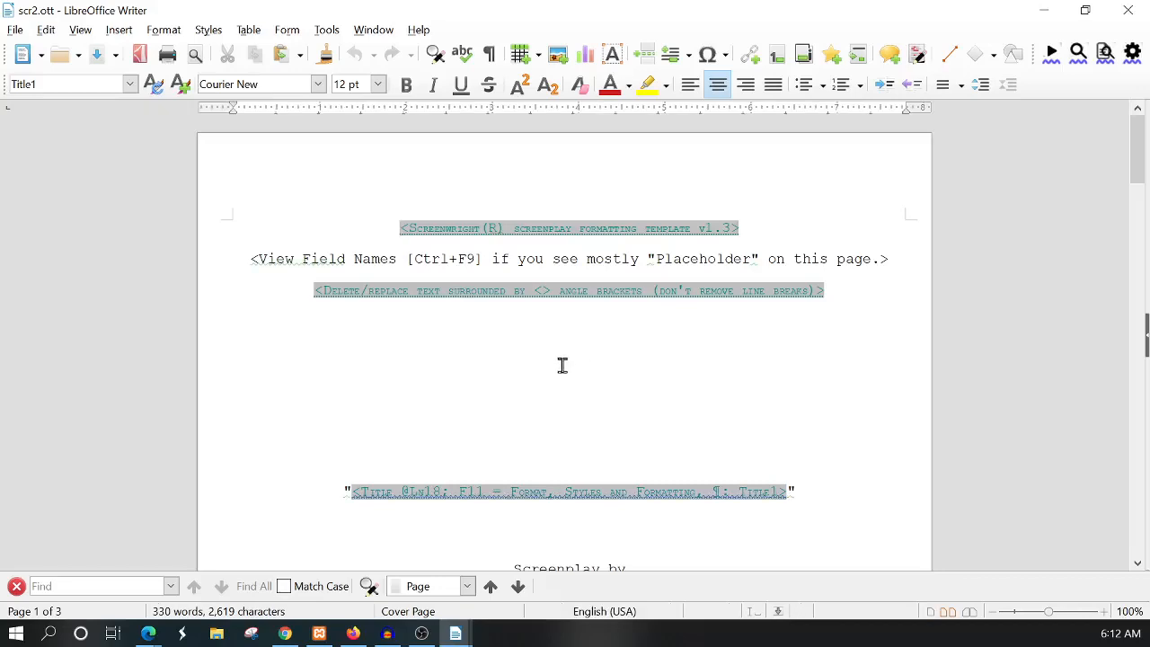
{"action": "mouse_move", "coordinate": [916, 434]}
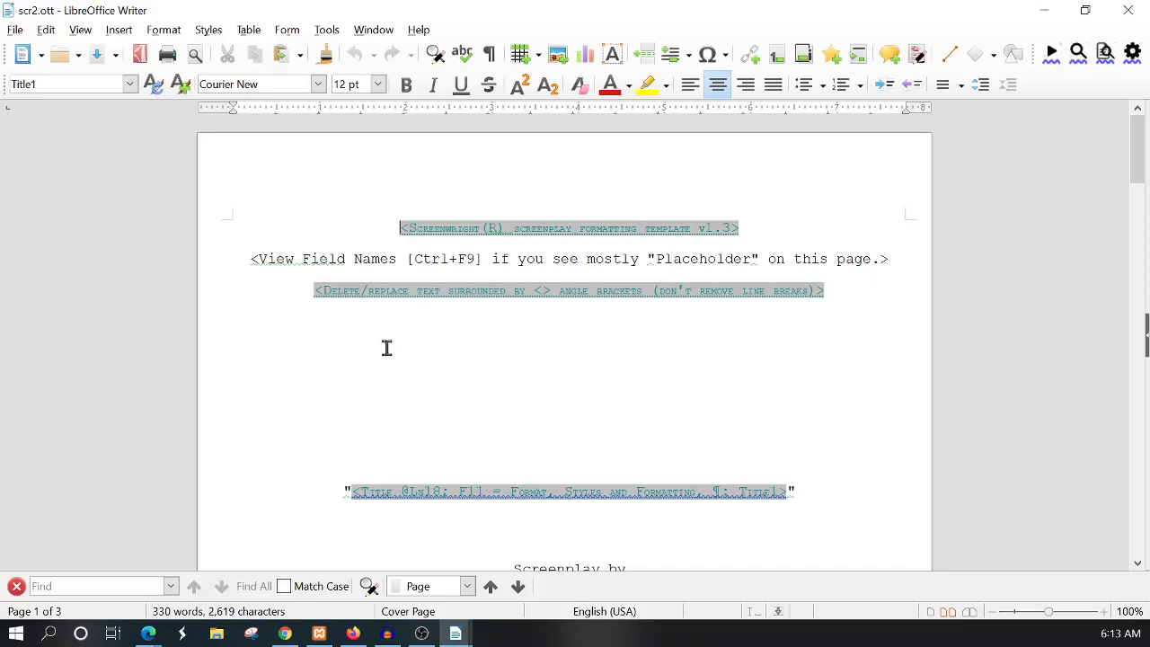
{"action": "mouse_move", "coordinate": [364, 361]}
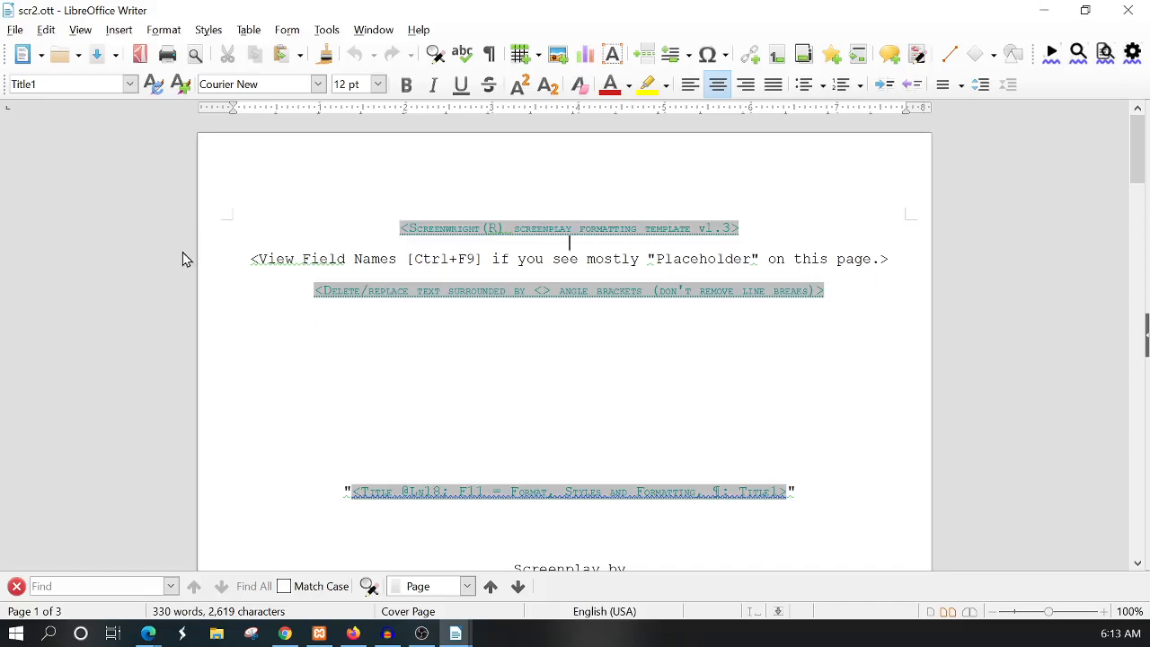
{"action": "mouse_move", "coordinate": [182, 279]}
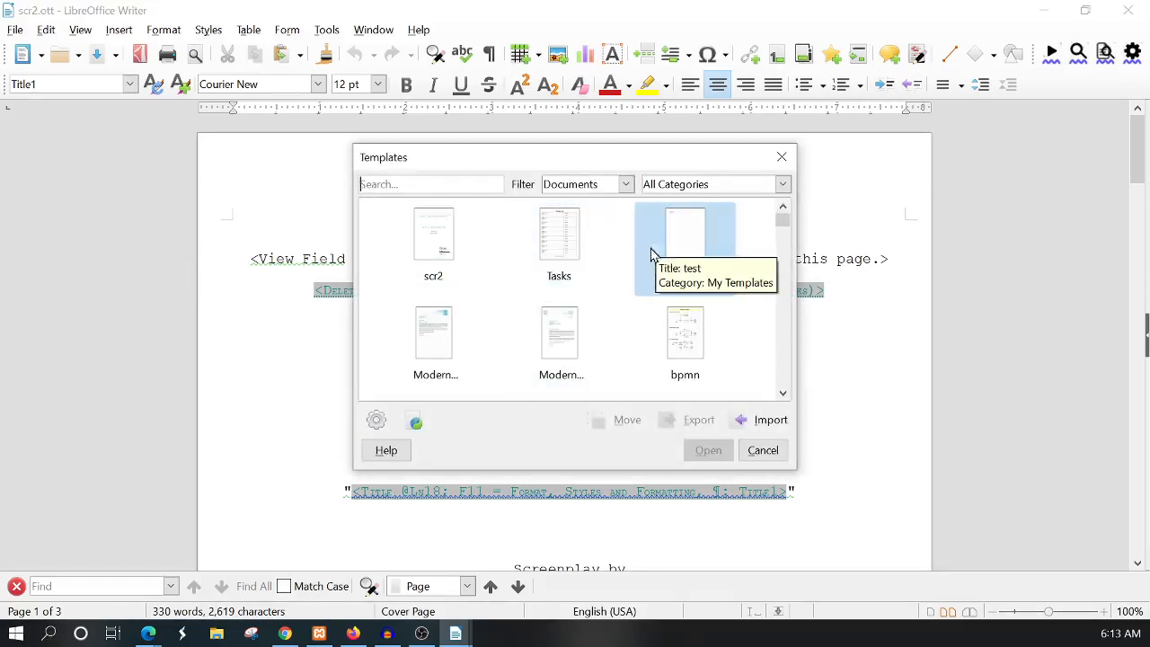
Step: Delete the 'test' template from the collection and close the template manager
{"action": "left_click", "coordinate": [684, 234]}
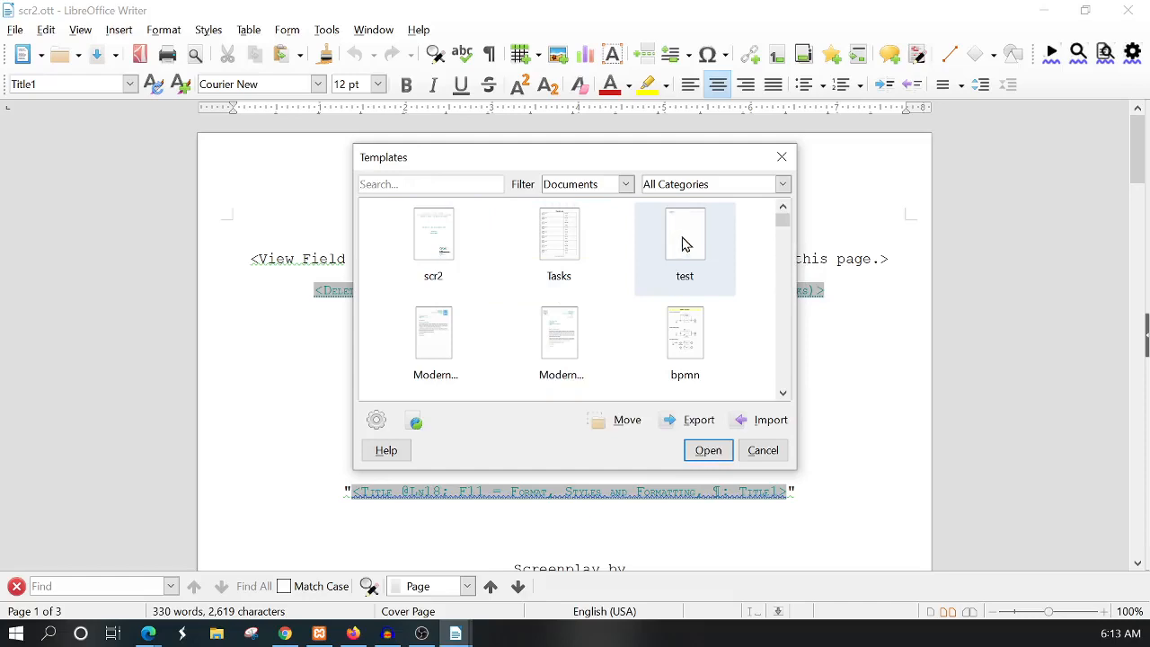
{"action": "right_click", "coordinate": [684, 238]}
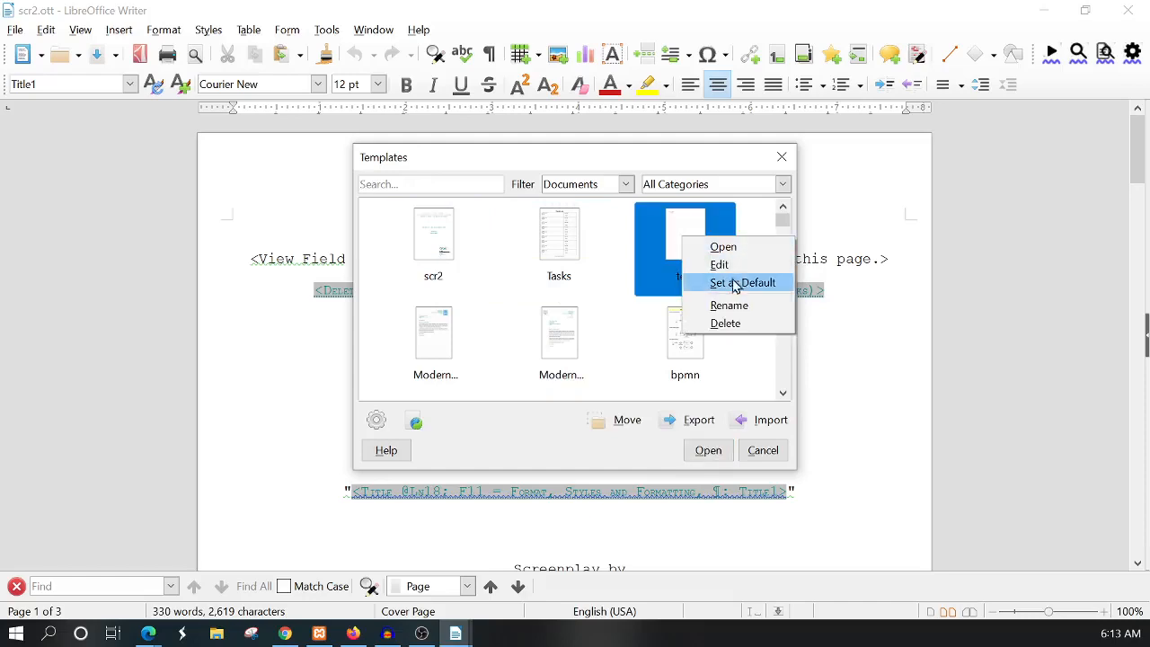
{"action": "left_click", "coordinate": [725, 323]}
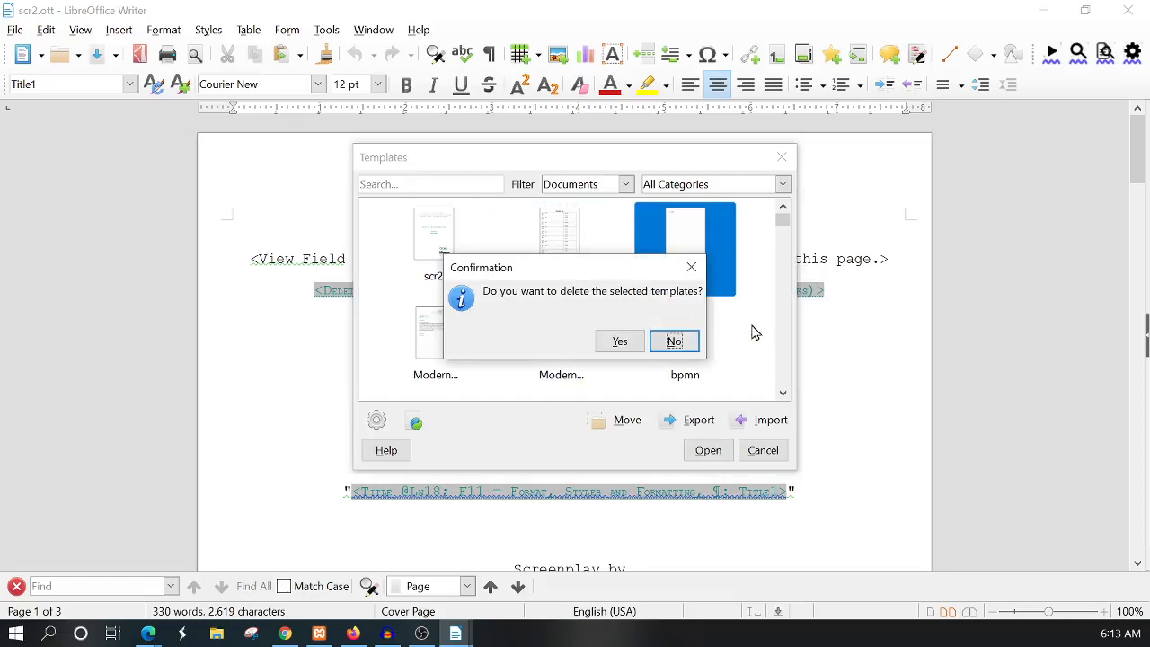
{"action": "left_click", "coordinate": [673, 340]}
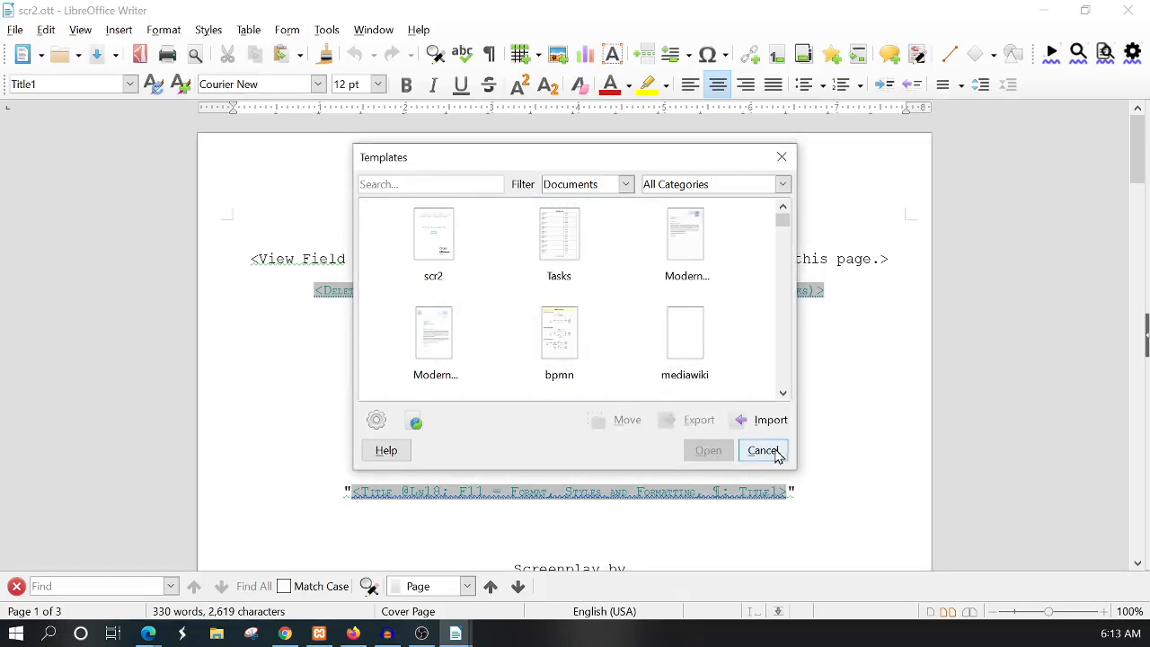
{"action": "left_click", "coordinate": [763, 450]}
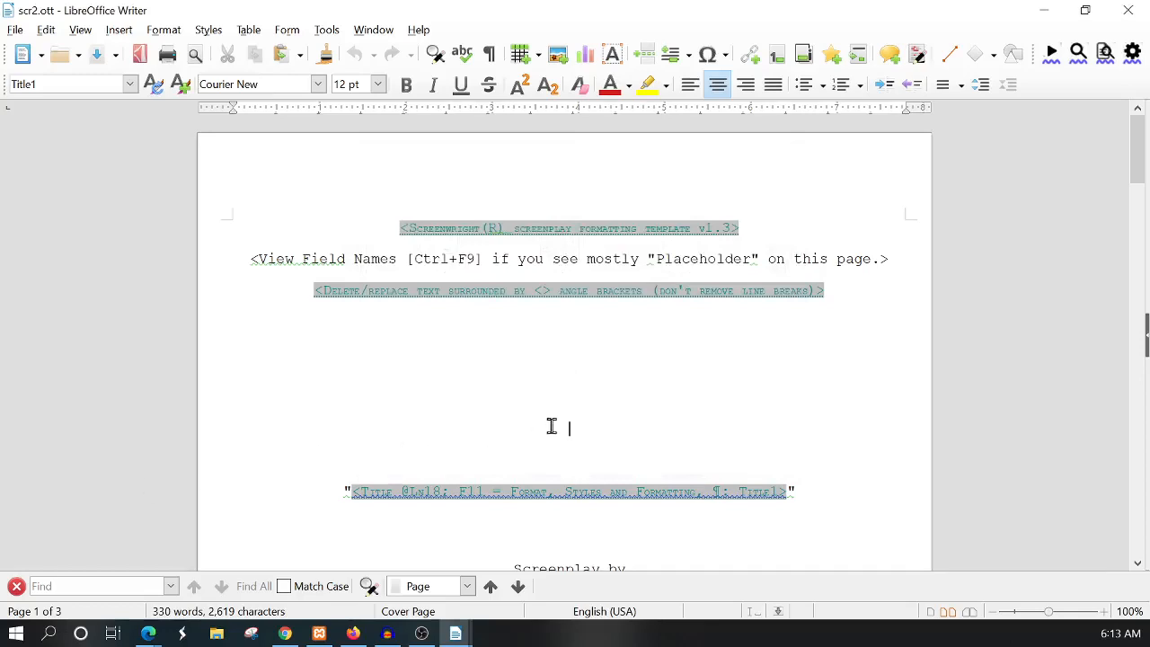
{"action": "mouse_move", "coordinate": [534, 371]}
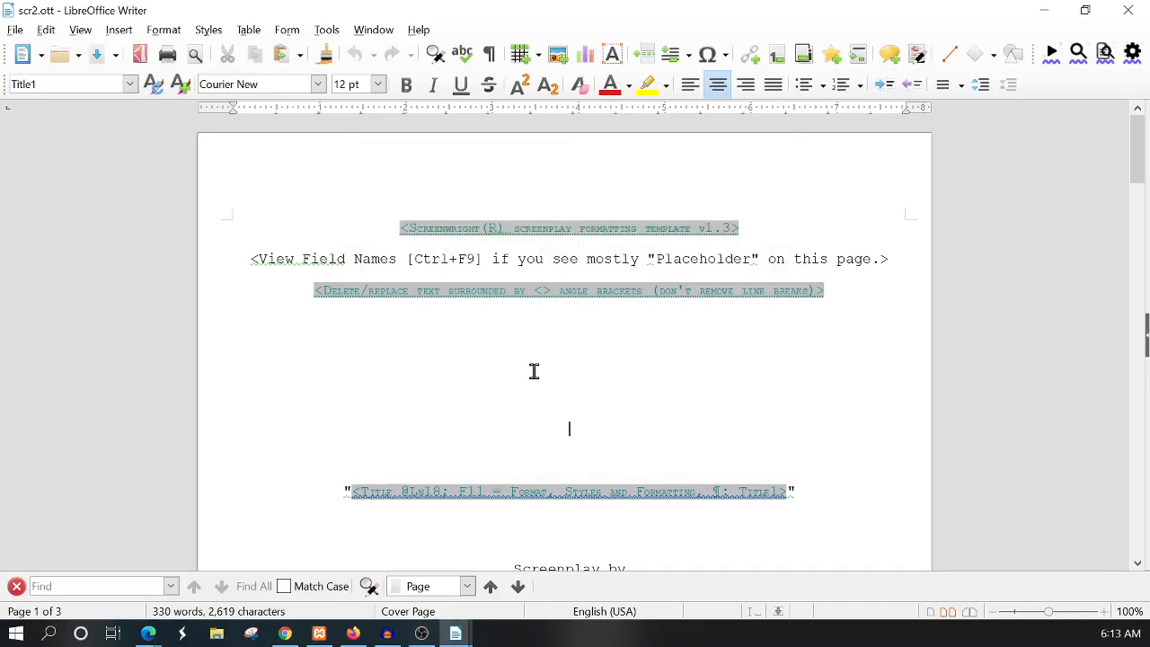